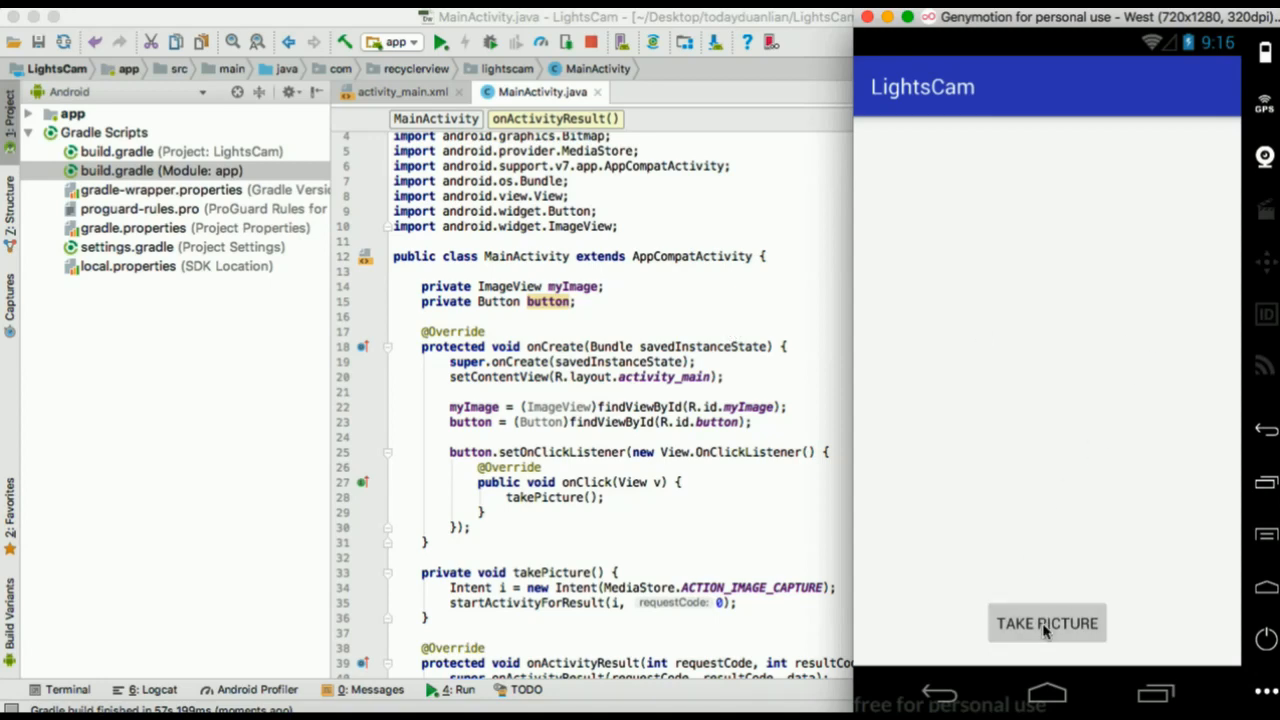
- Demo LightsCam in Genymotion: open the camera, capture a photo and accept it
click(1046, 623)
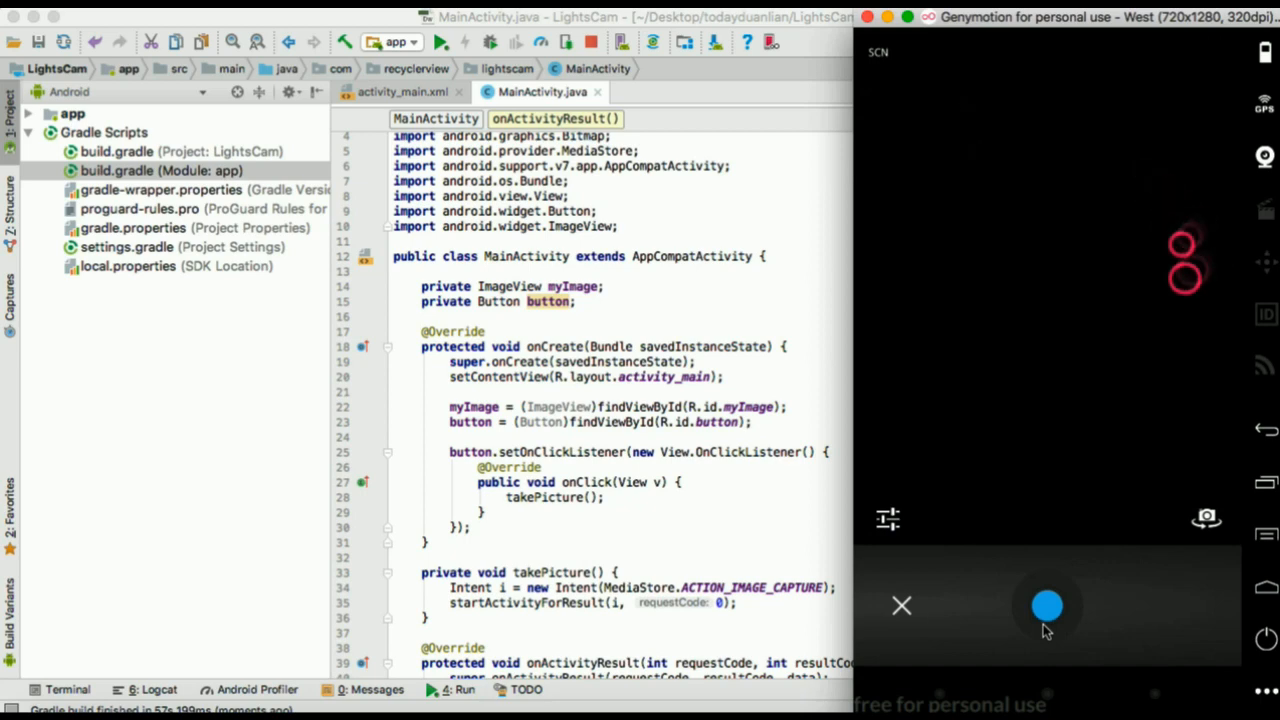
click(1047, 605)
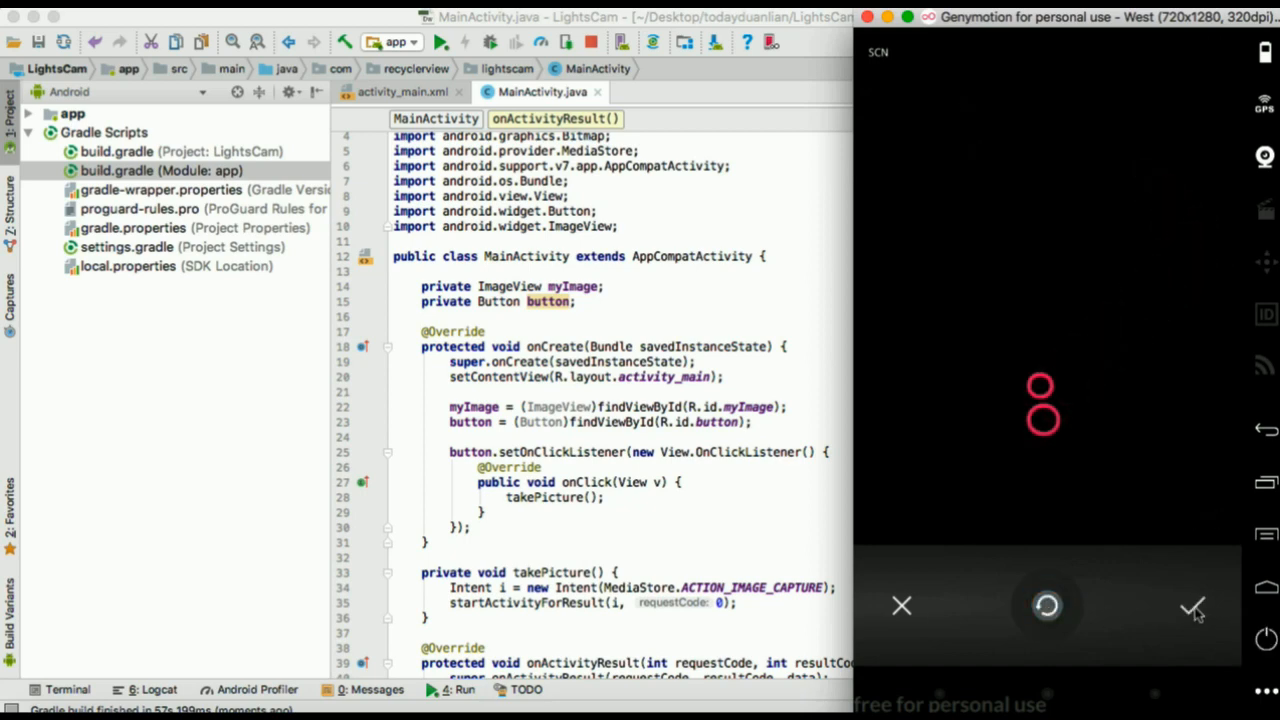
click(1193, 610)
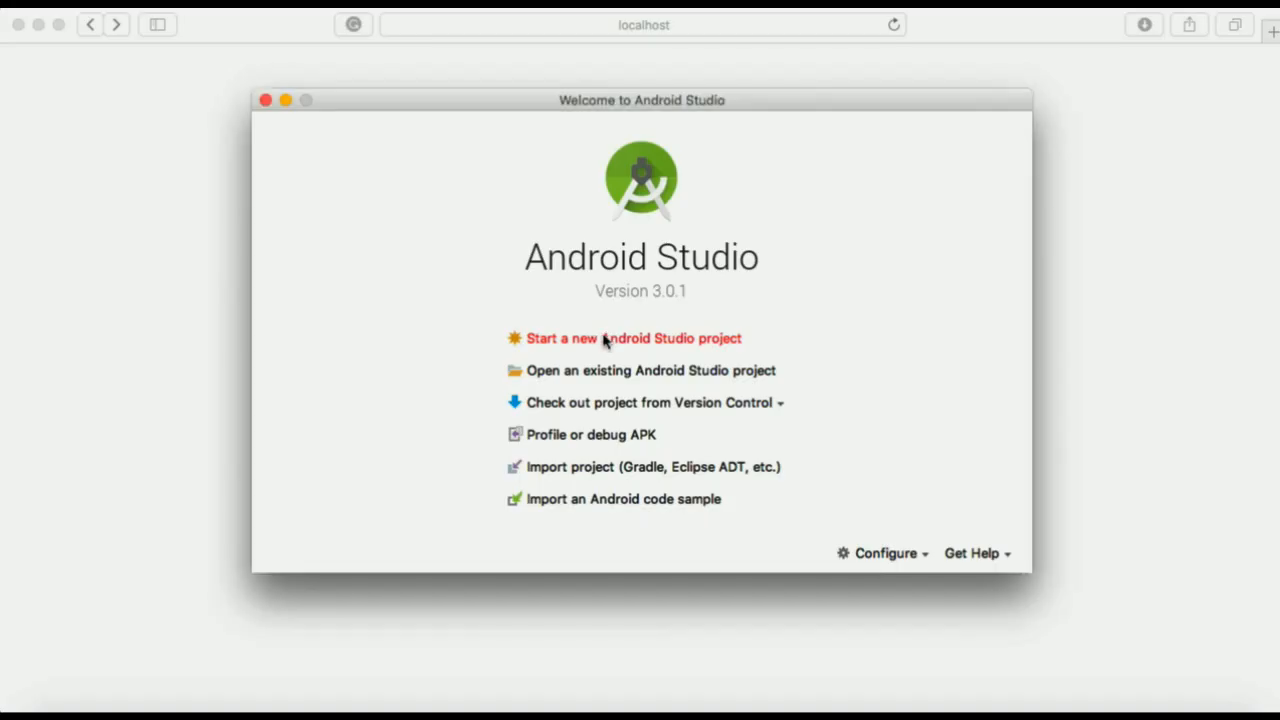
- Create the LightsCam project for phone and tablet with an empty MainActivity
click(634, 338)
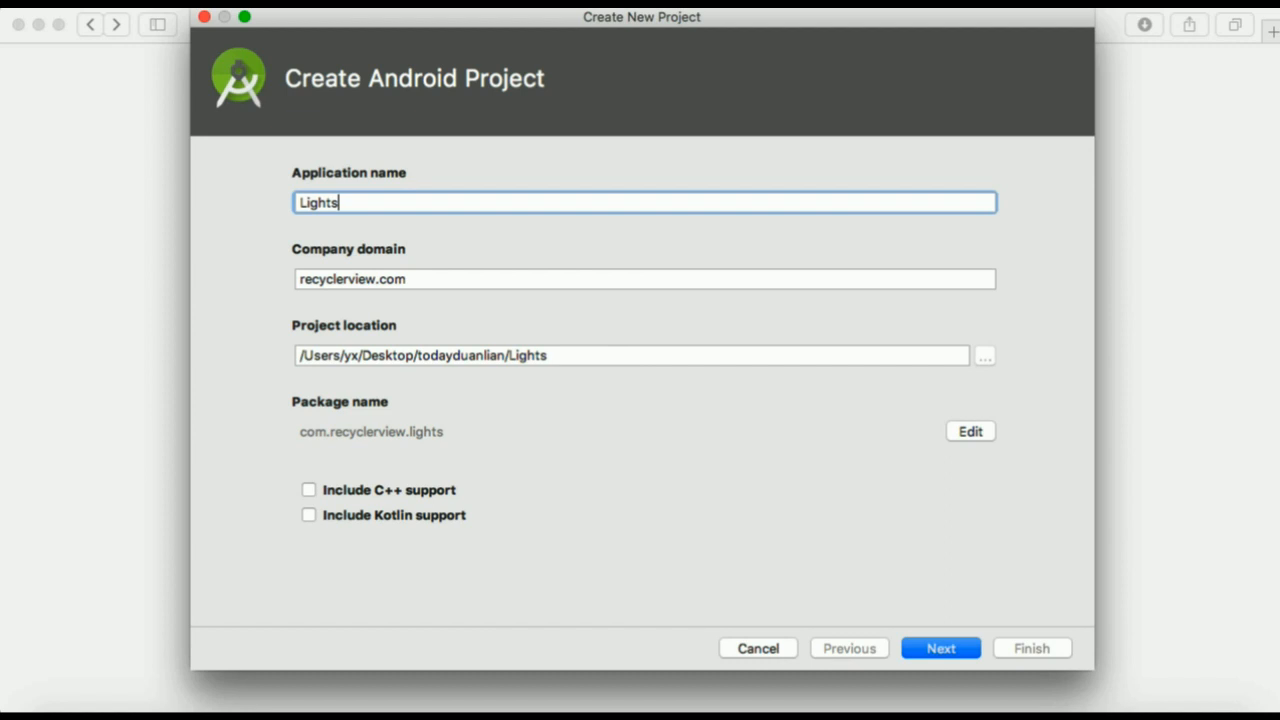
text(Cam)
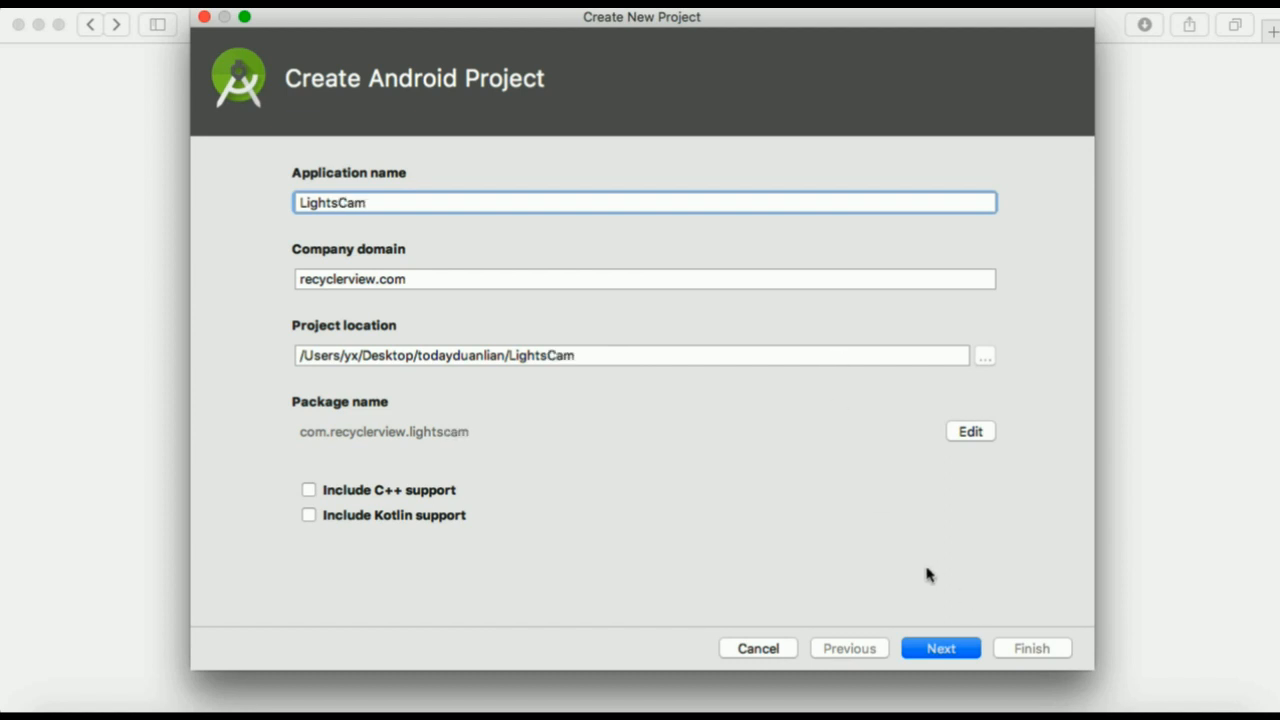
click(941, 648)
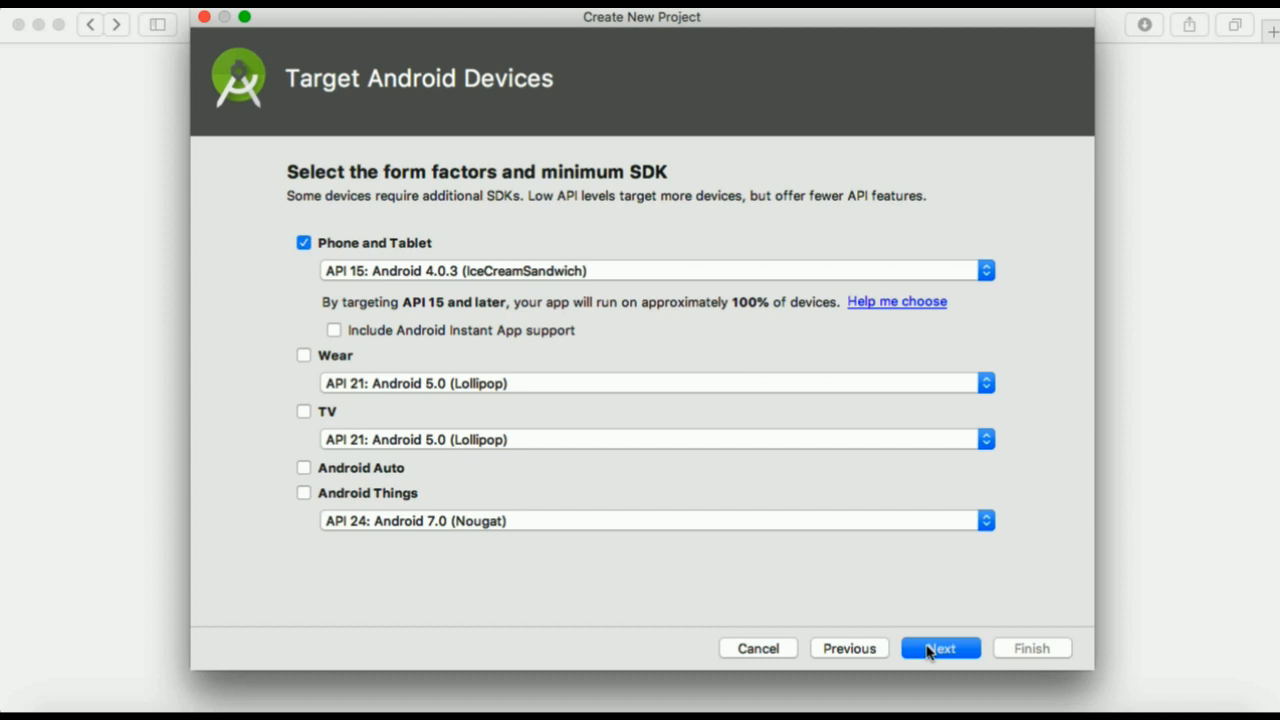
click(940, 648)
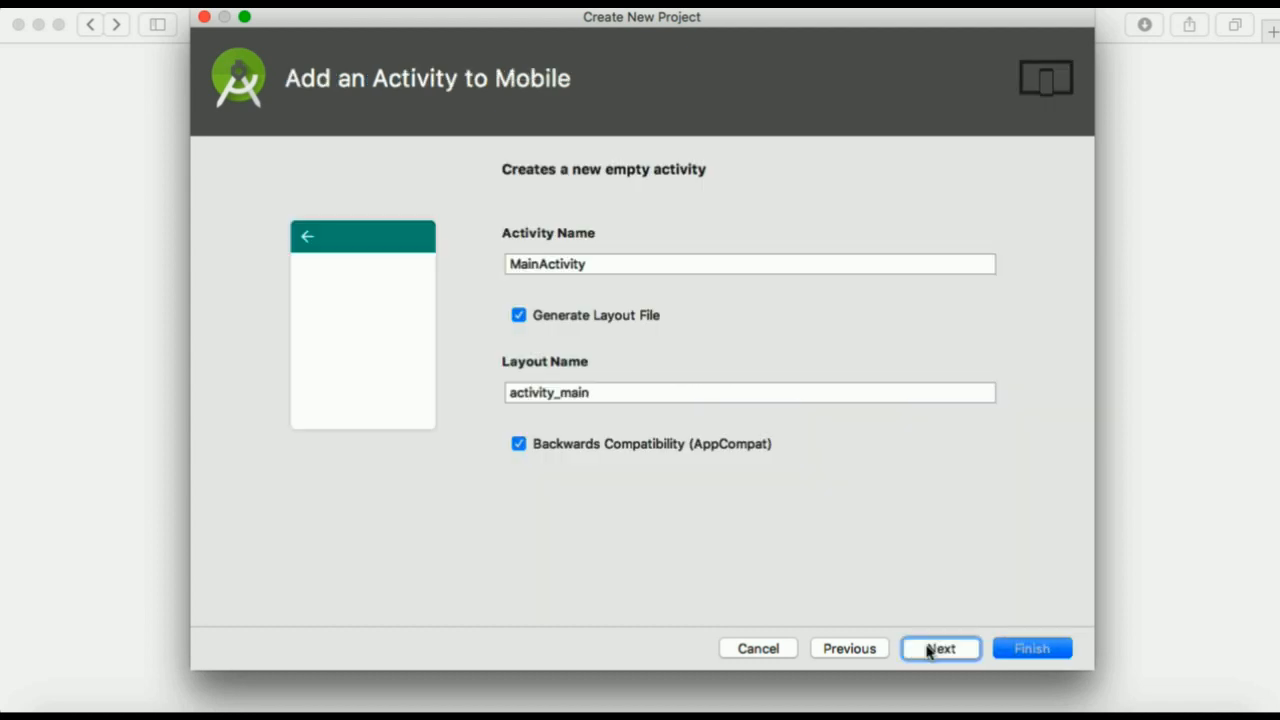
click(941, 648)
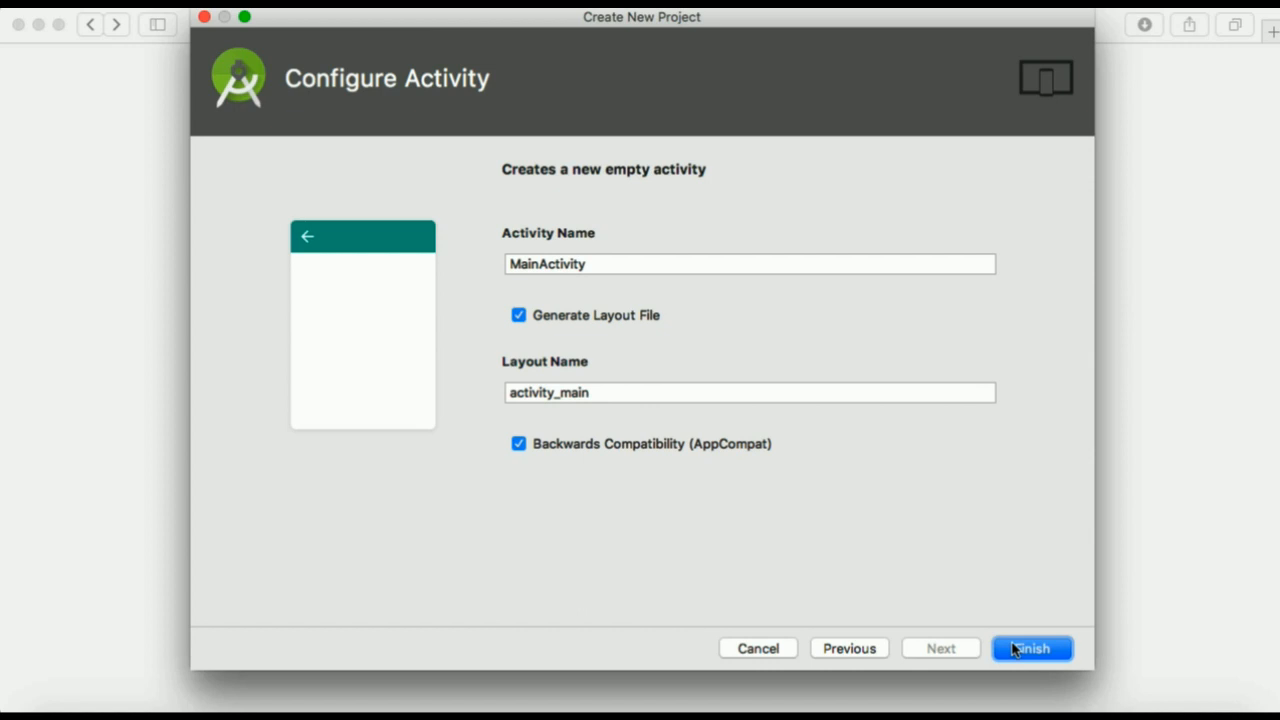
click(1035, 648)
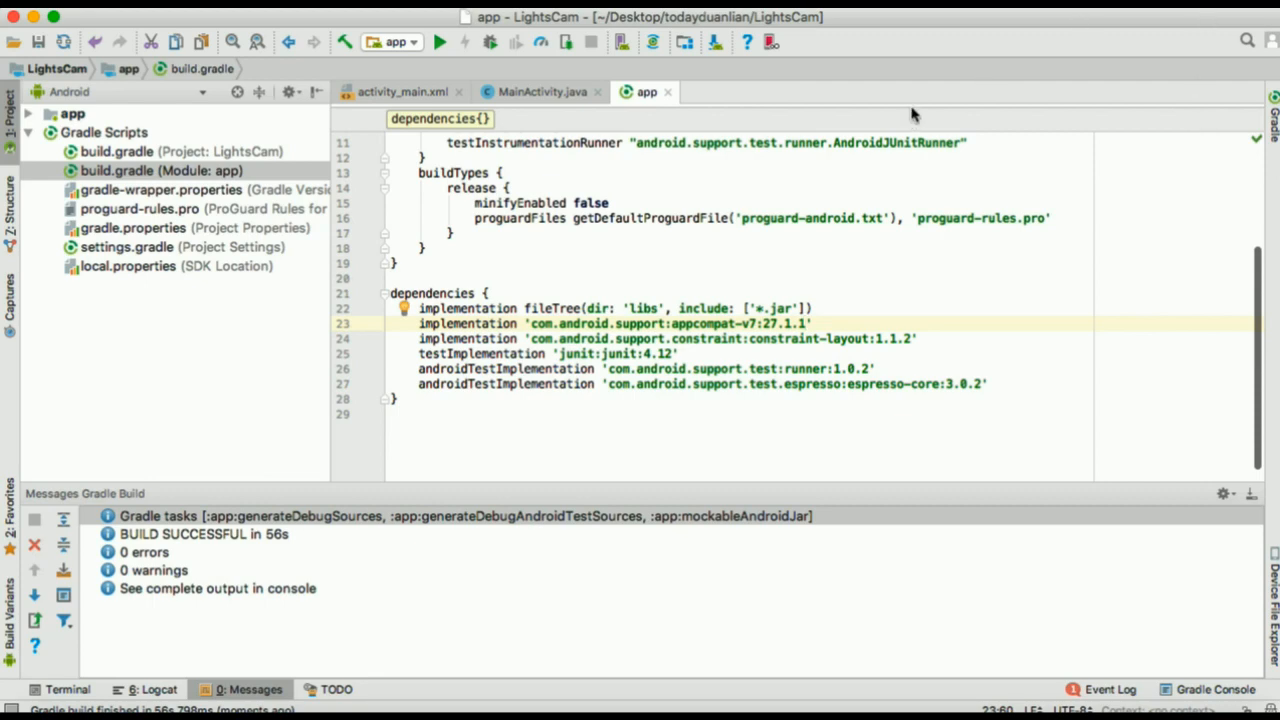
- Close the build.gradle (app) tab and switch to activity_main.xml
click(540, 91)
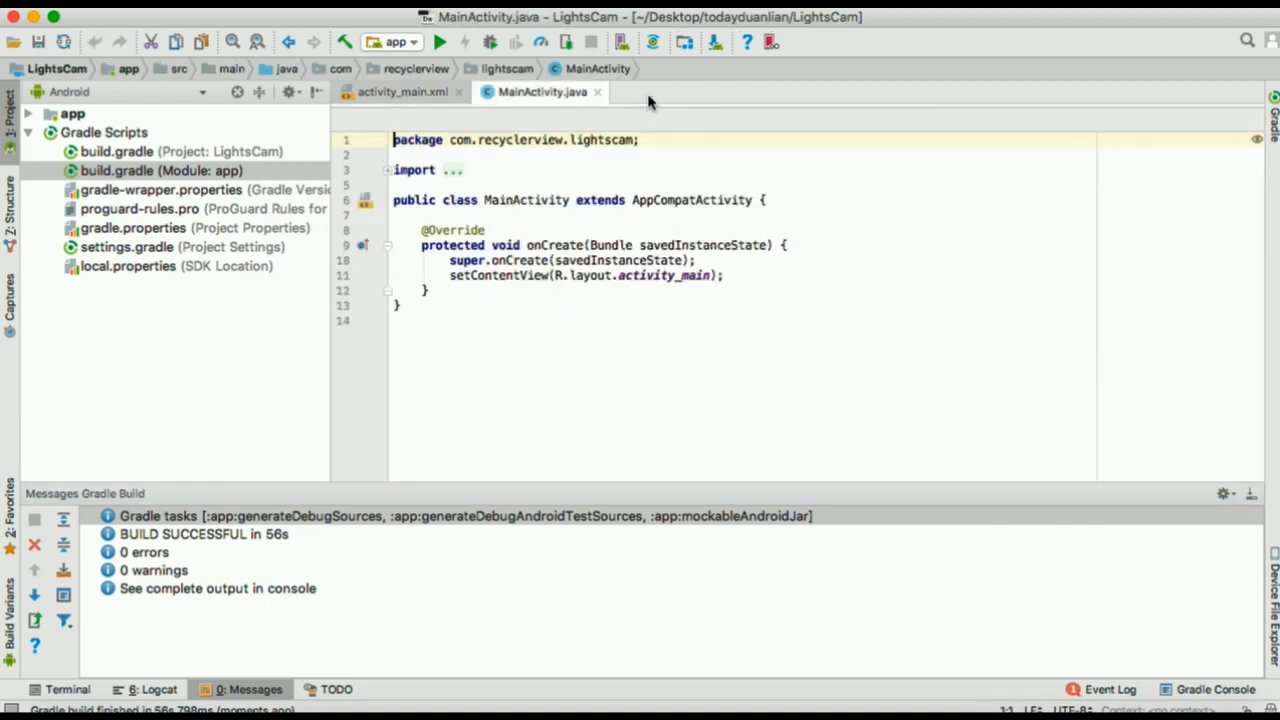
mouse_move(614, 105)
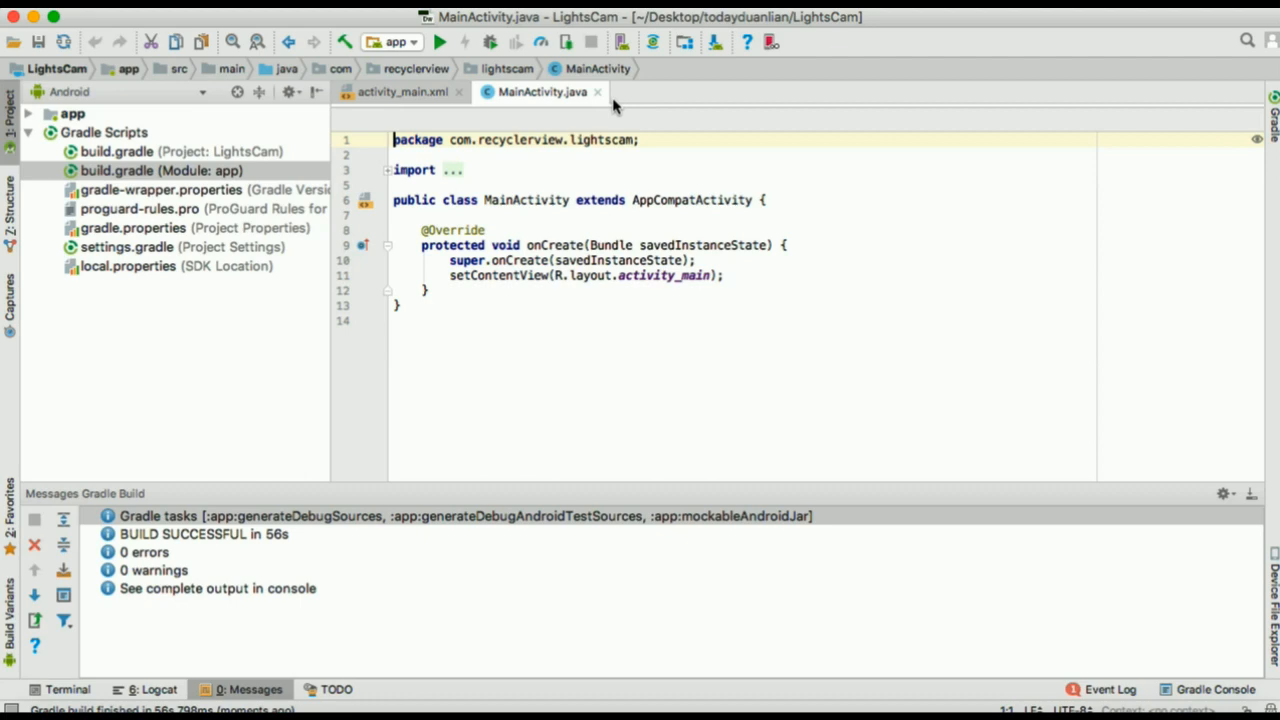
click(410, 91)
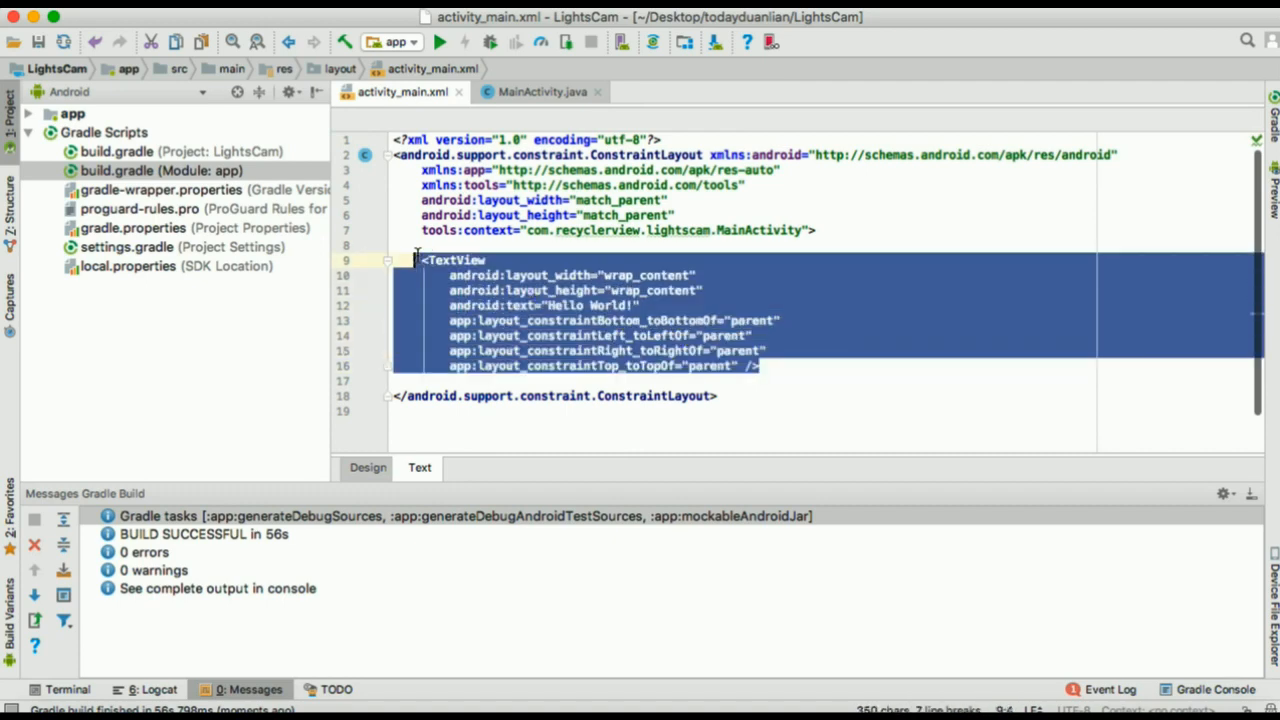
- Replace the TextView with ImageView myImage and a wrap_content Button with id button
text(<Imag)
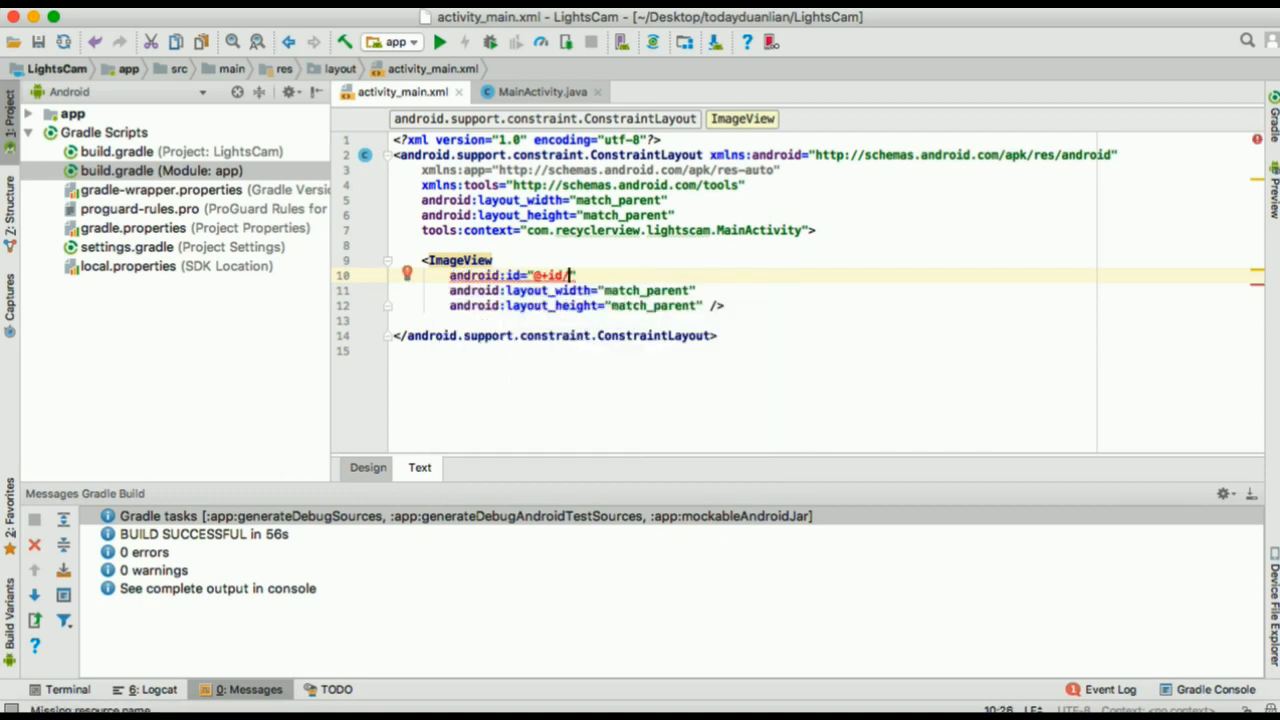
text(myImage)
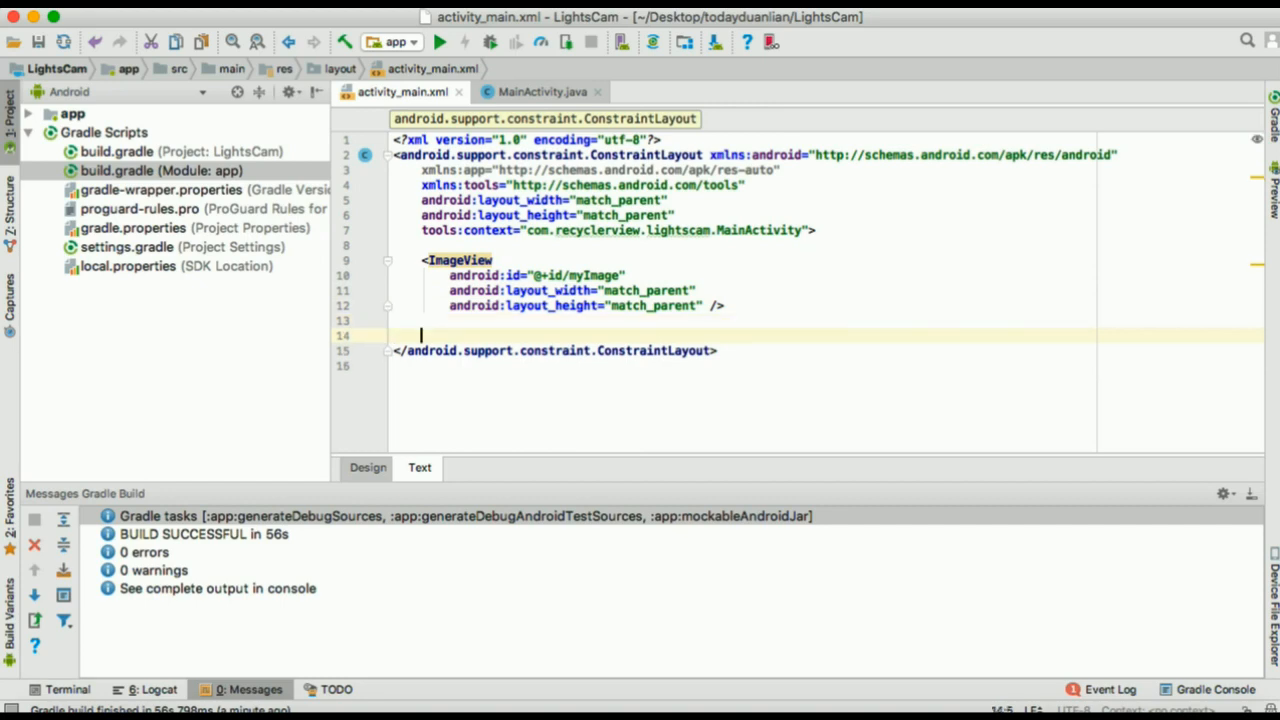
text(<)
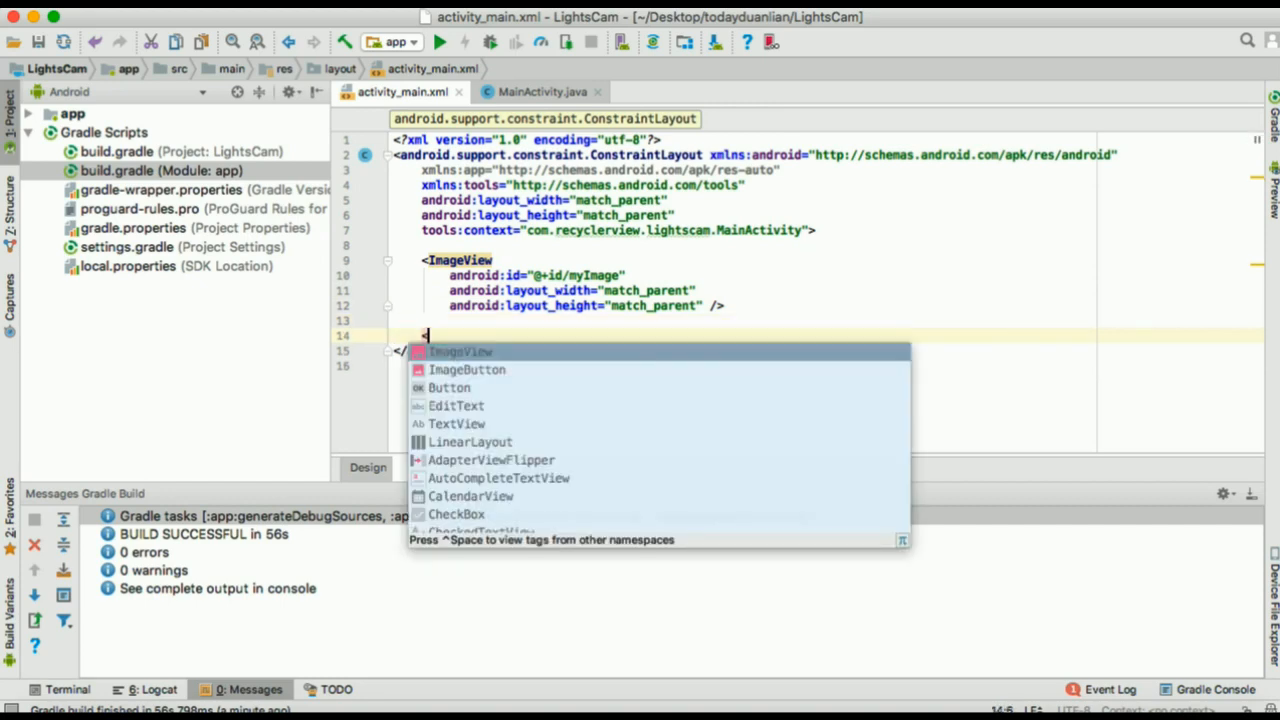
text(Button)
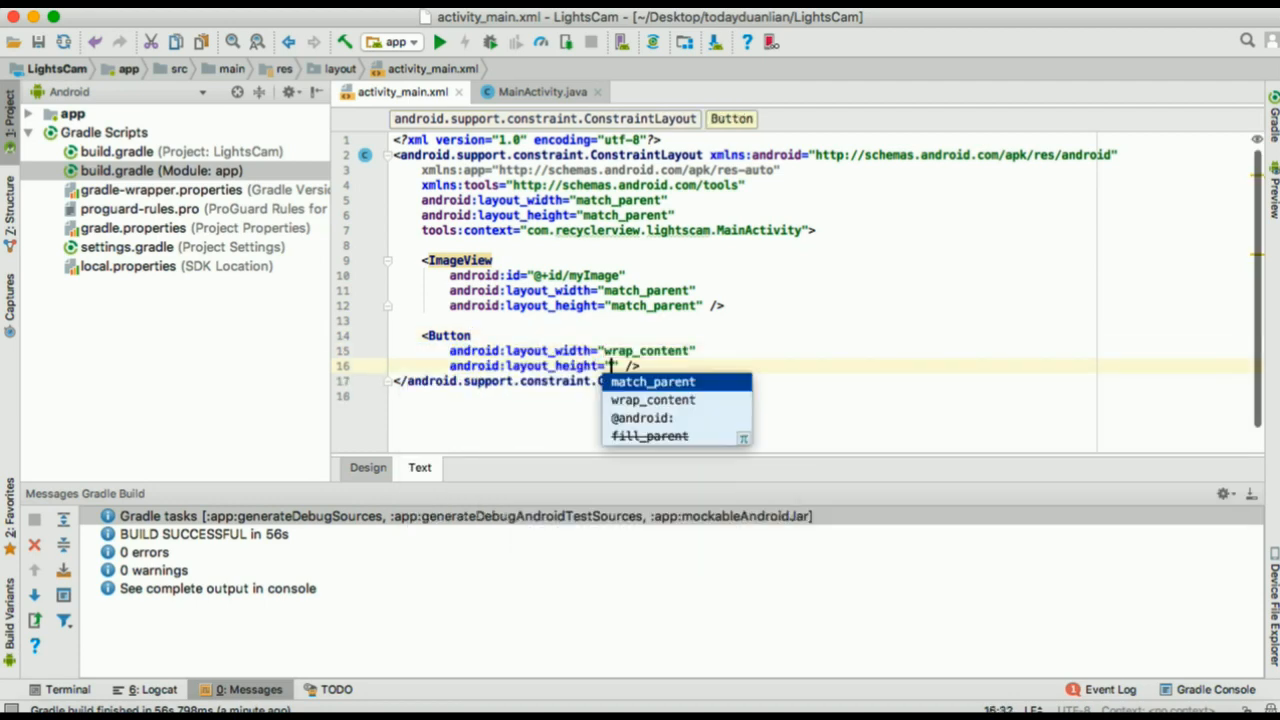
click(651, 400)
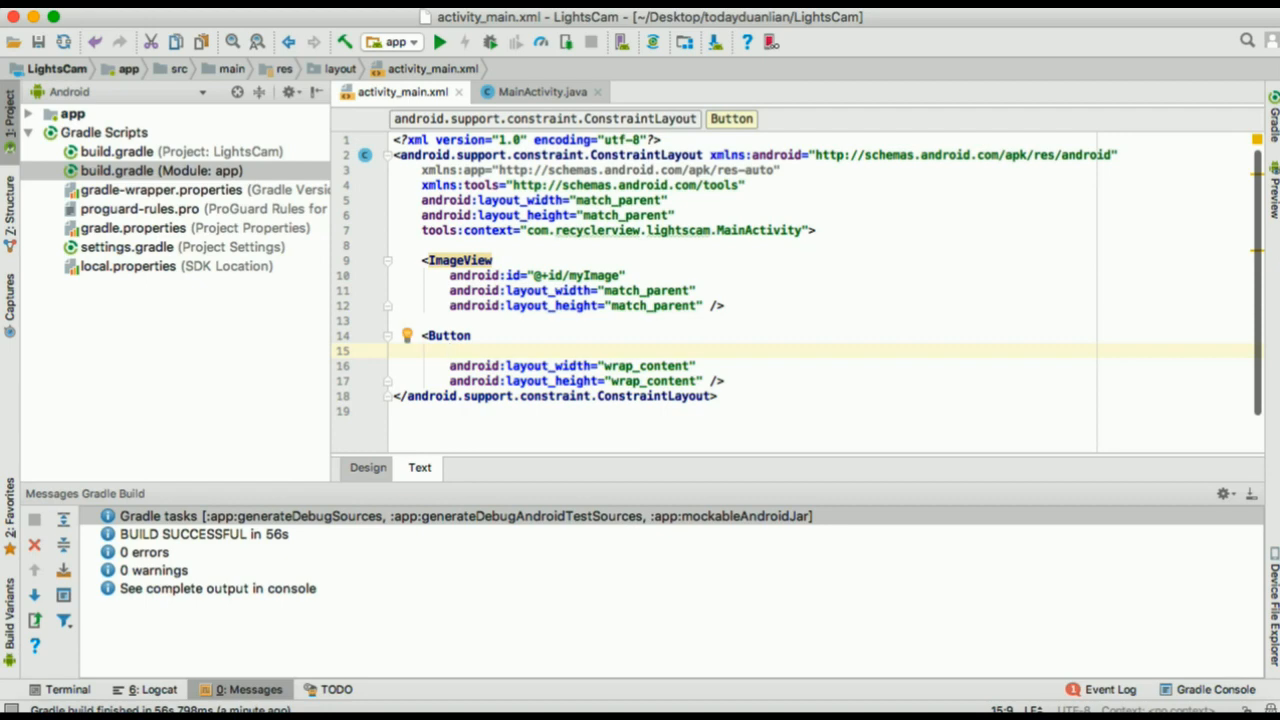
text(android:id="@+id/b)
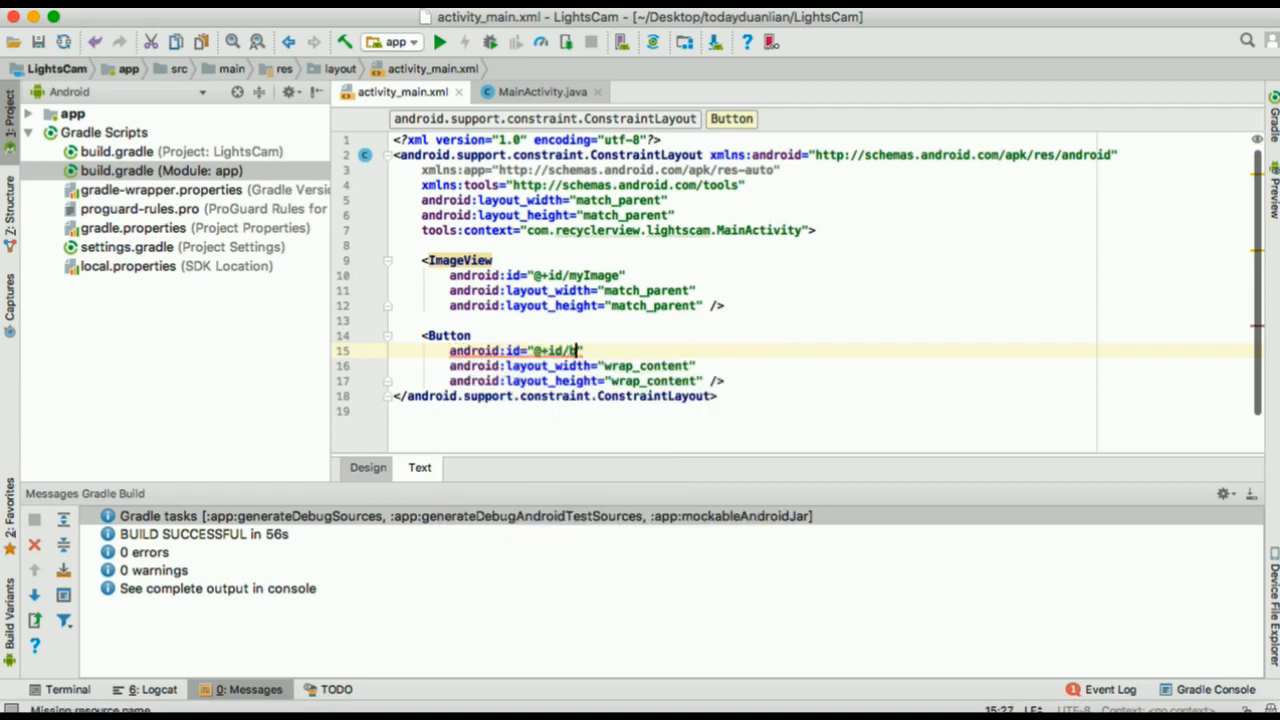
text(button)
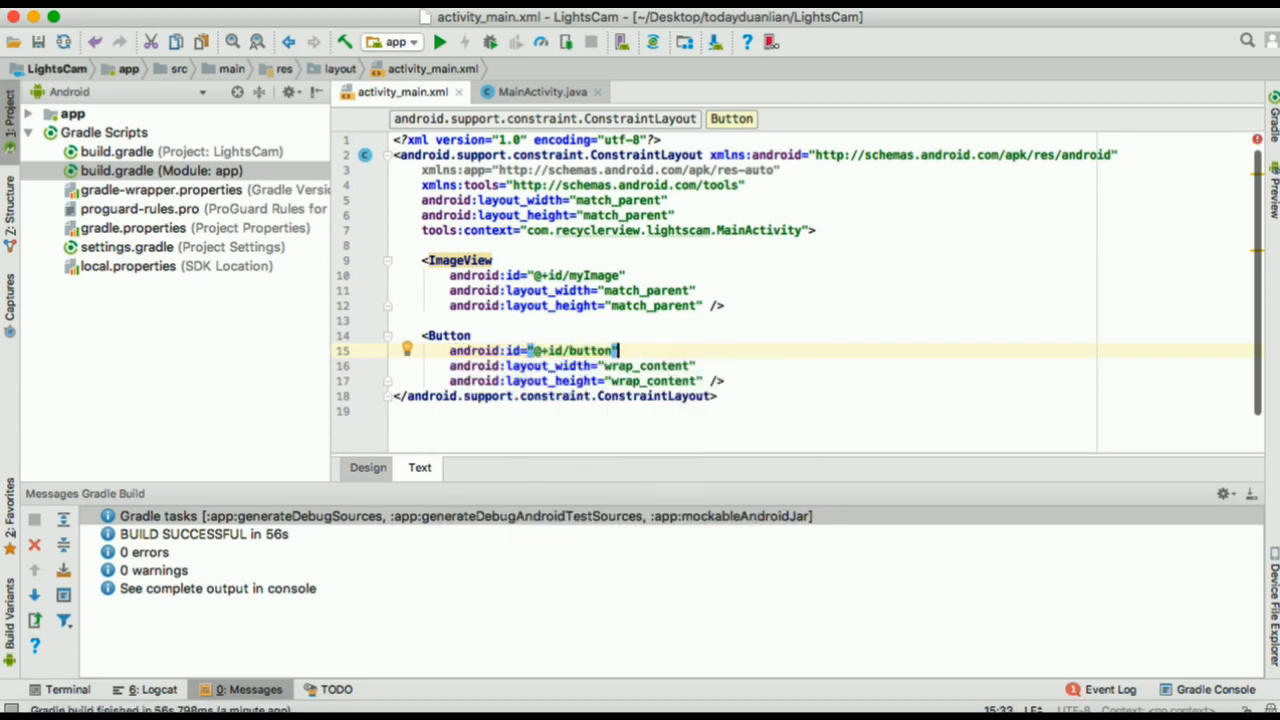
text(android:text=")
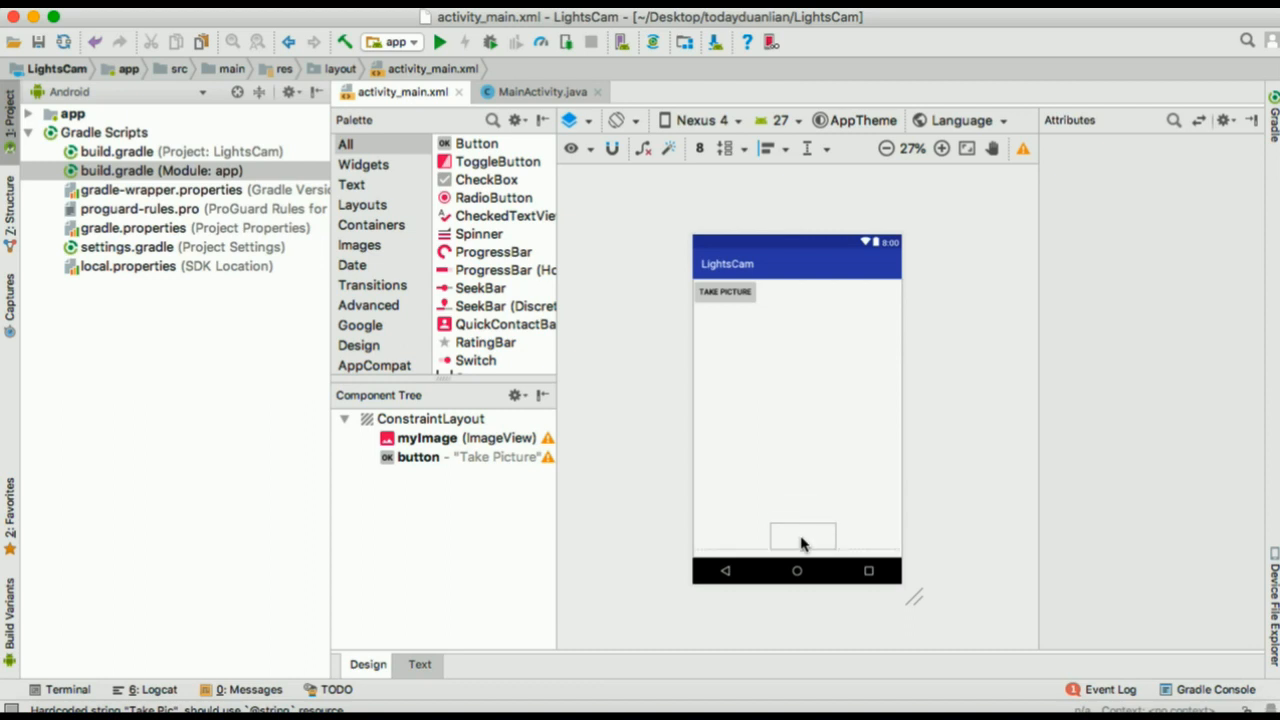
- Constrain the Take Picture button to the bottom, then review the XML and open MainActivity.java
click(801, 537)
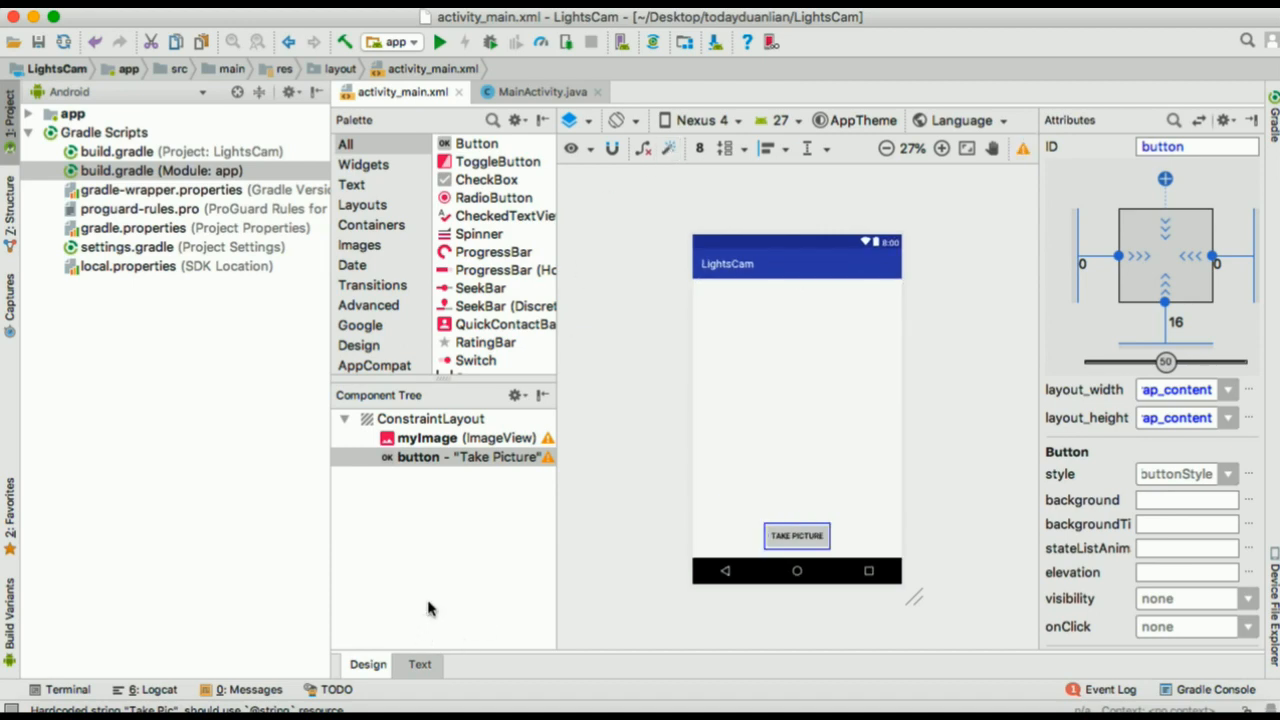
click(418, 665)
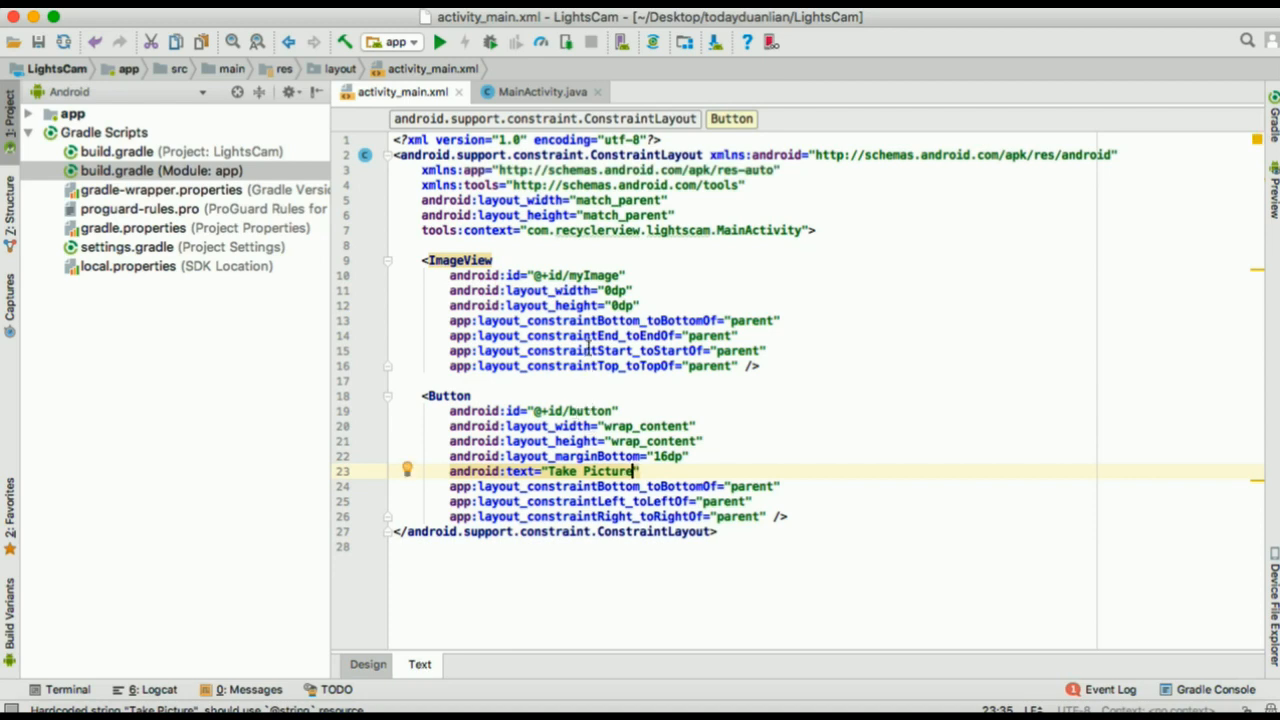
click(527, 91)
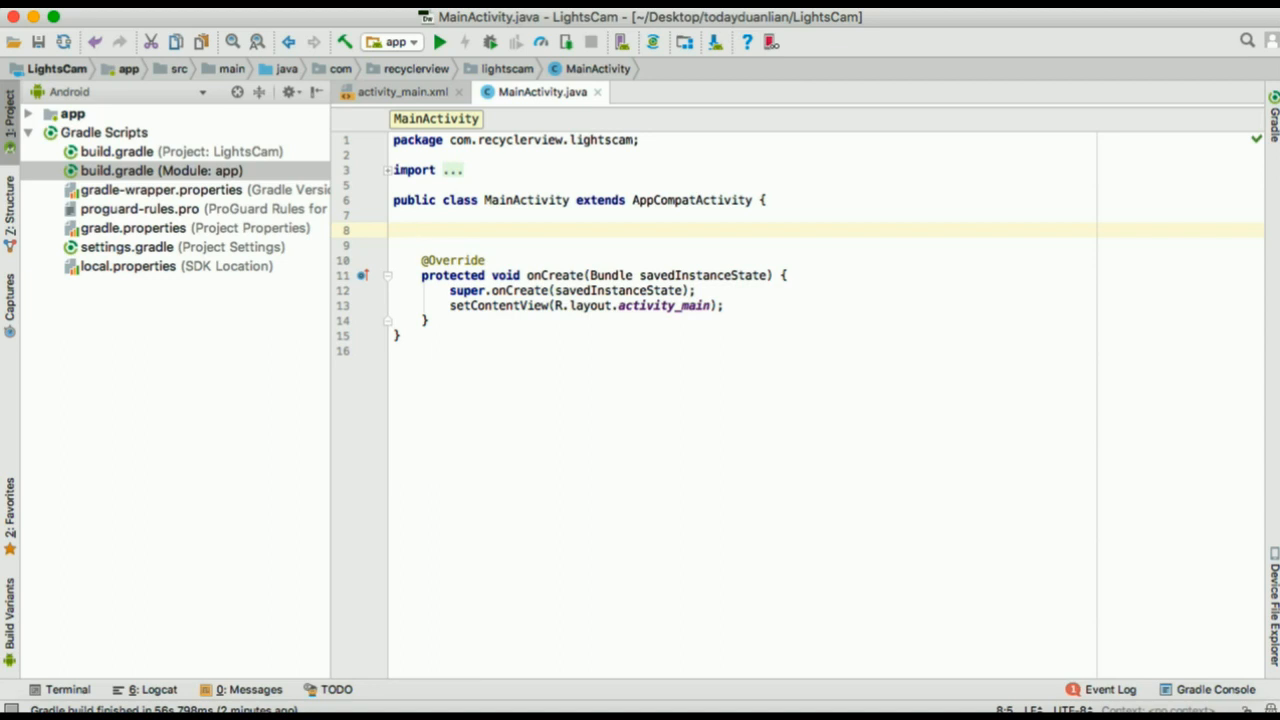
- Declare private ImageView myImage and Button button fields, auto-importing both classes
text(private)
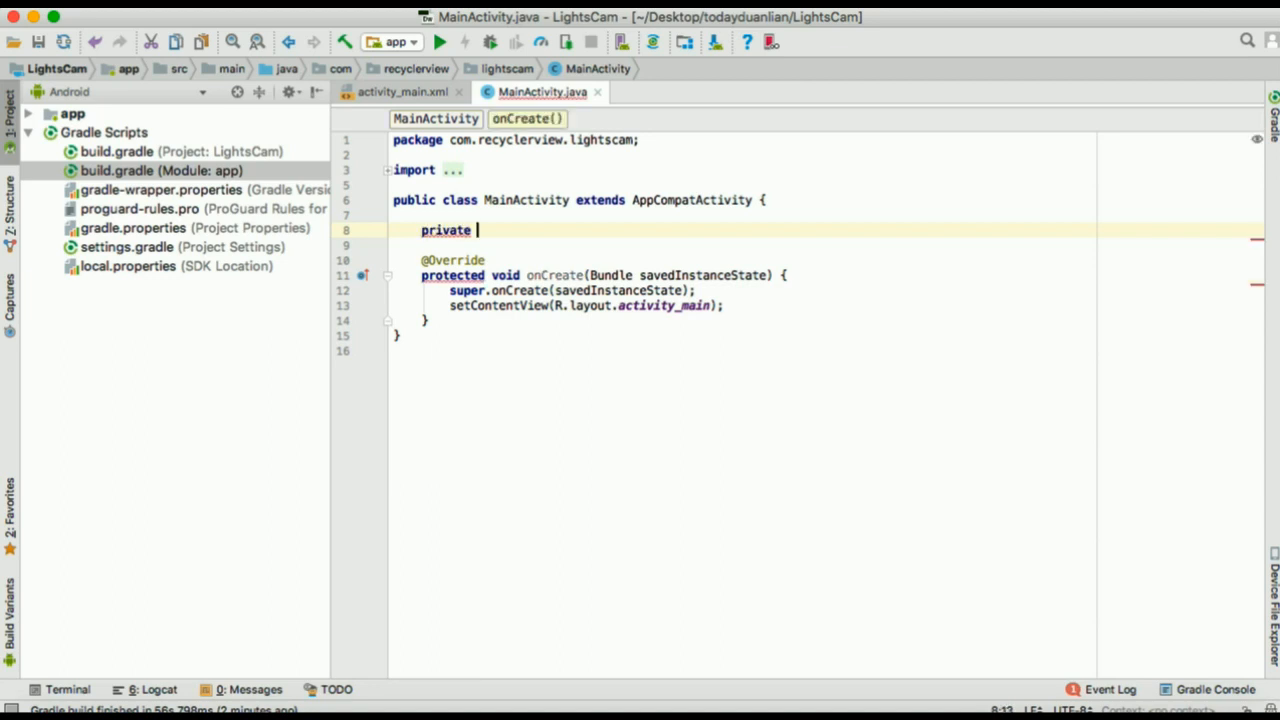
text(M)
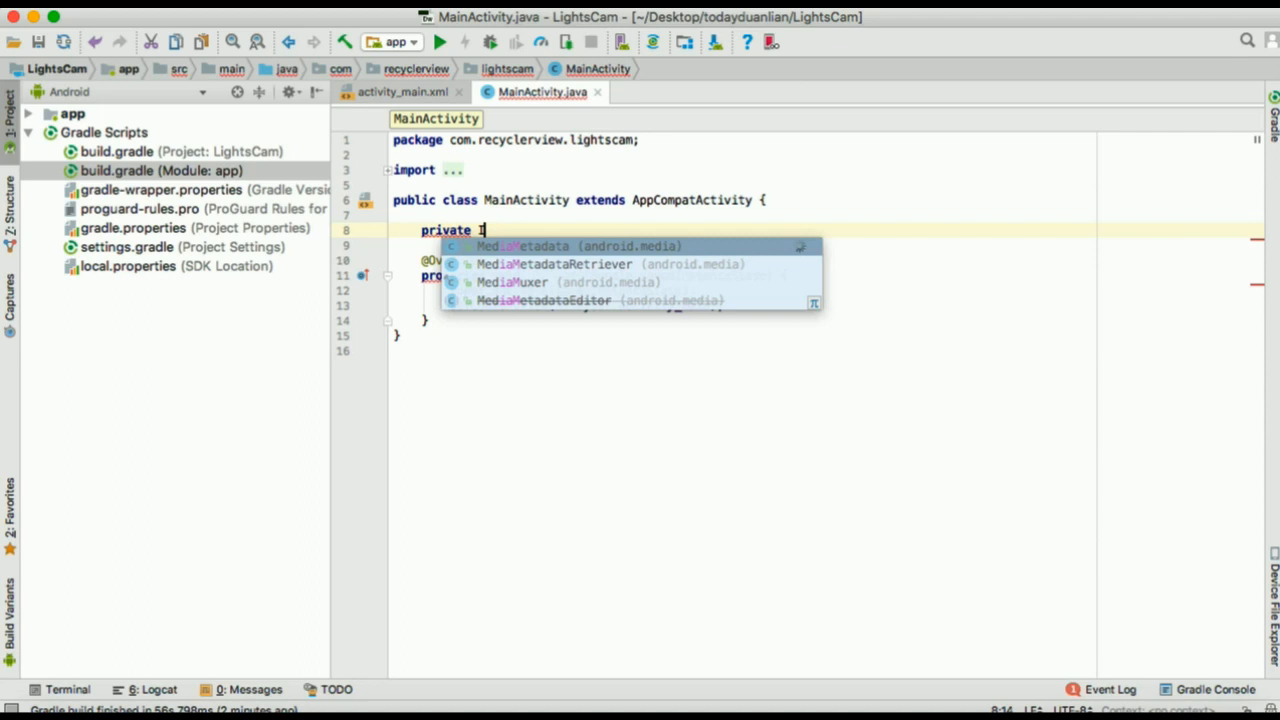
text(mageView)
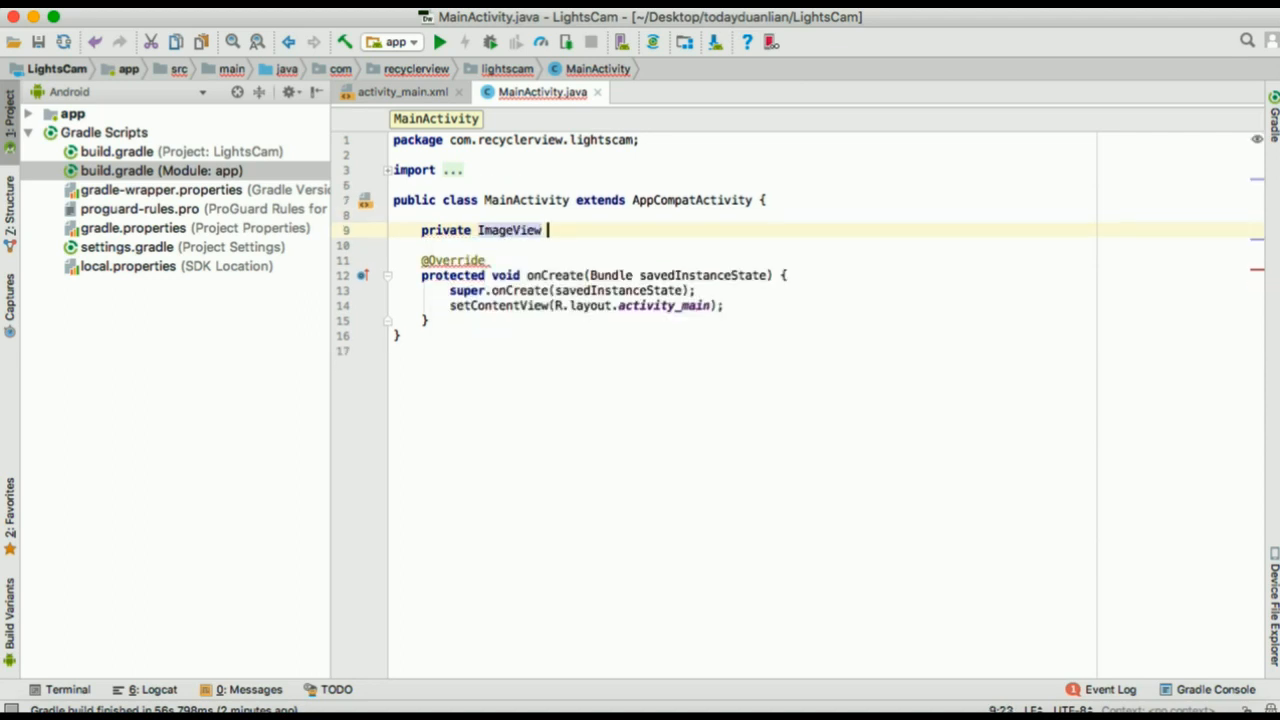
text(m)
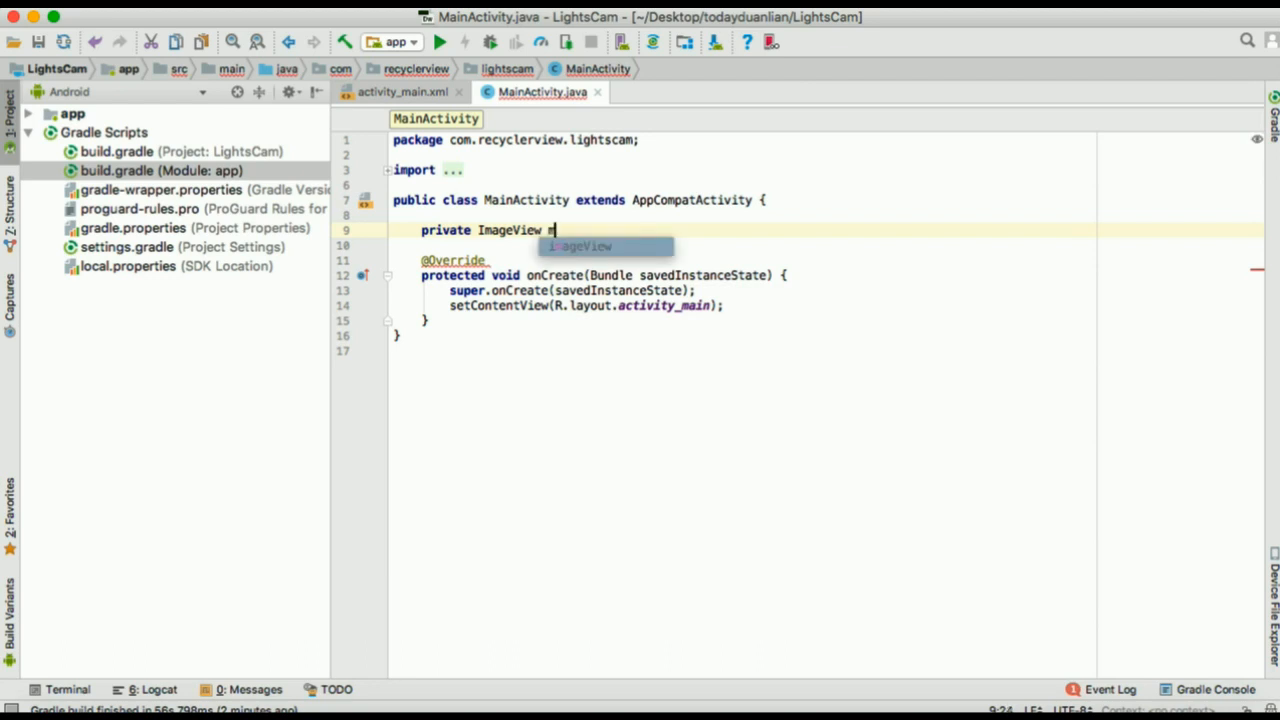
text(yImage;)
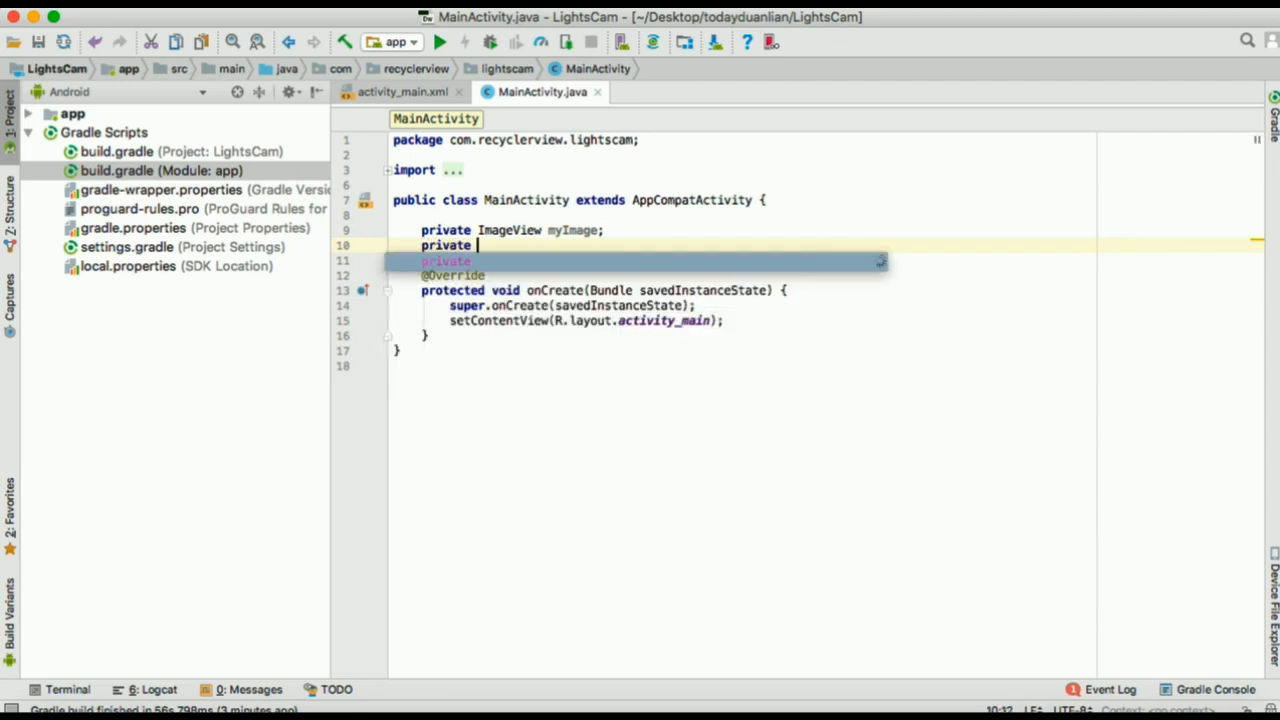
text(Button)
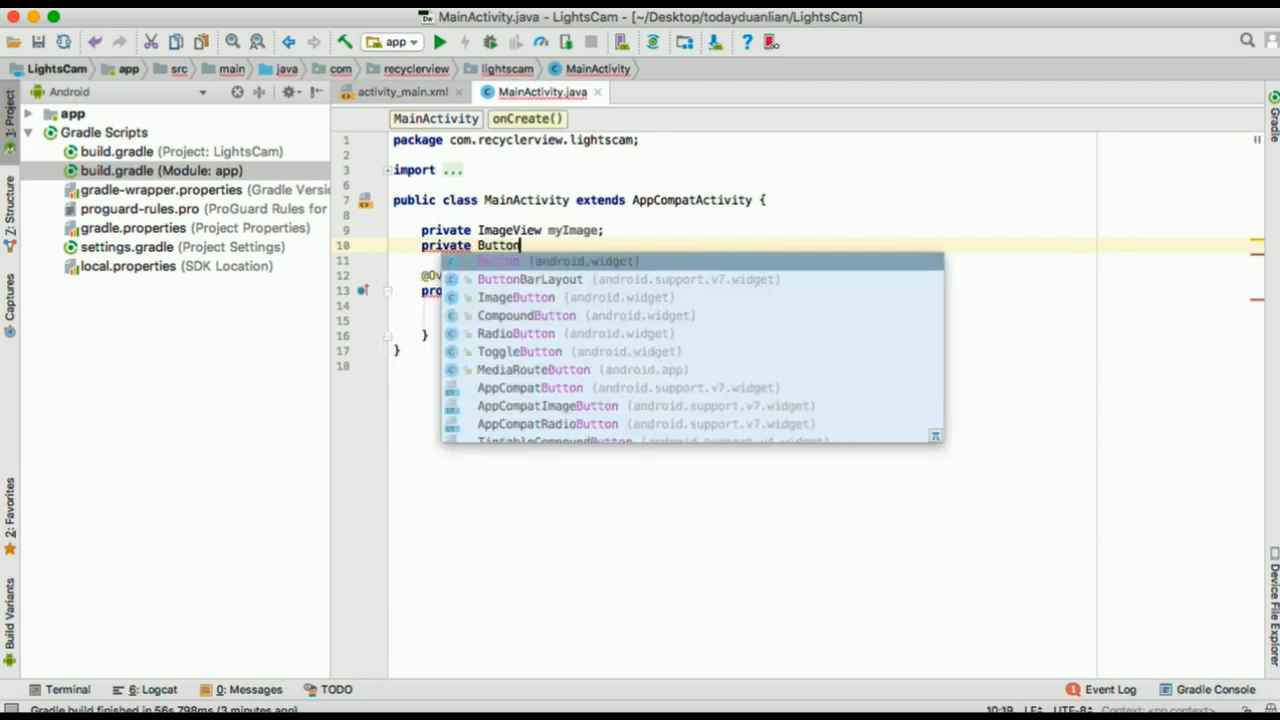
text(button;)
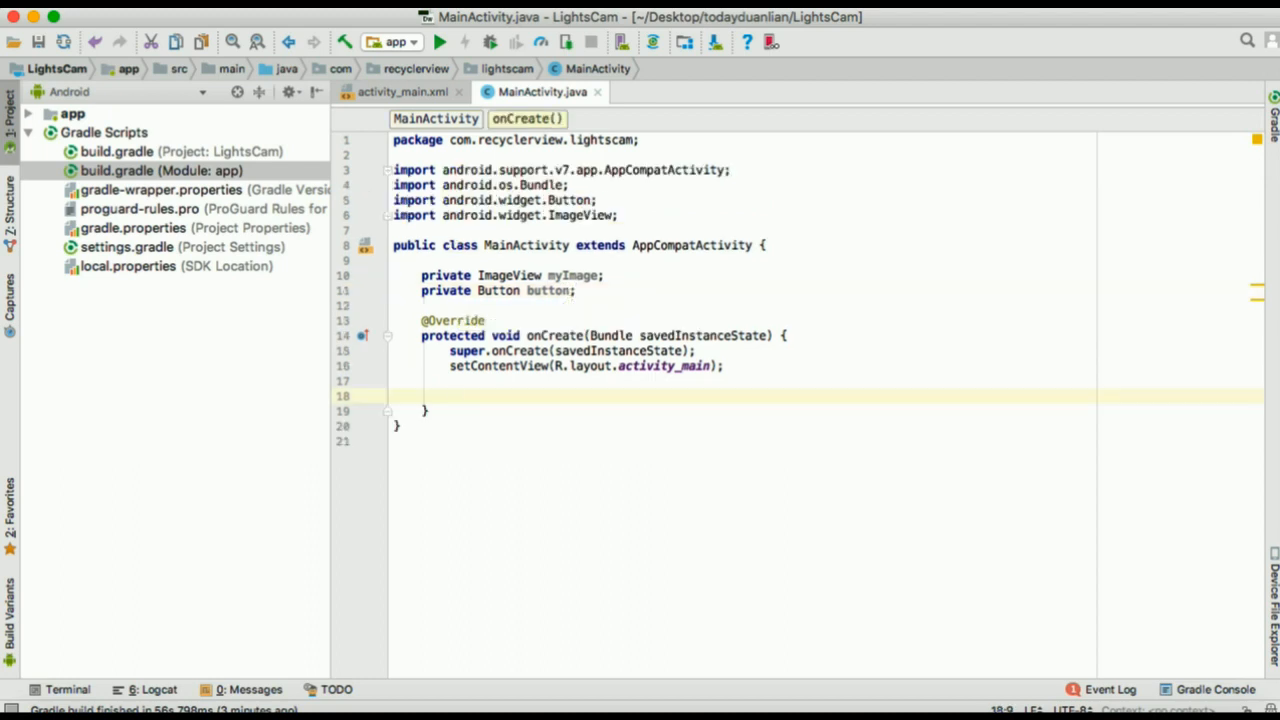
- In onCreate, assign myImage from findViewById cast to ImageView
text(button)
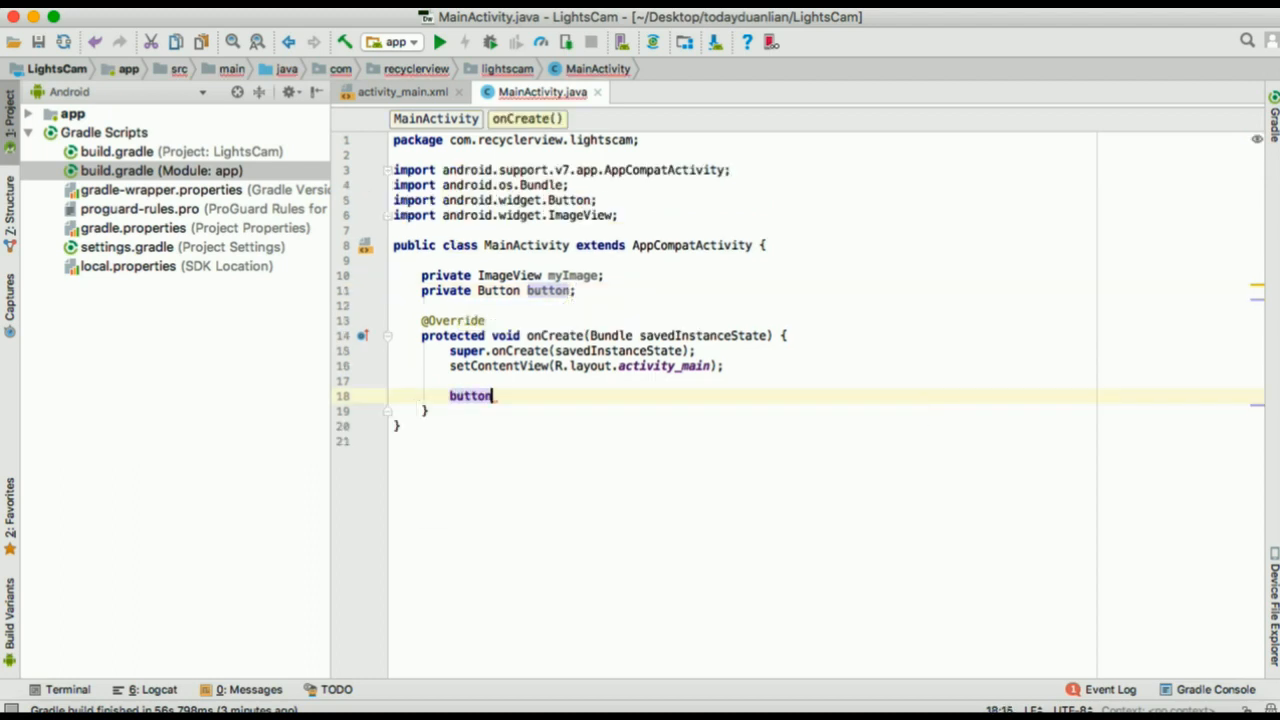
key(Backspace)
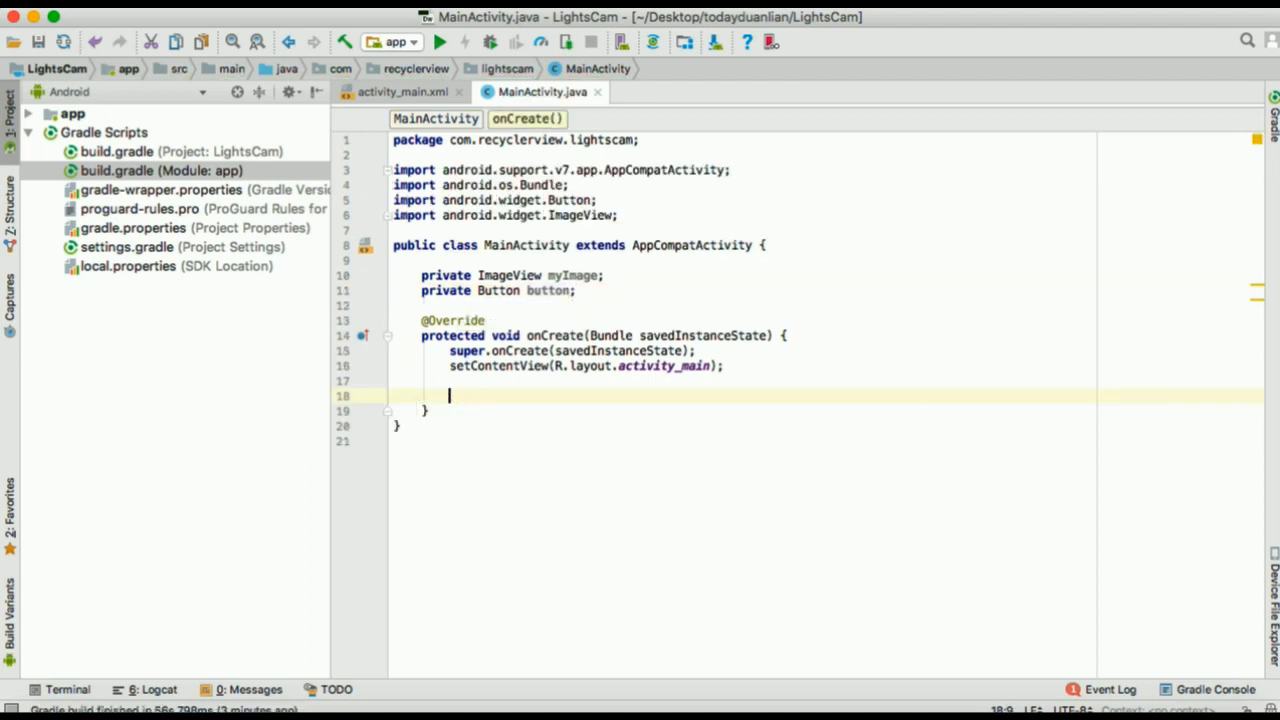
text(myImage)
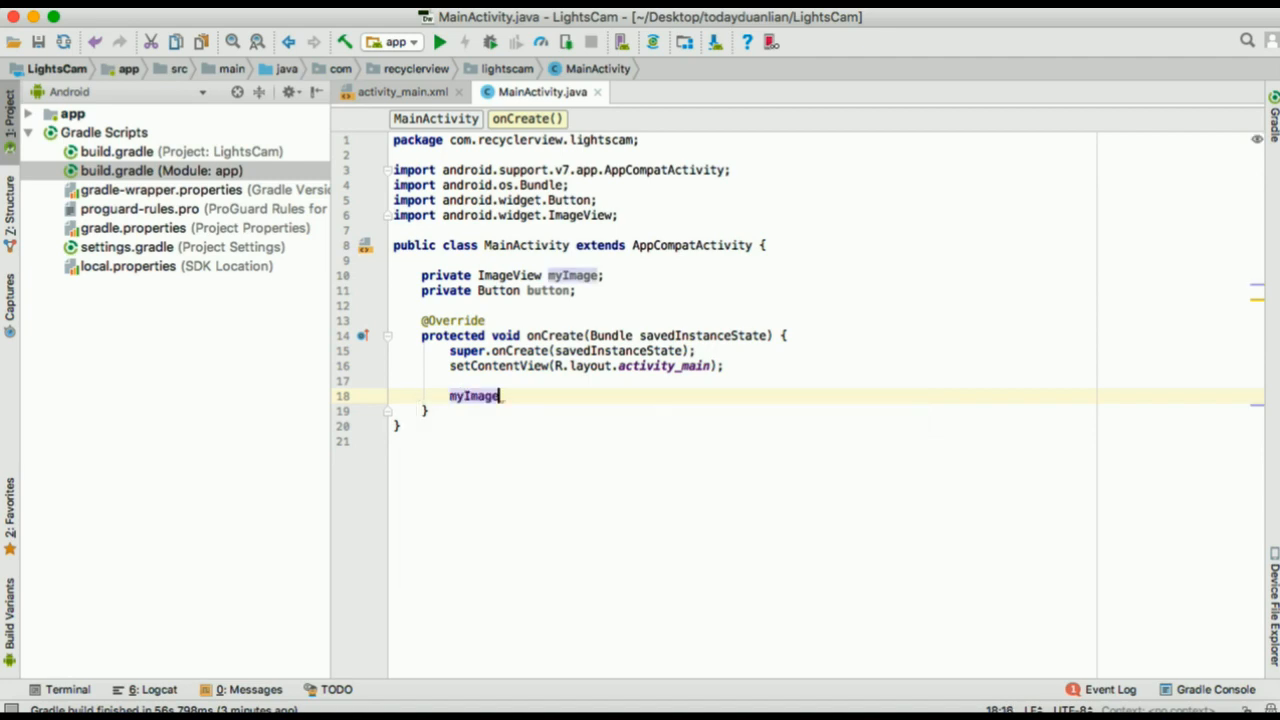
text(= (ImageView)findViewById(r)
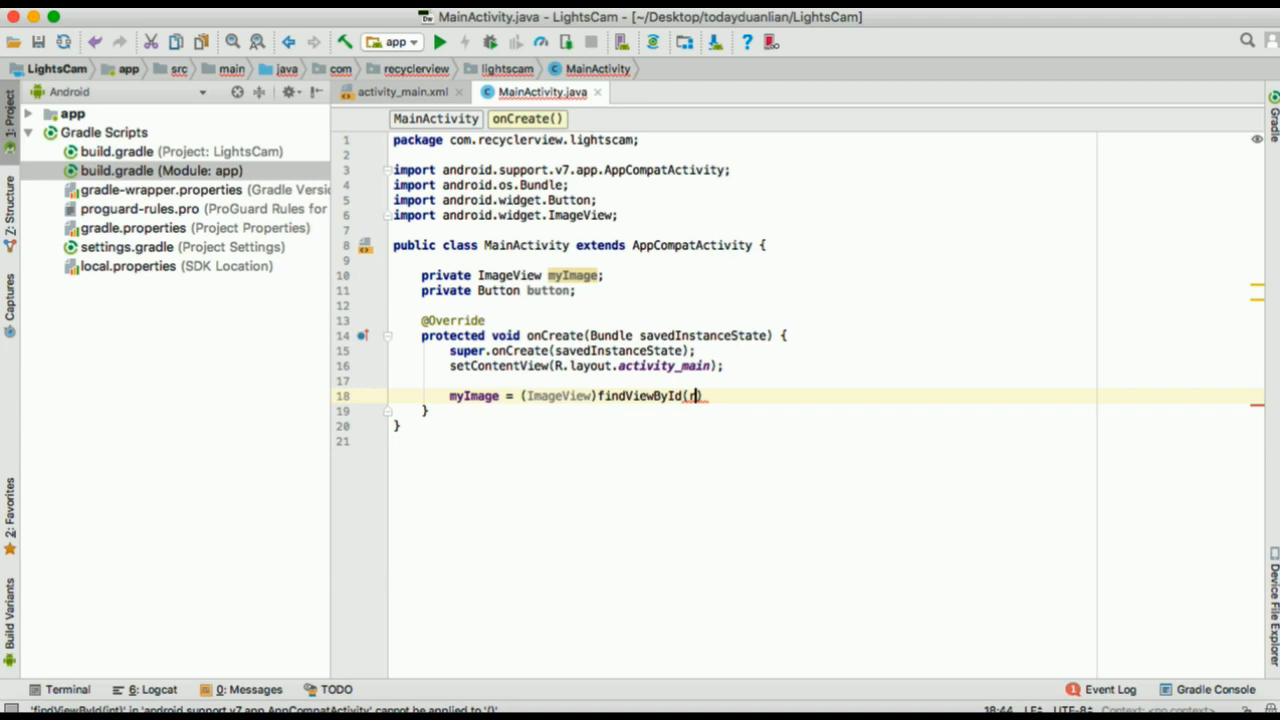
text(.id.button)
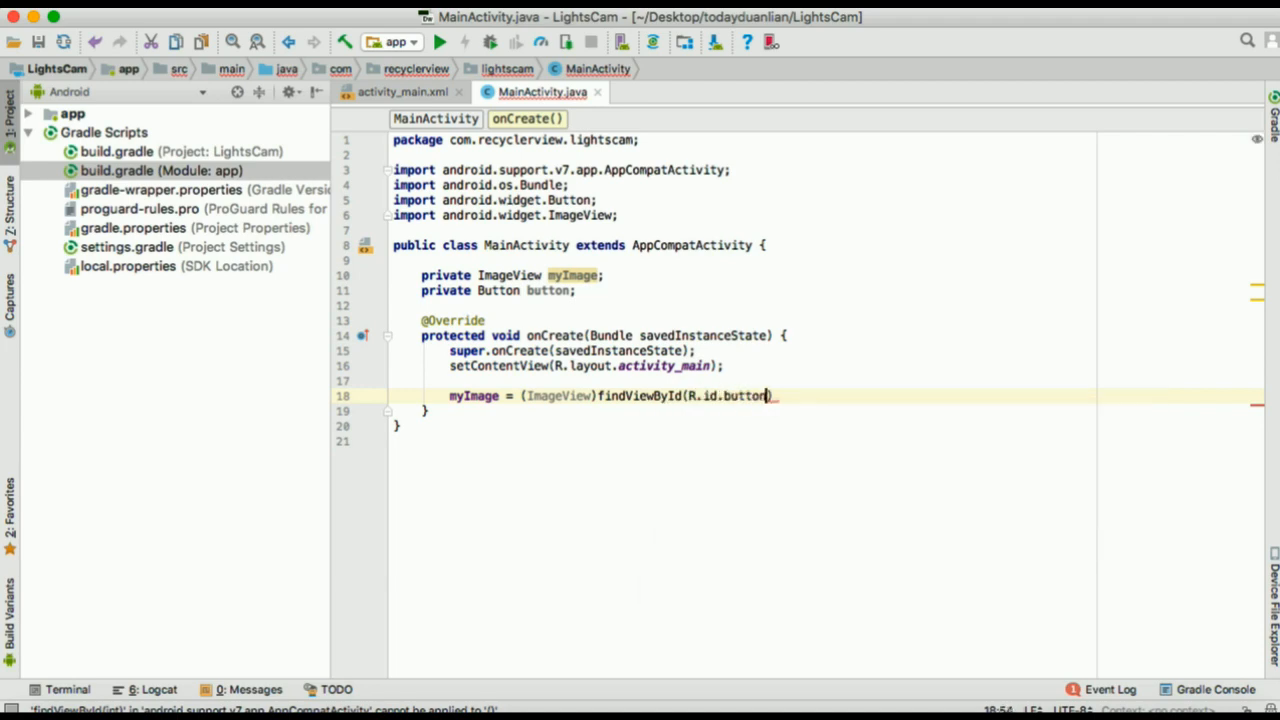
text(bu)
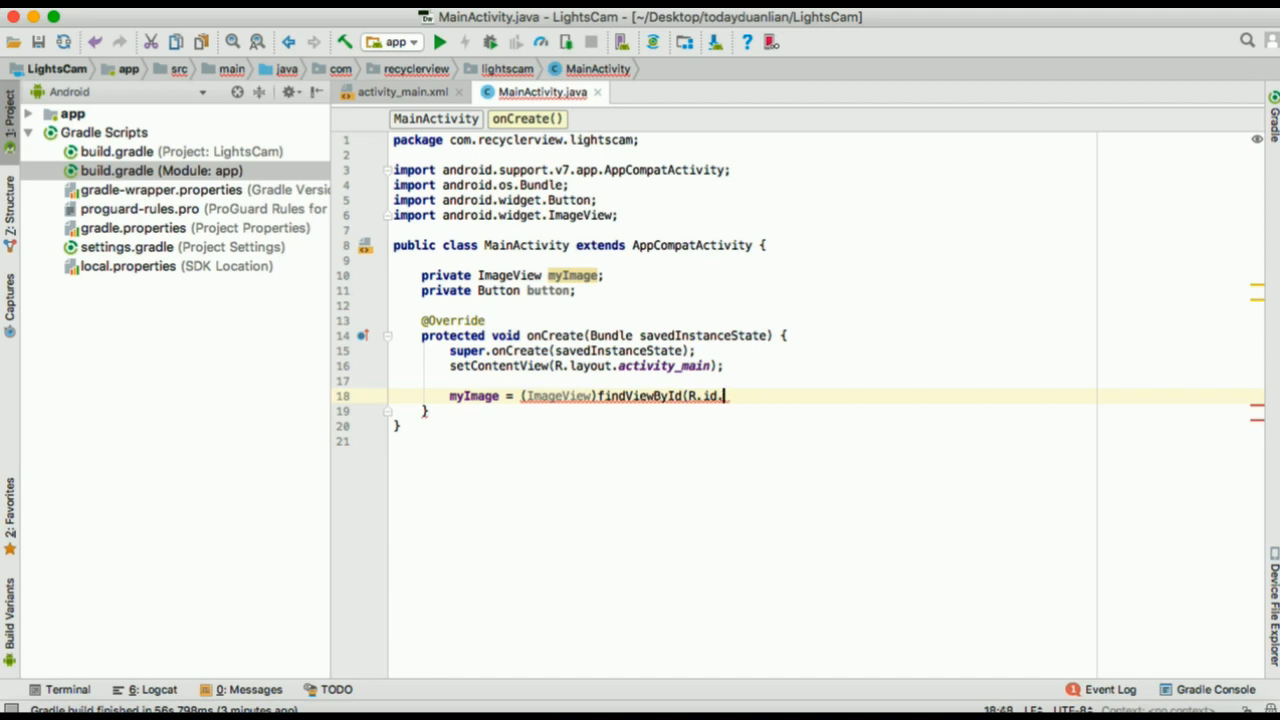
text(myImage);)
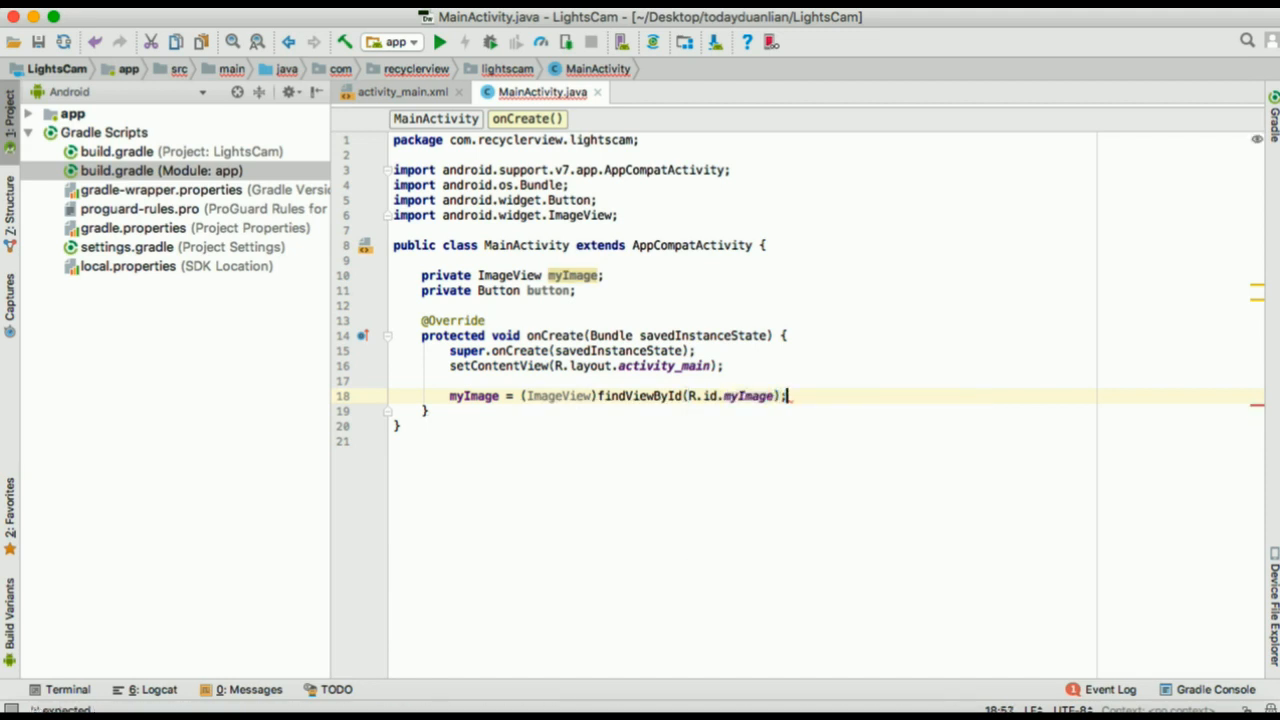
- Assign button from findViewById cast to Button and begin button.setOnClickListener()
text(B)
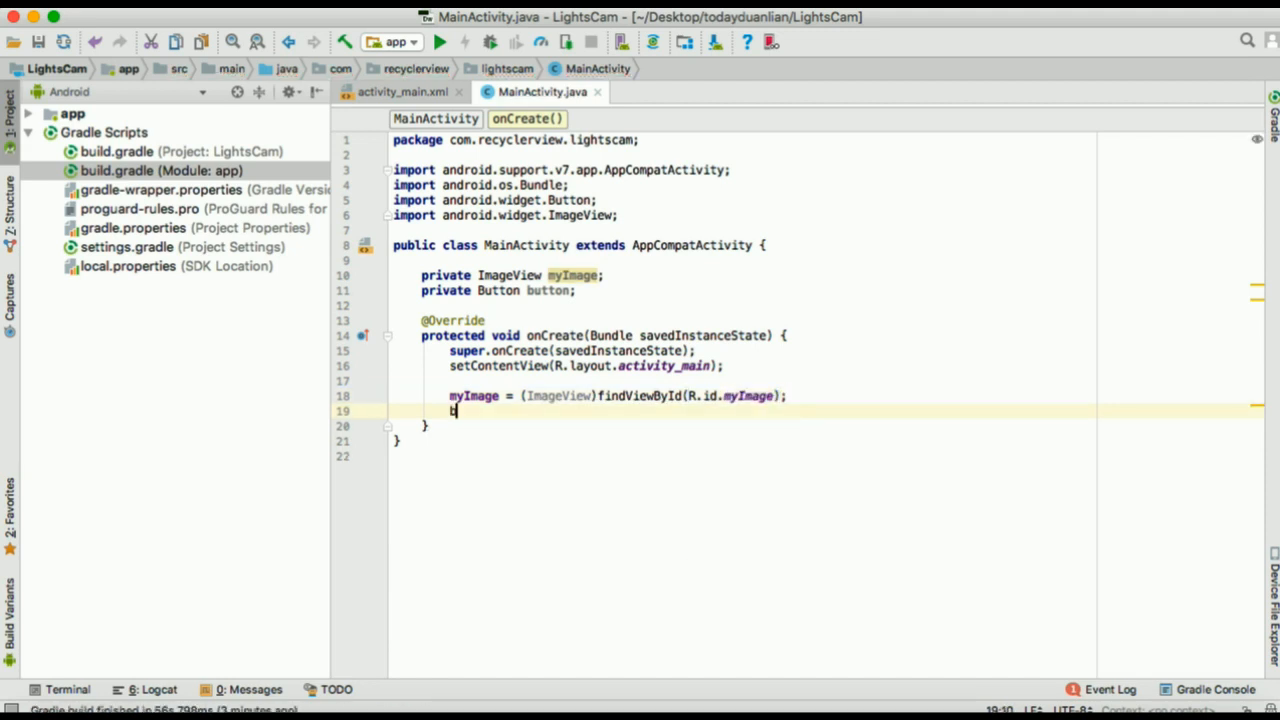
text(button = (B)
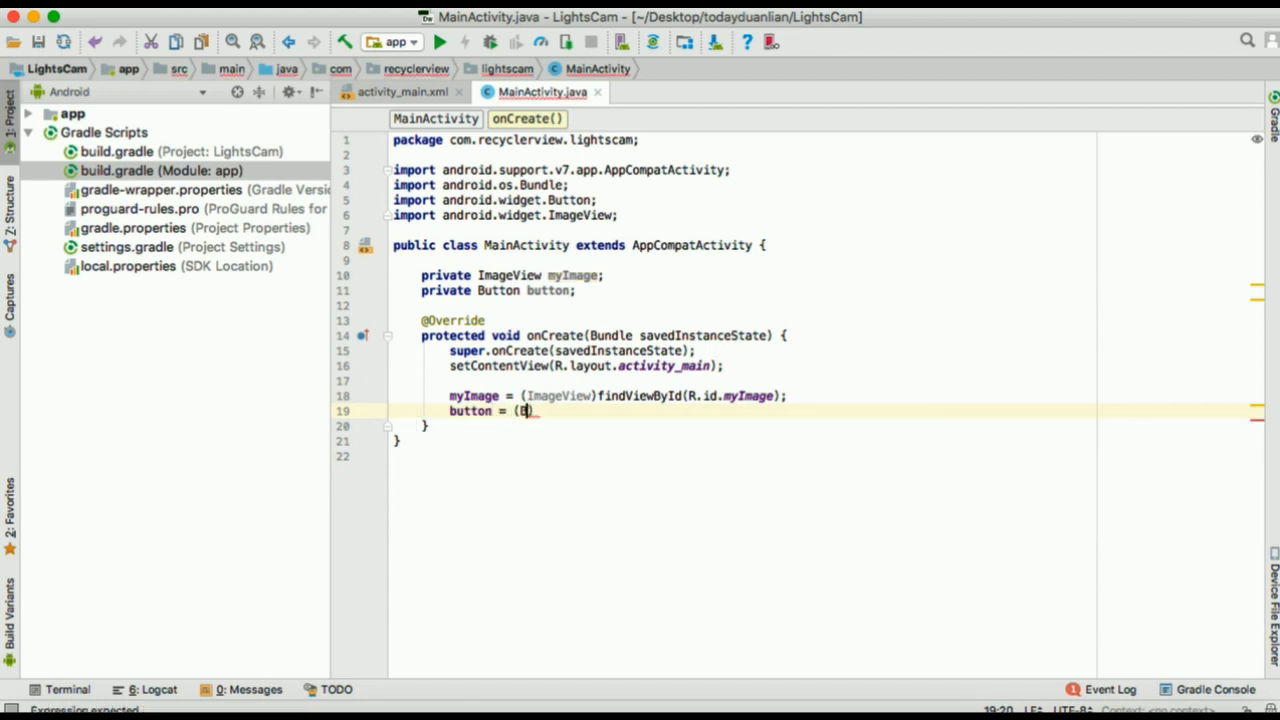
text(utton)findViewById(R.id.button);)
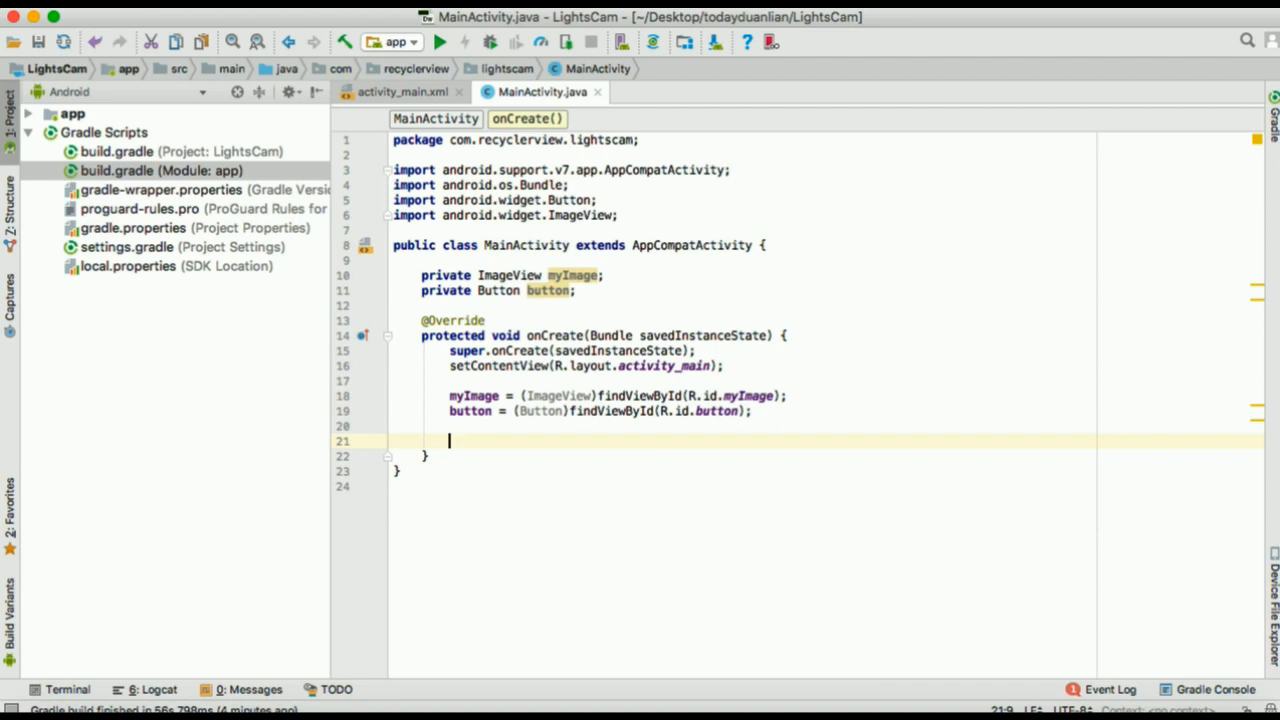
text(button.setOnClickListener();)
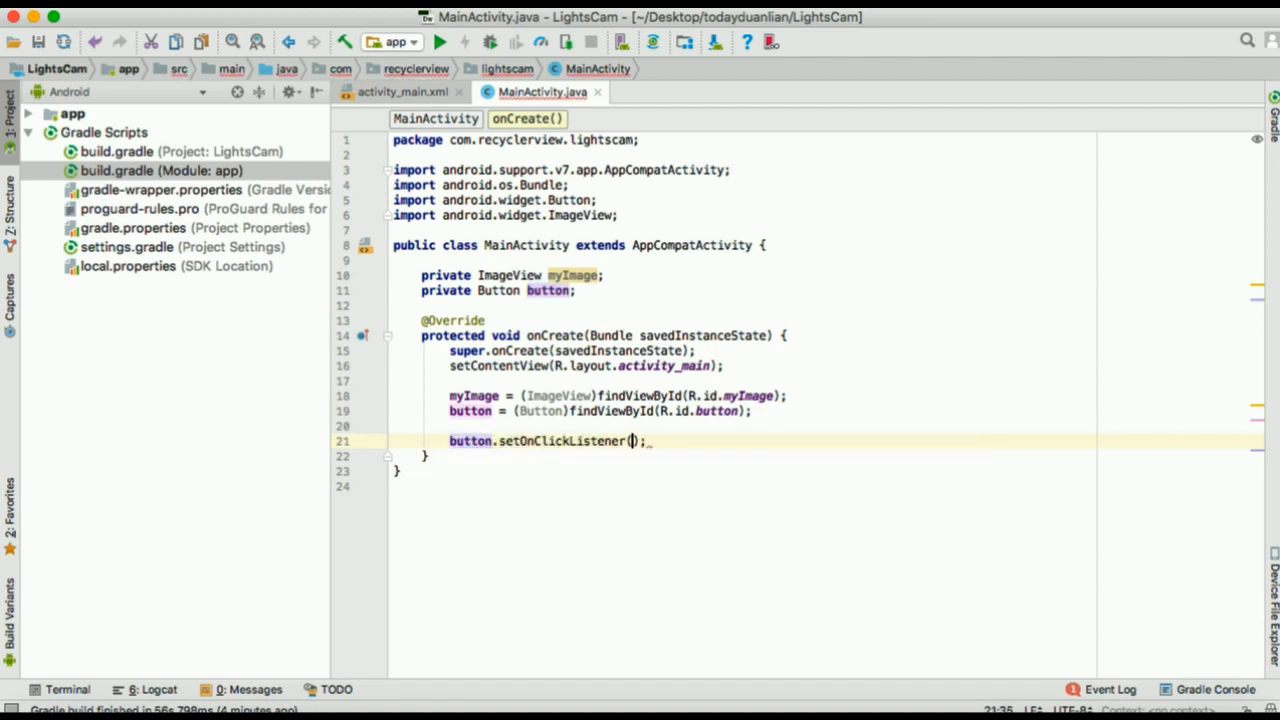
- Pass a new View.OnClickListener calling takePicture(), and generate the empty takePicture method
text(new View.OnClickListener())
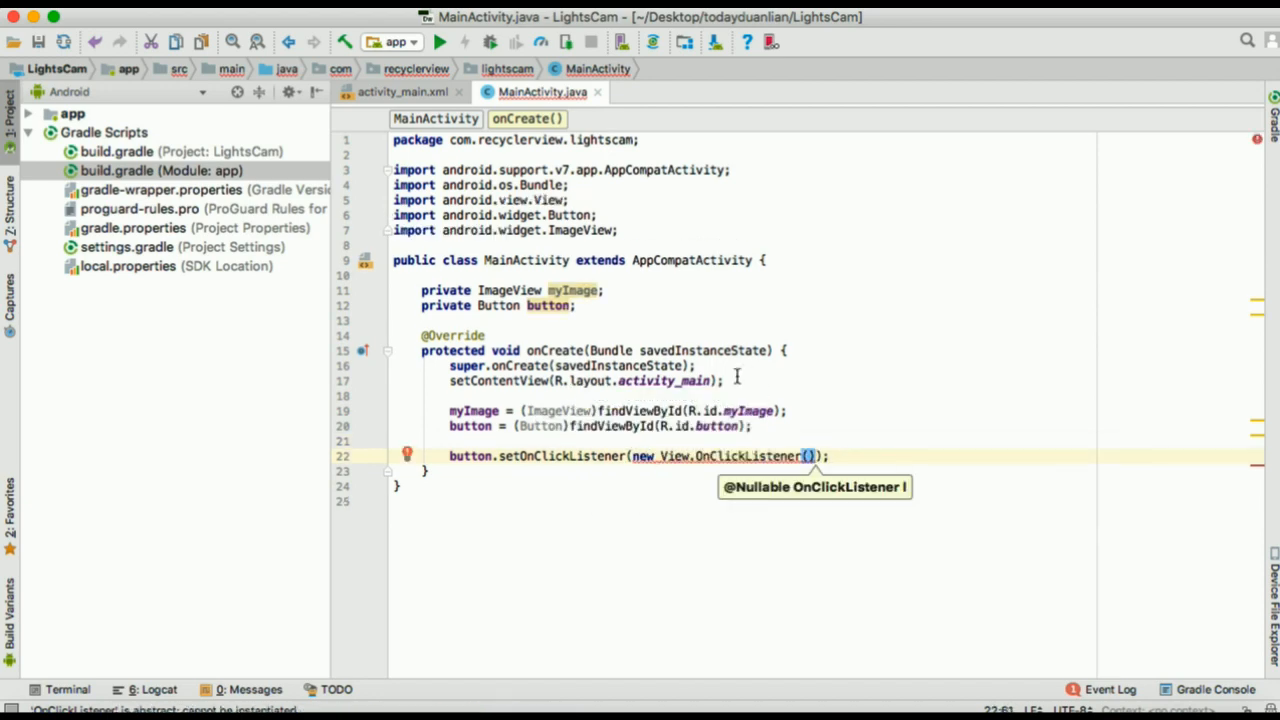
mouse_move(437, 490)
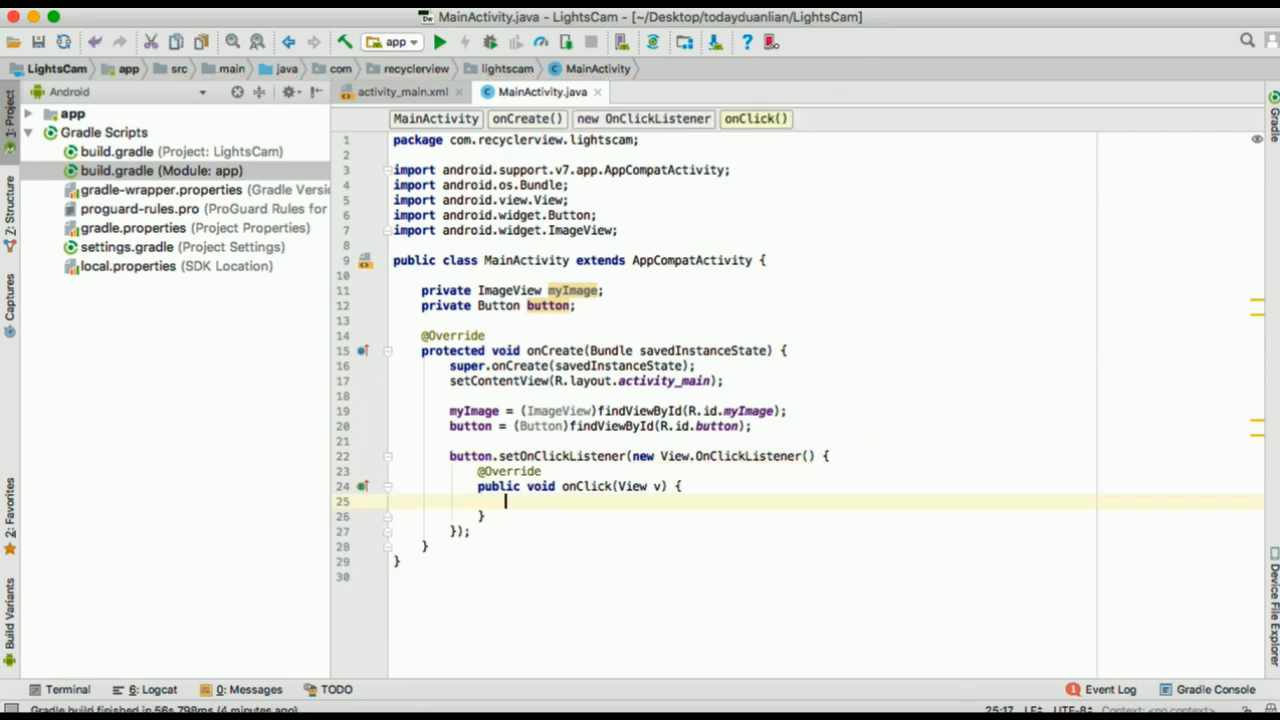
text(takePic)
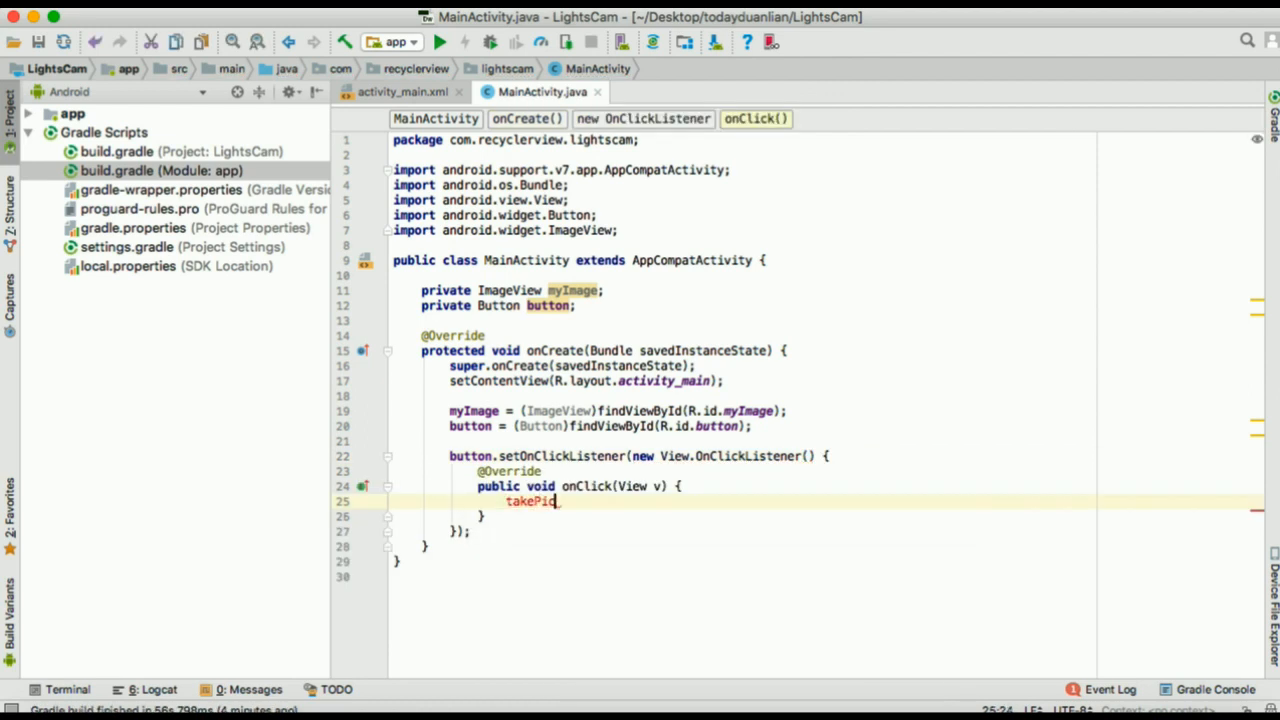
text(ture)
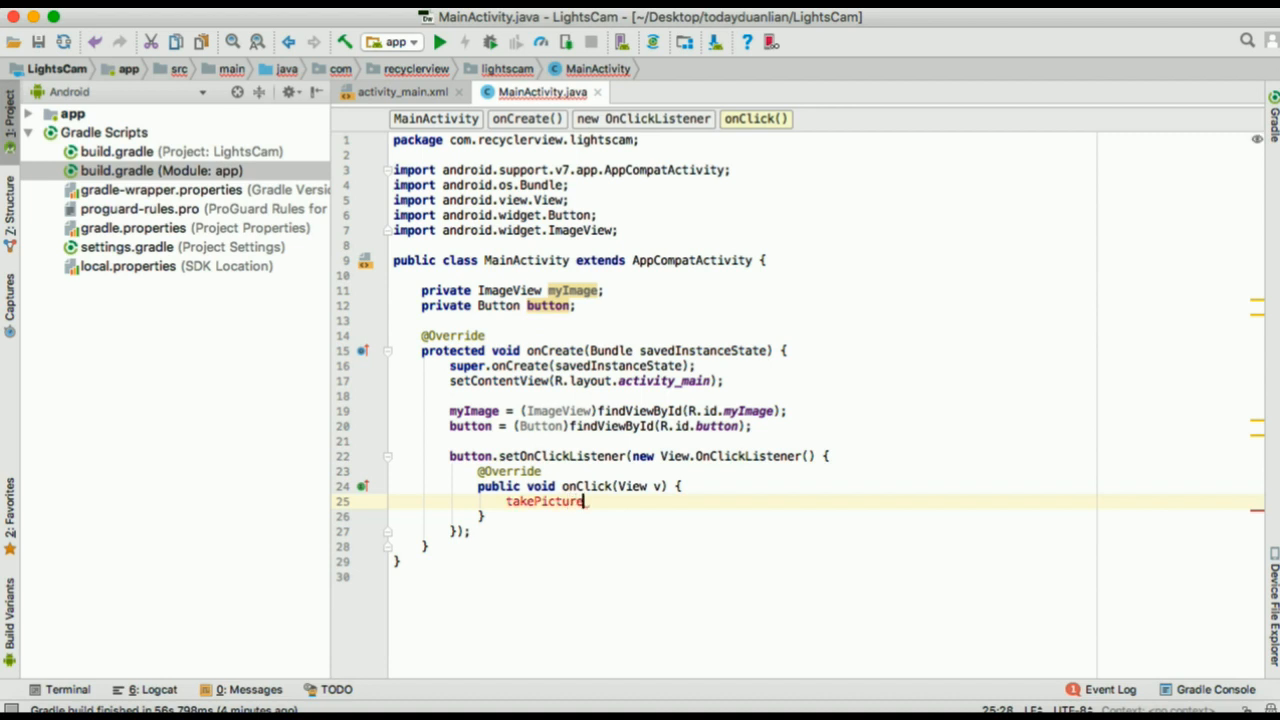
text(();)
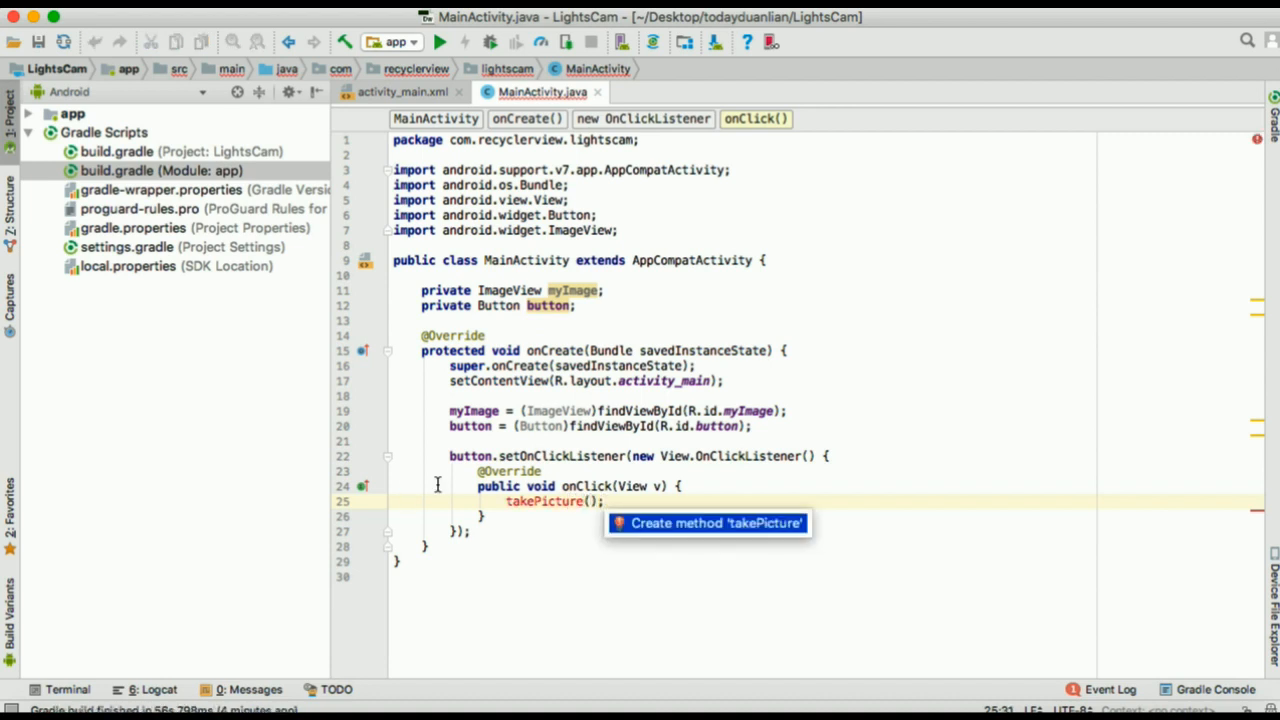
click(708, 523)
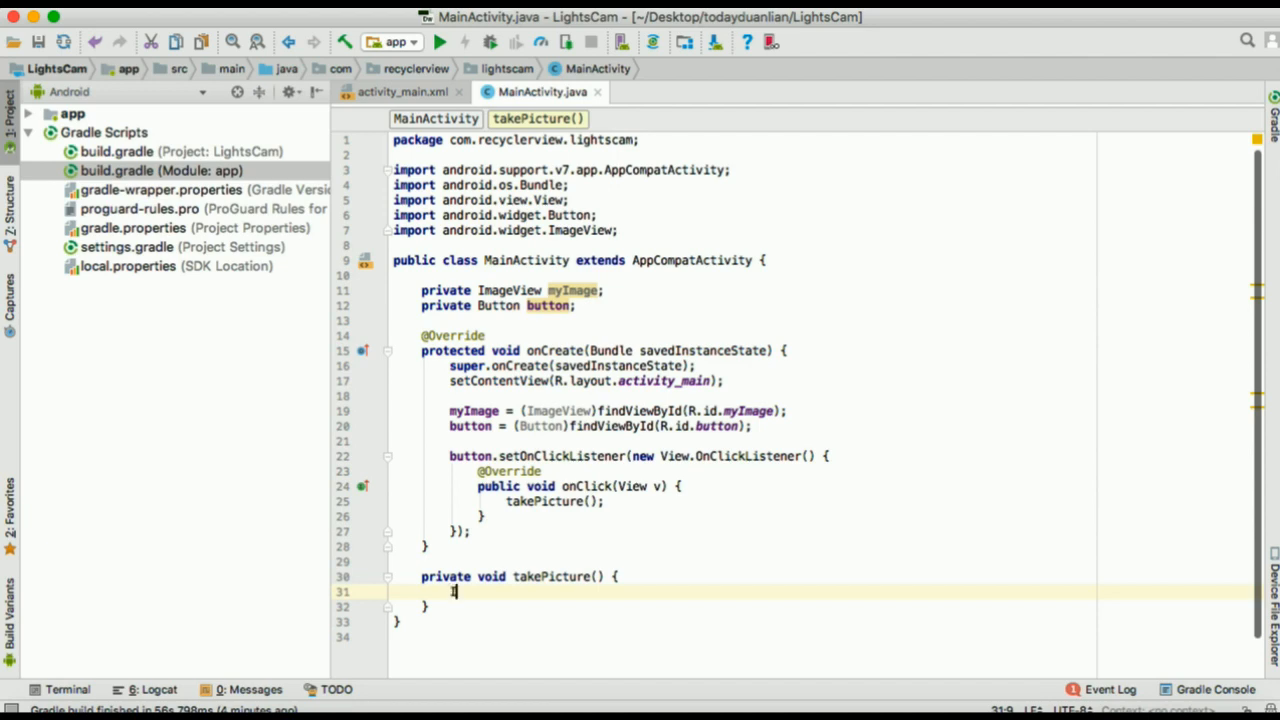
- In takePicture, create a MediaStore.ACTION_IMAGE_CAPTURE Intent and call startActivityForResult(i, 0)
text(Intent i = new Intent)
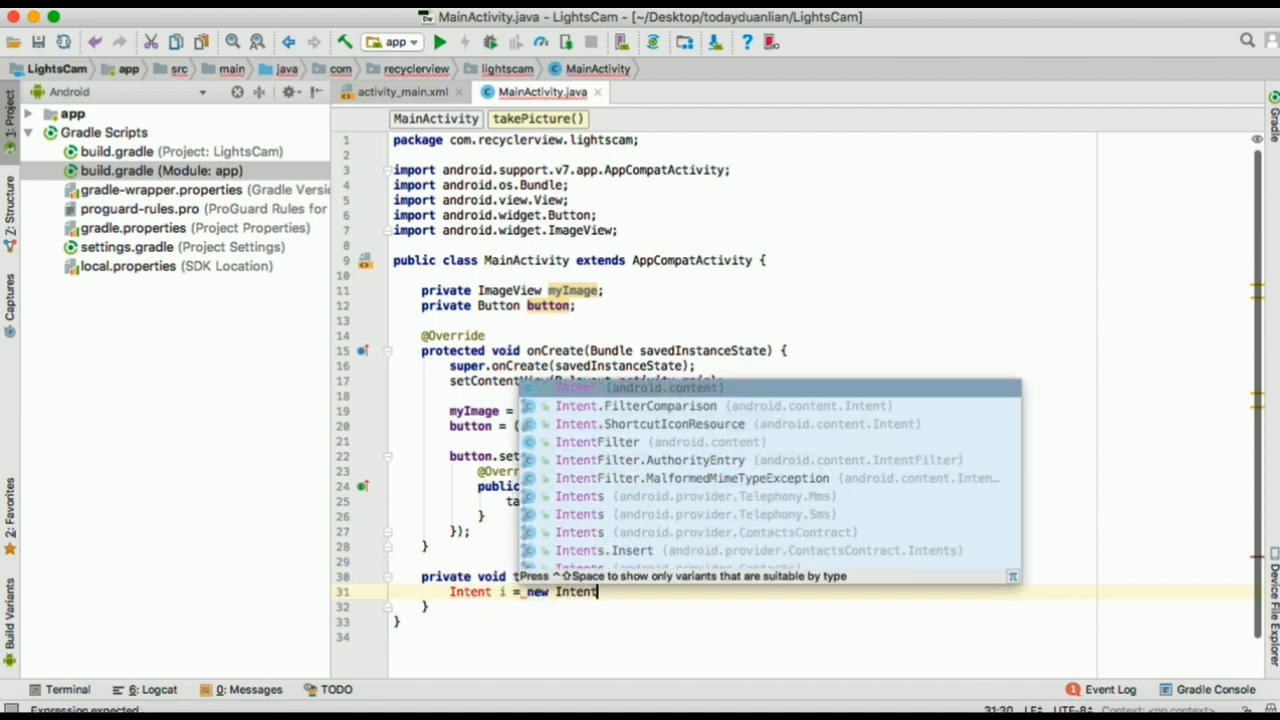
text((android.)
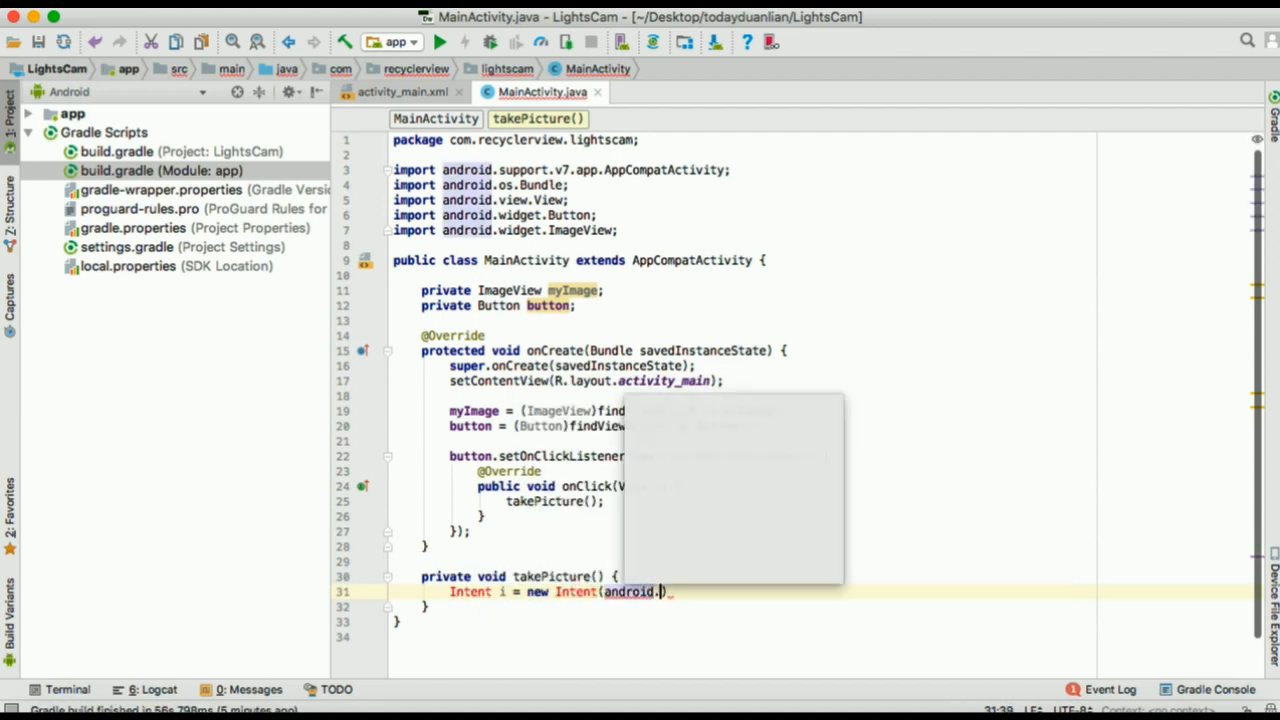
text(provider.Me)
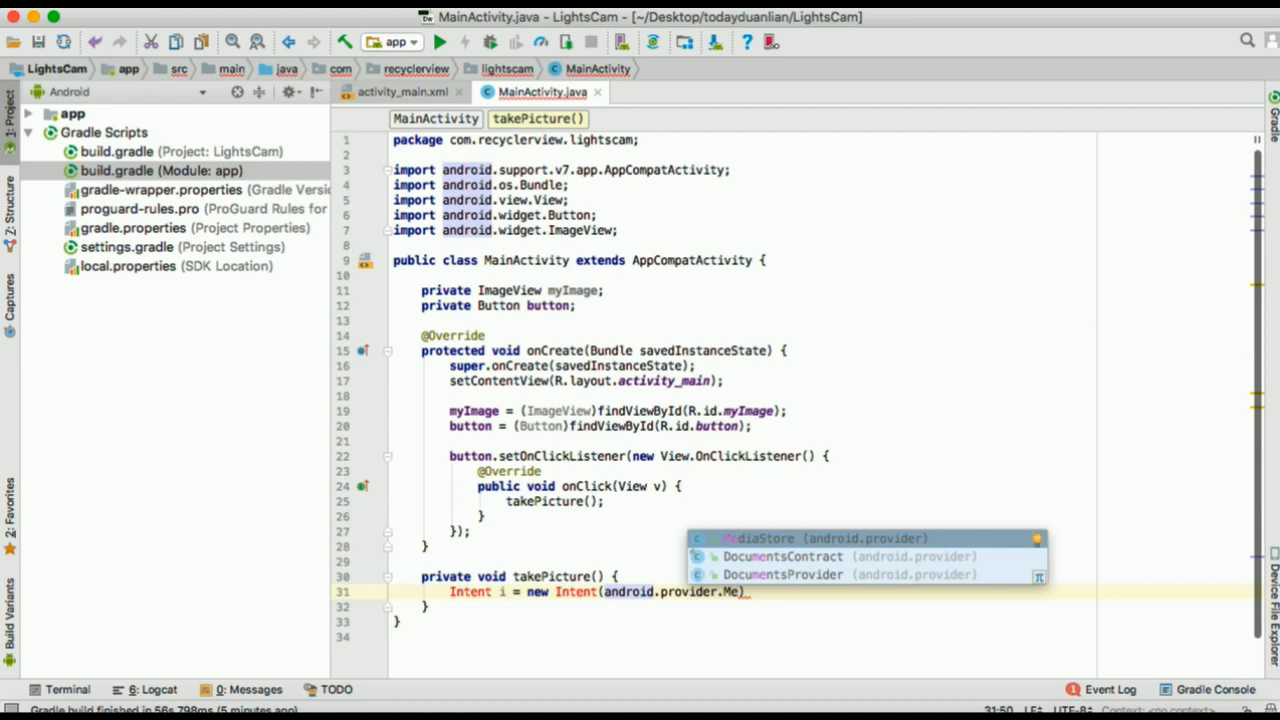
click(759, 538)
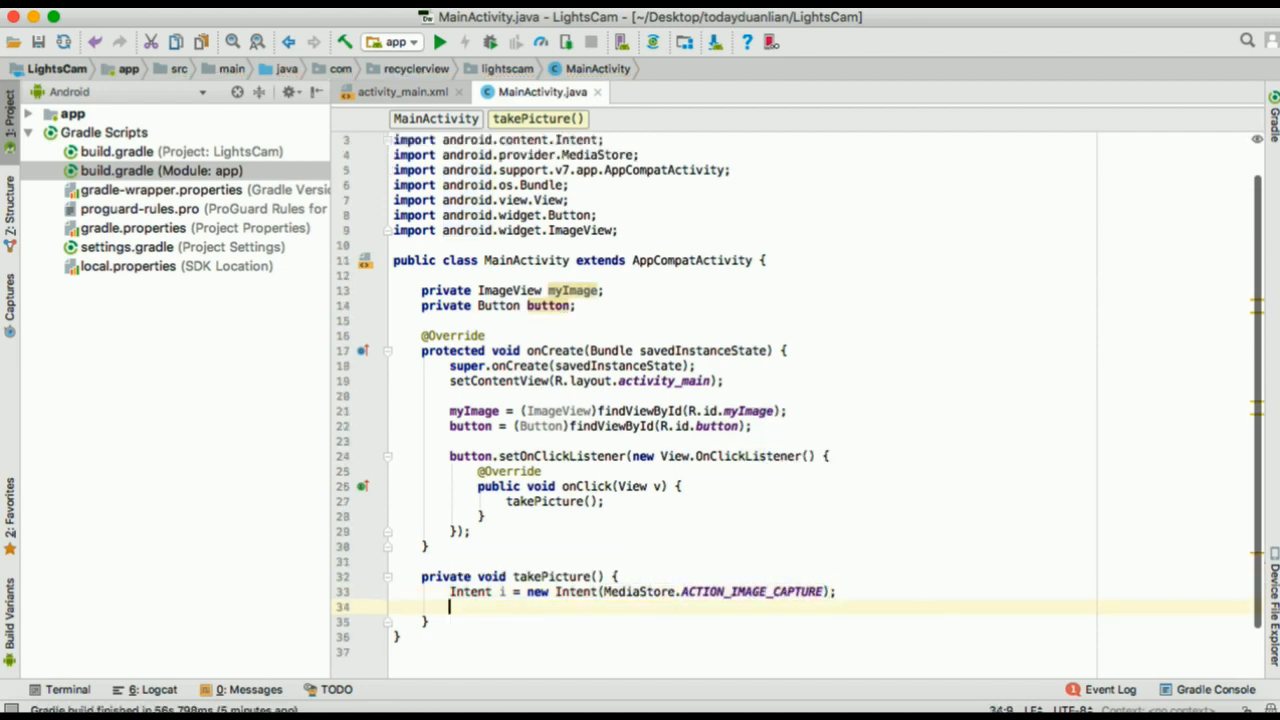
text(start)
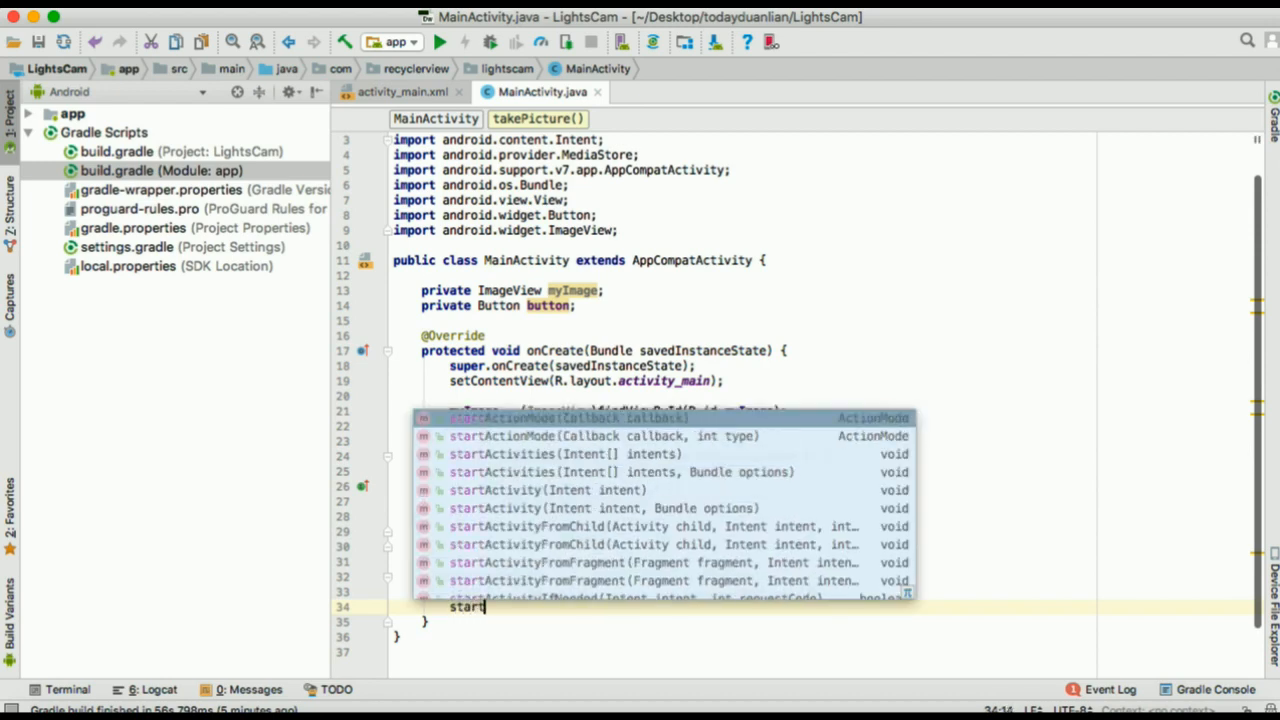
text(ActivityForResult(i, 0);)
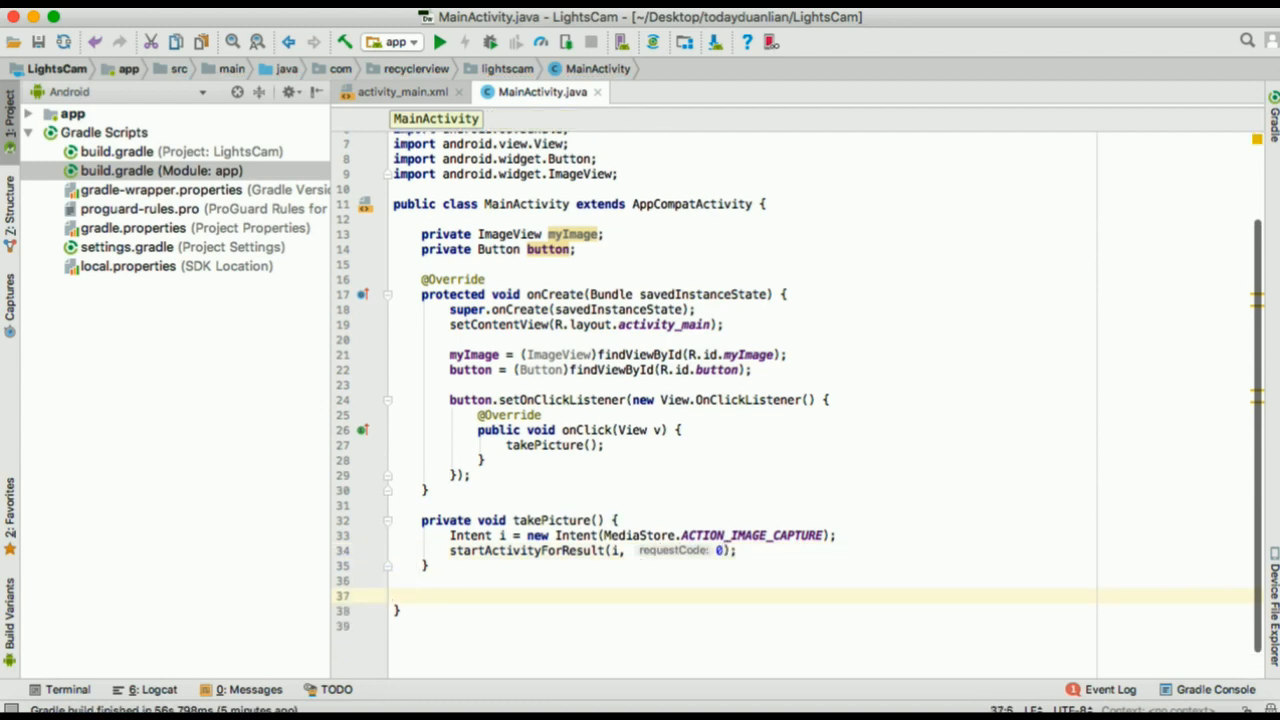
text(@Override)
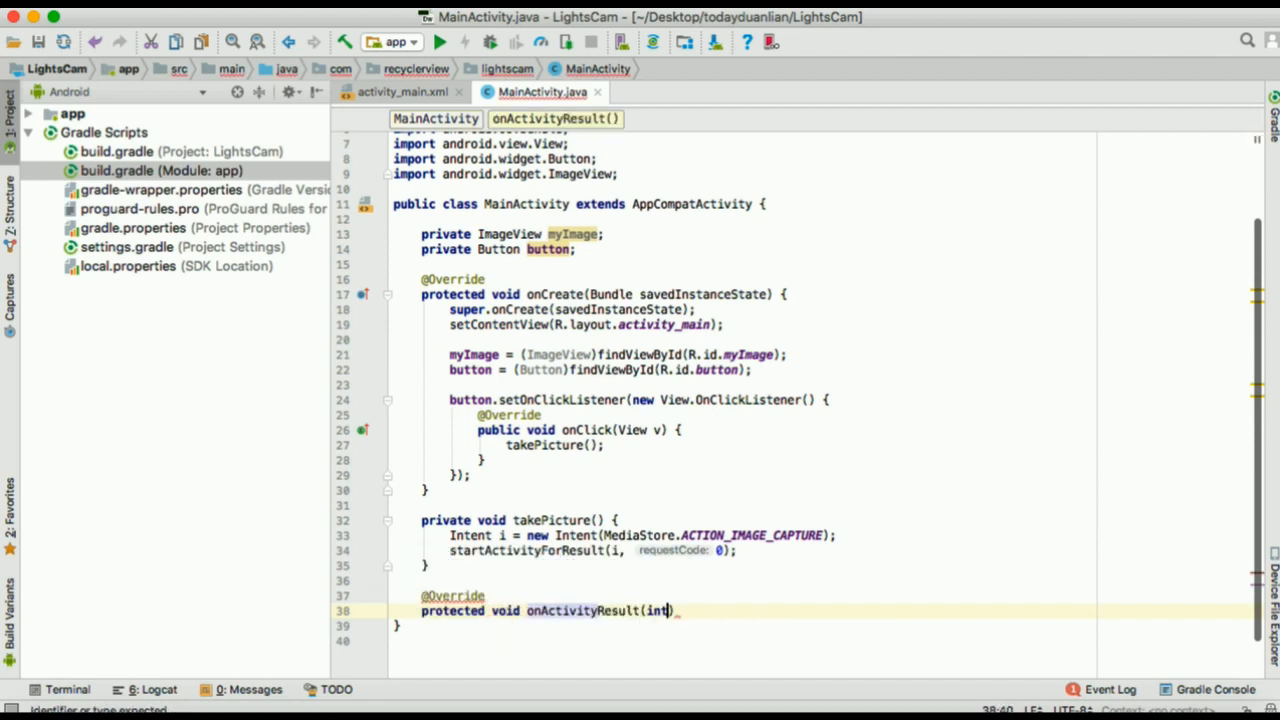
text(requestCode, int)
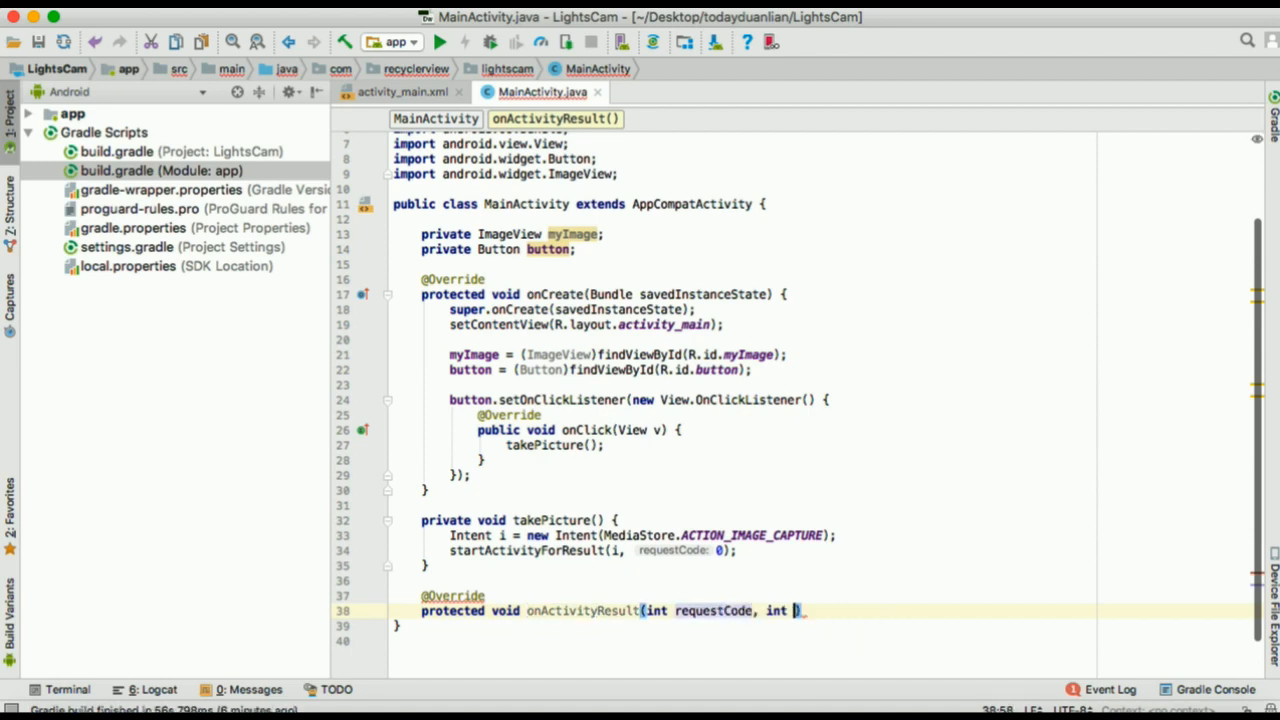
text(resultCode,)
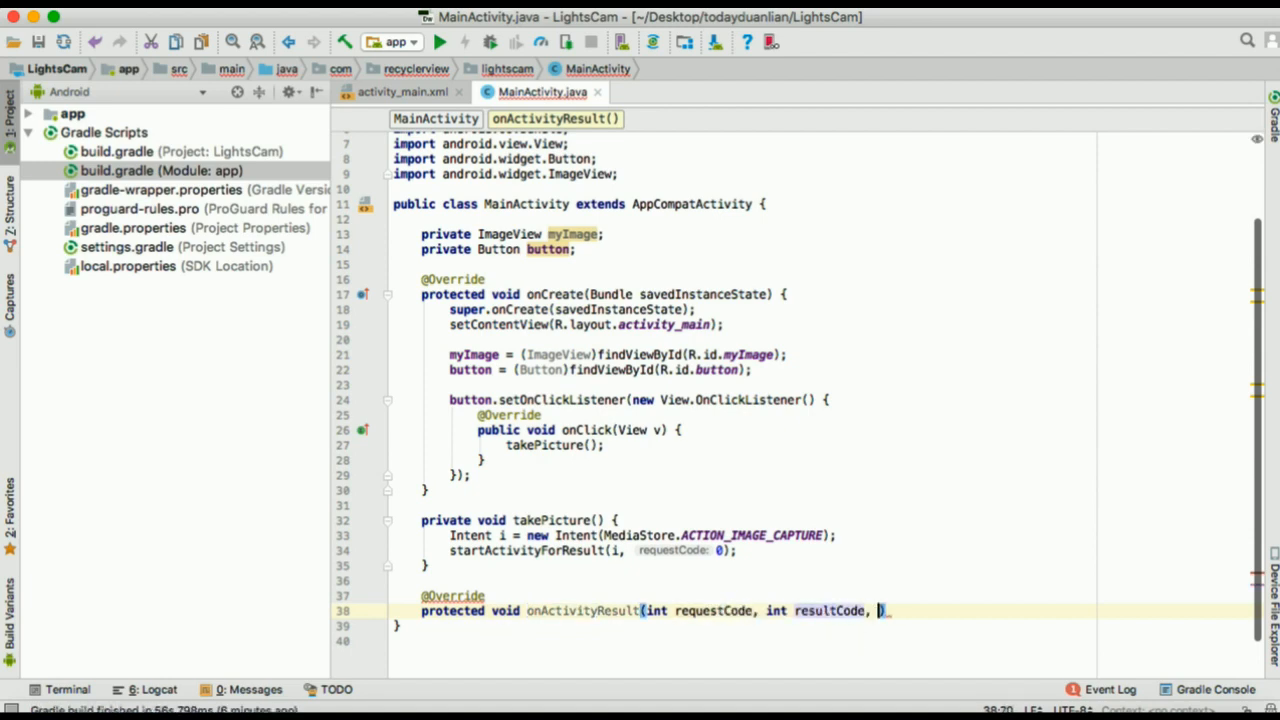
text(Intent data))
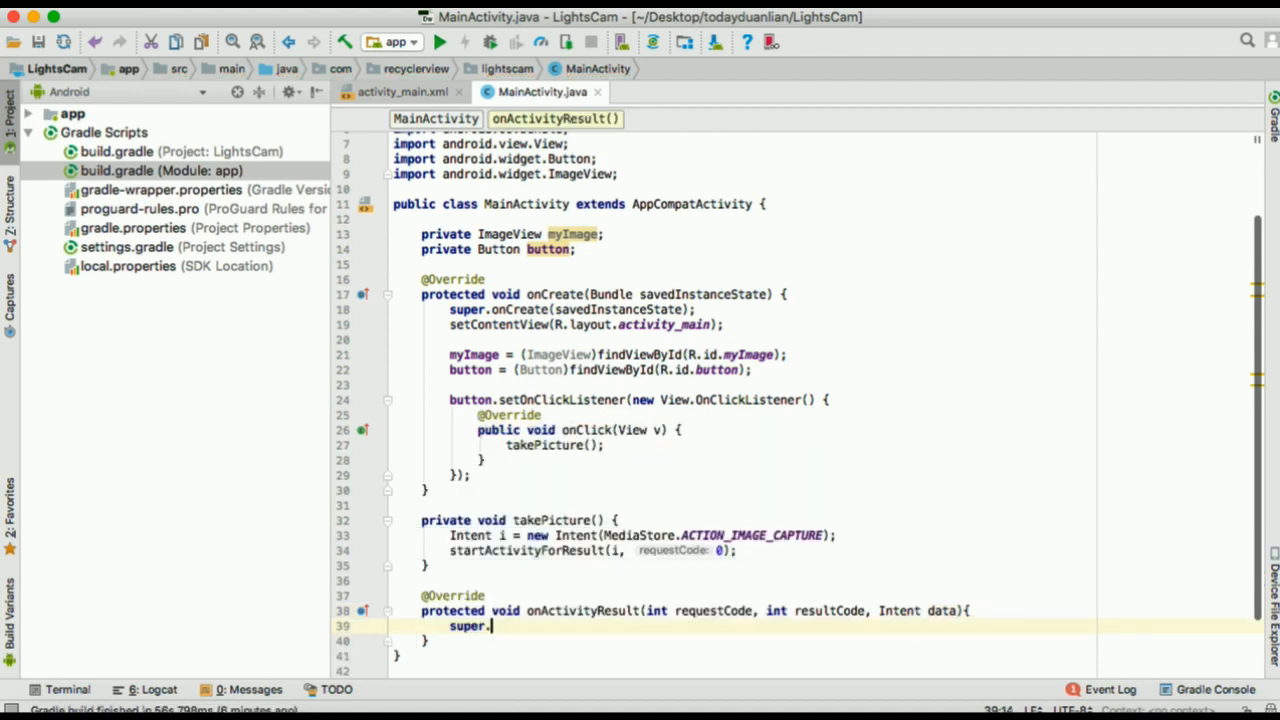
text(onActivityResult(requestCode, resultCode, data);)
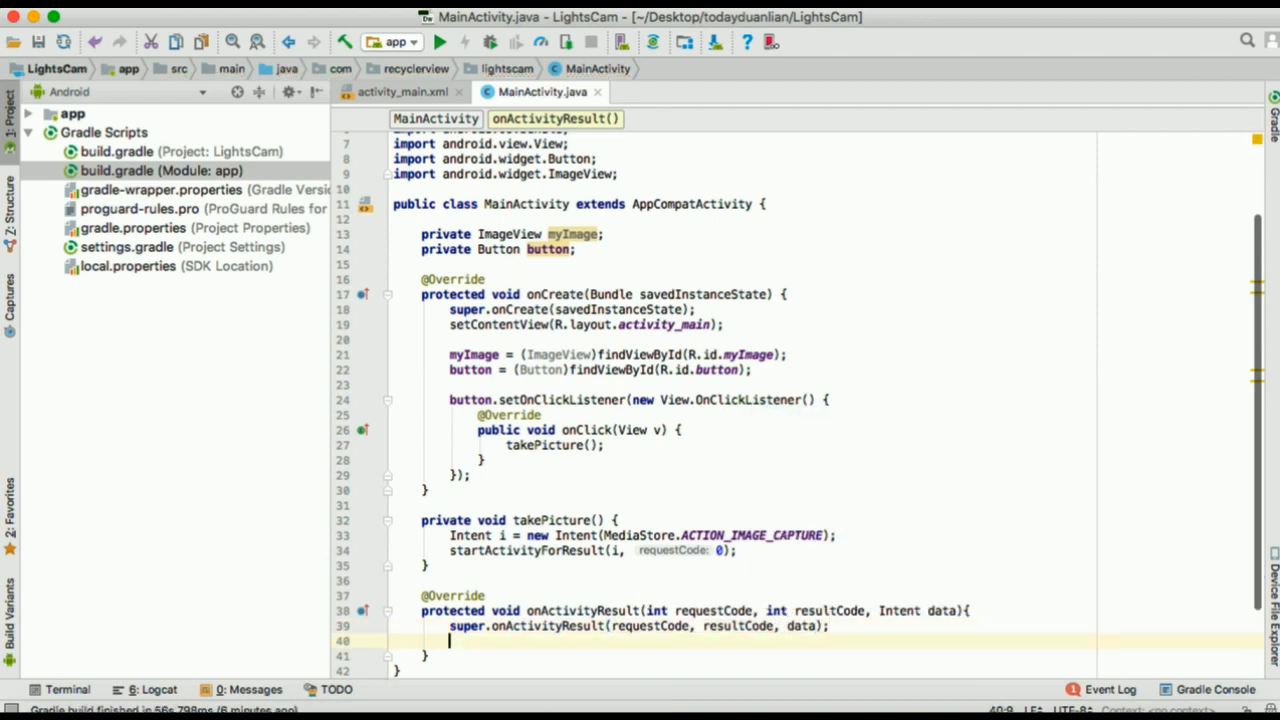
- On RESULT_OK, cast the "data" extra to Bitmap b and set it on myImage
text(if(resultCode ==)
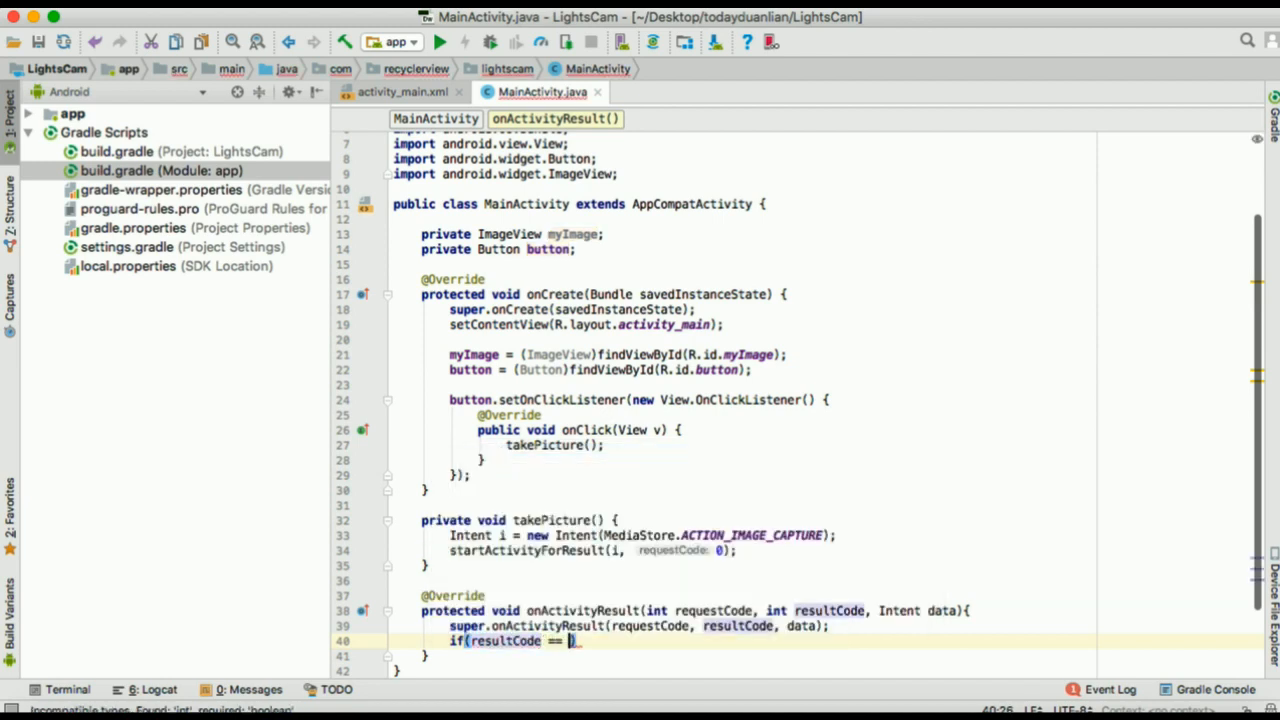
text(RESULT_OK)
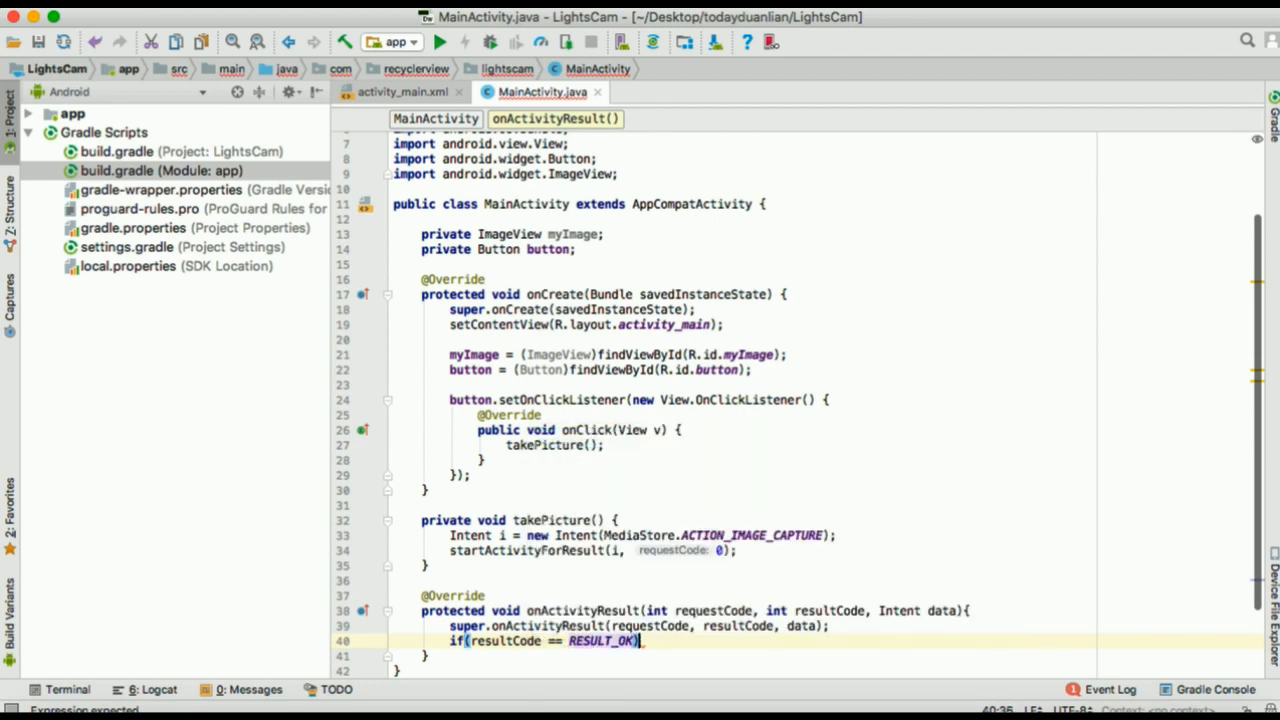
text({)
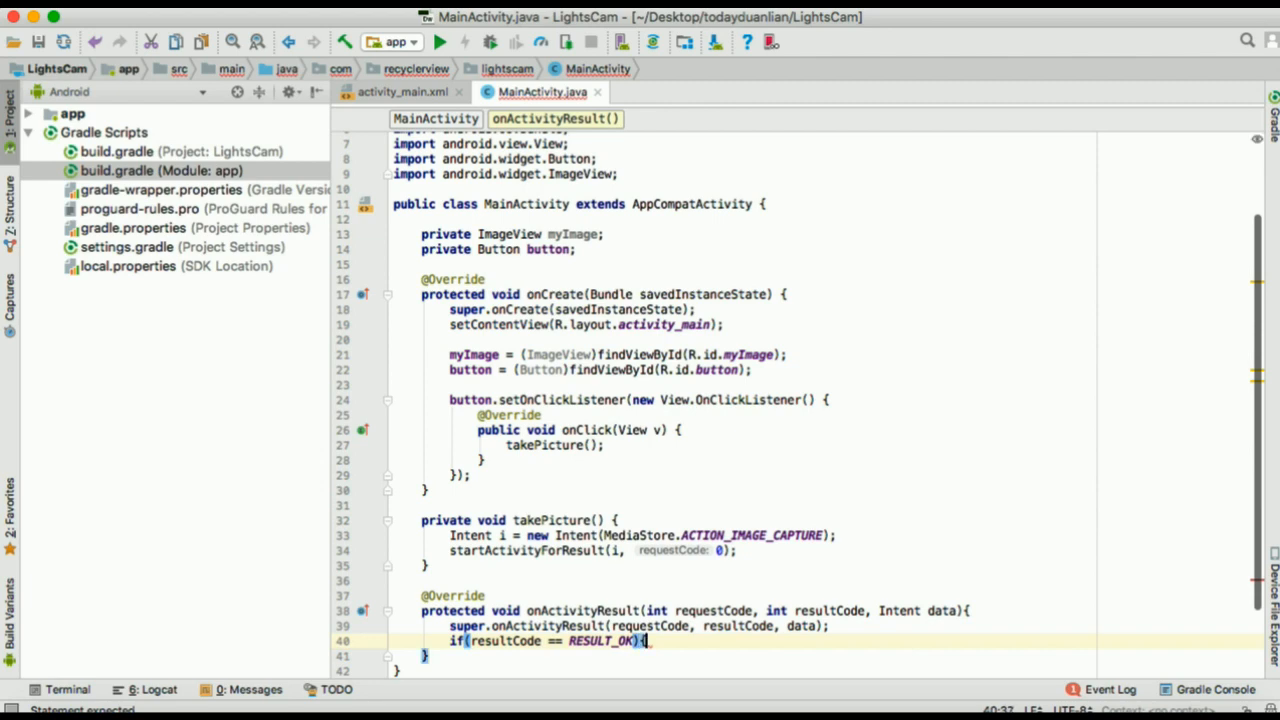
text(Bitmap b)
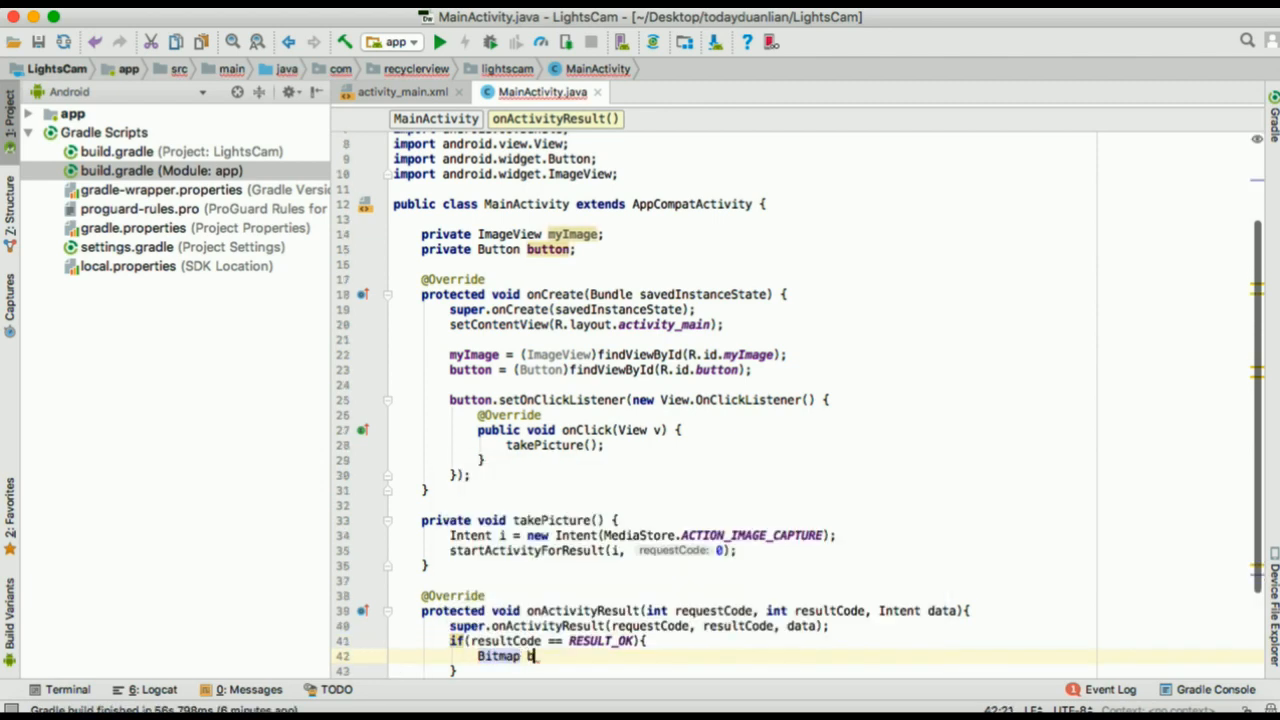
text(= ())
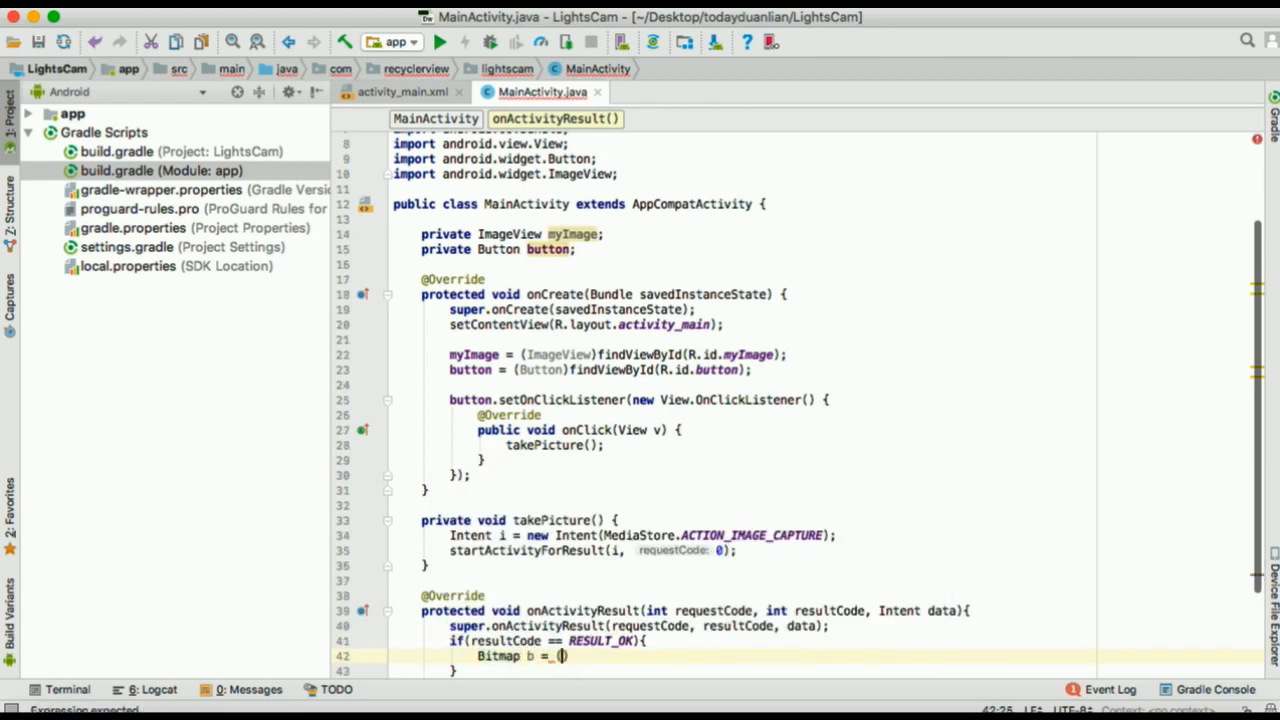
text((Bitmap)data)
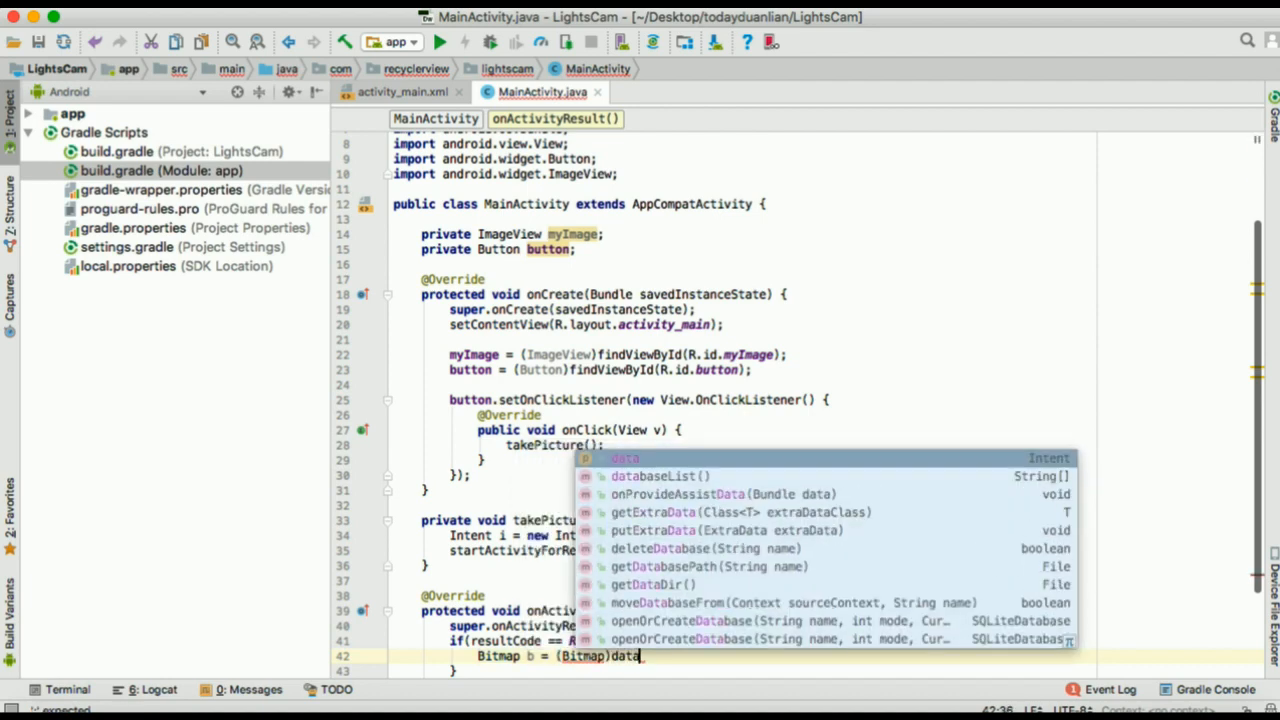
text(.getExtras().get()
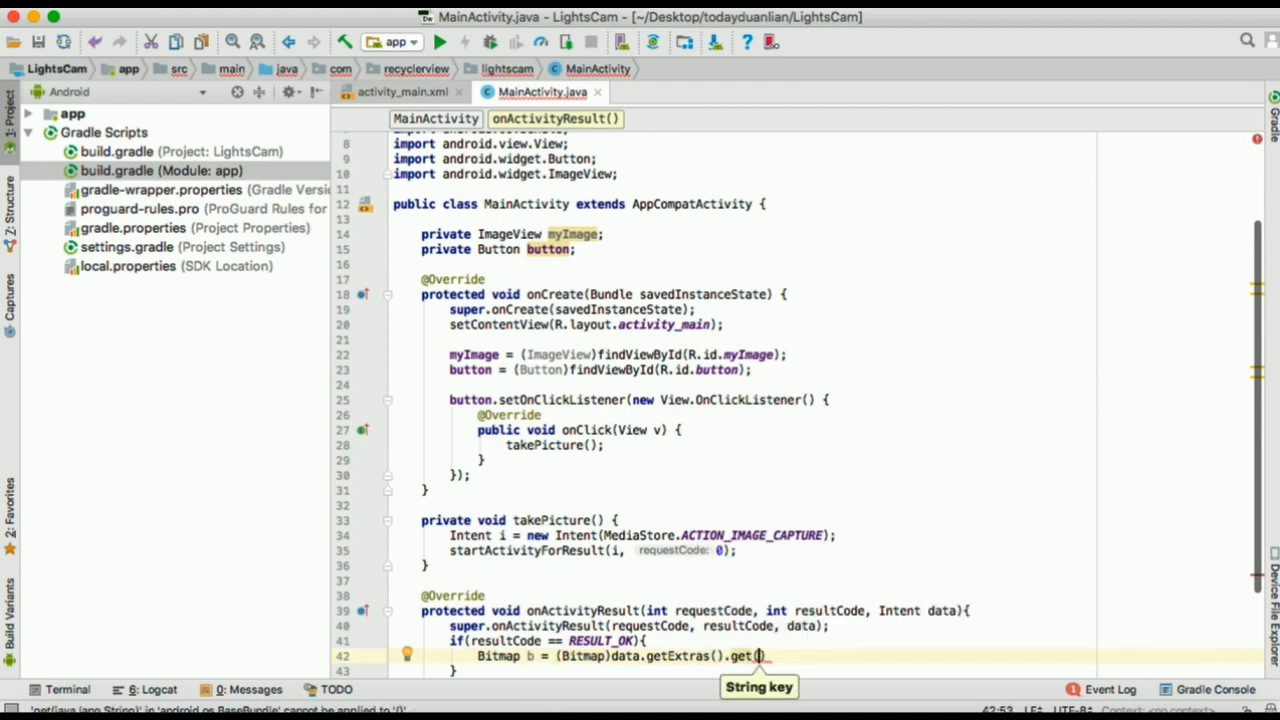
text("data"))
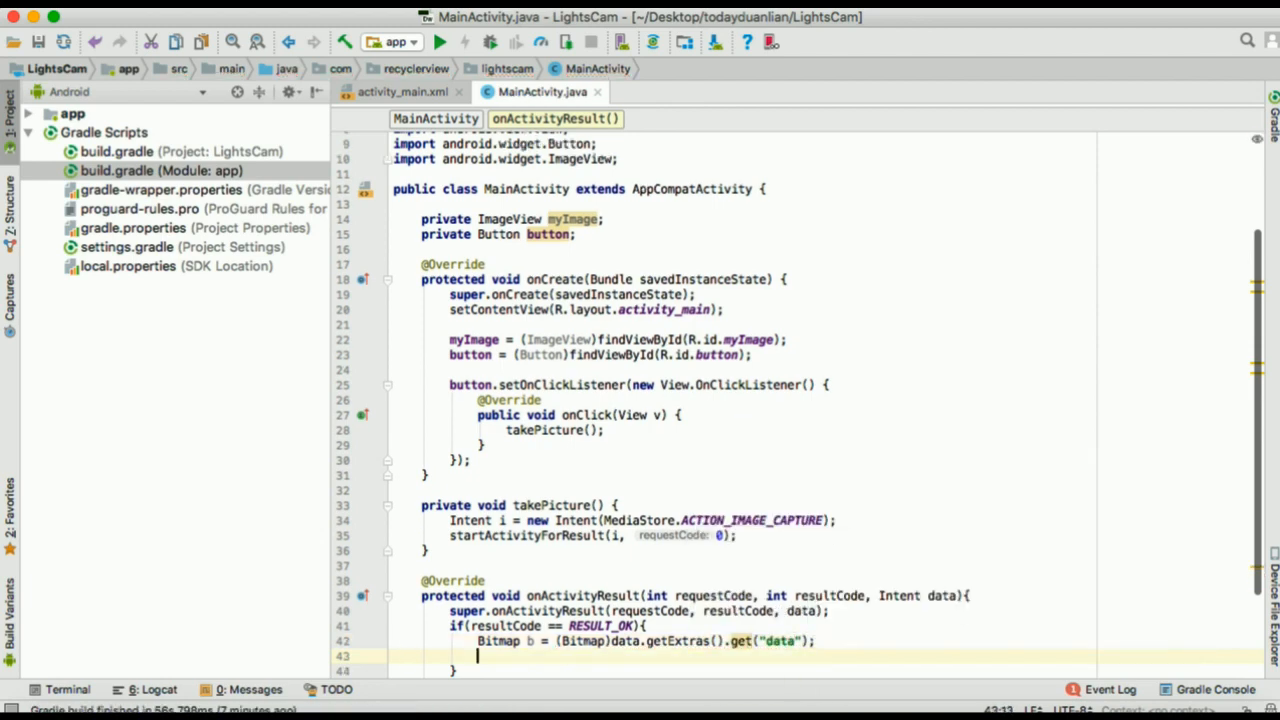
text(myImage.setImageBitmap(b);)
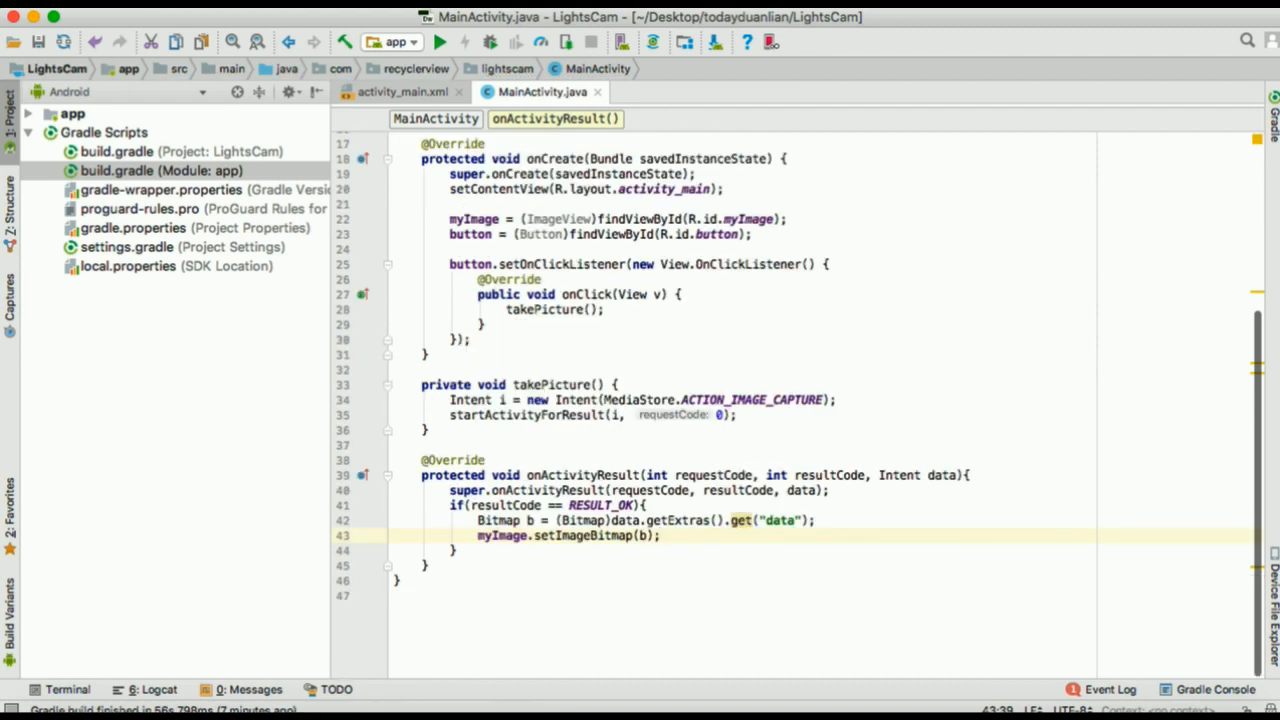
mouse_move(252, 257)
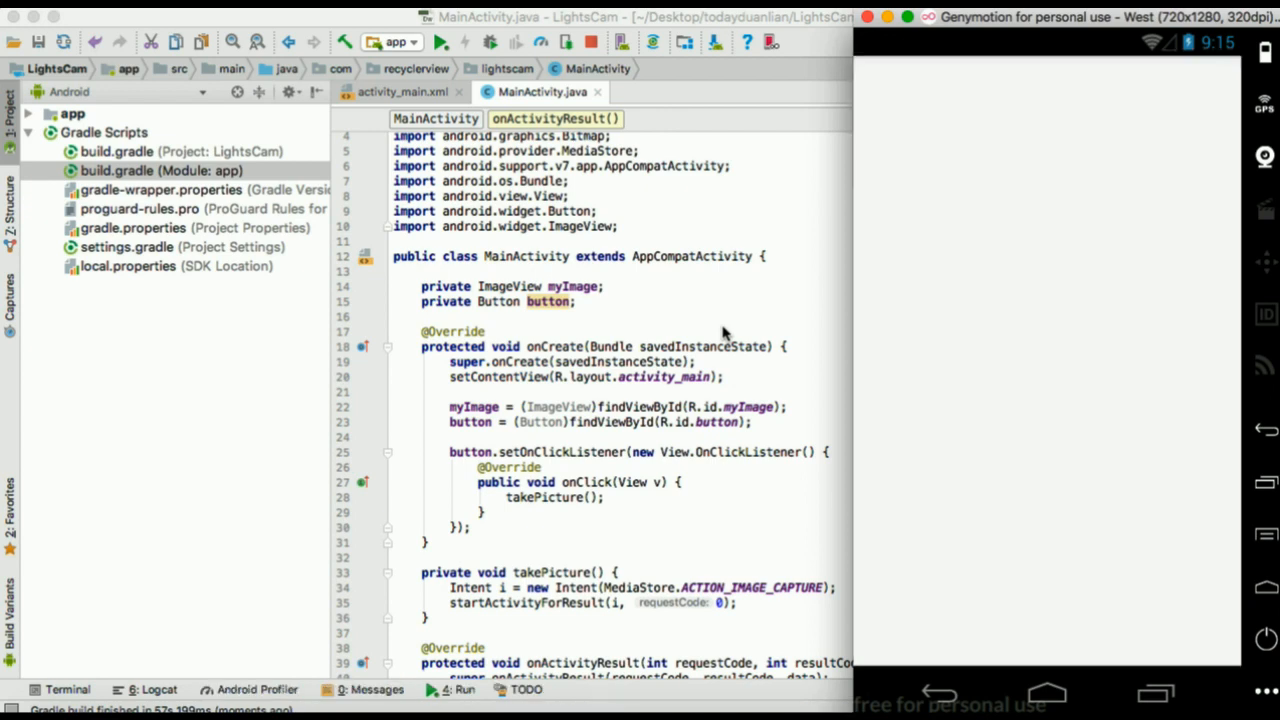
- Run LightsCam in Genymotion, capture a photo via Take Picture, accept it, then stop the app
click(441, 42)
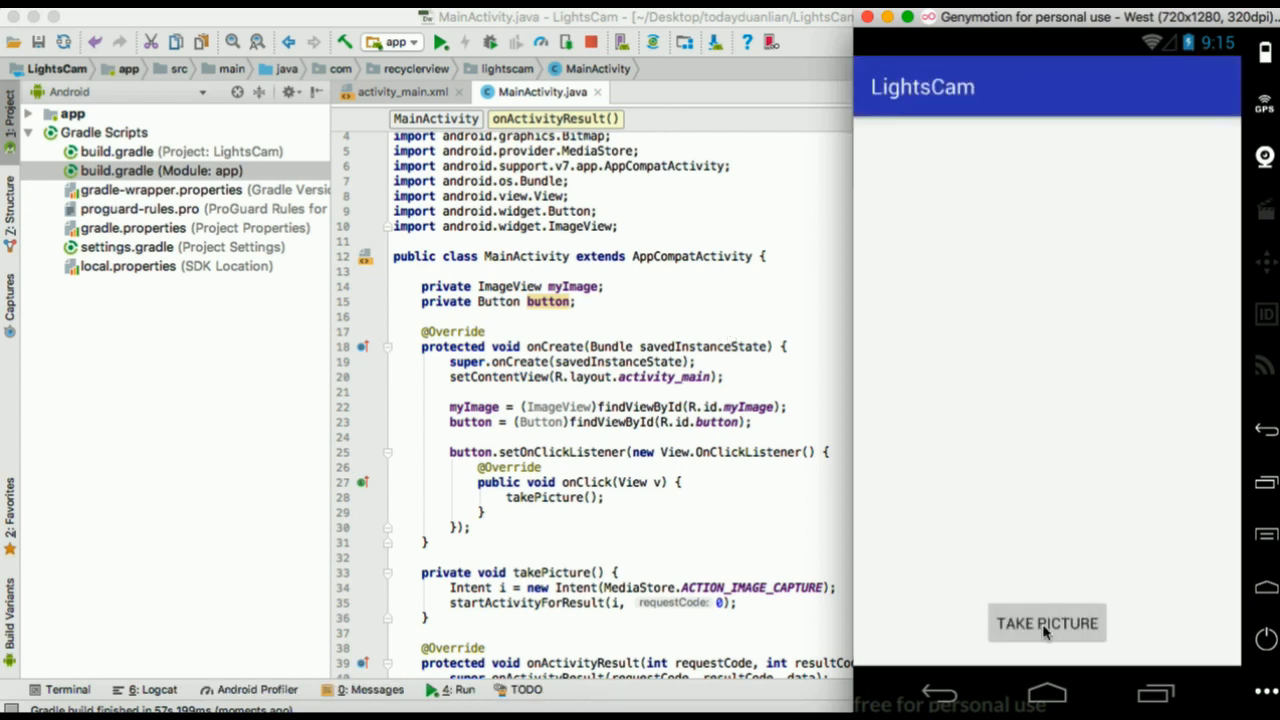
click(1046, 623)
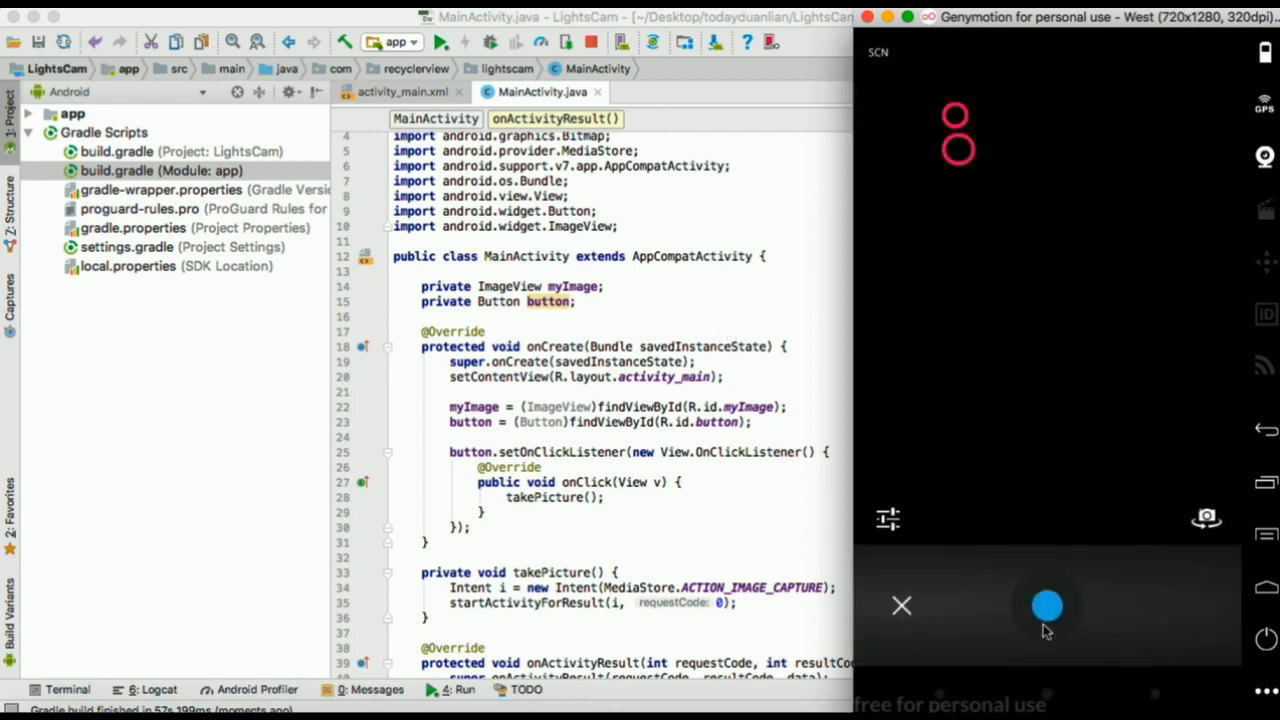
click(1046, 606)
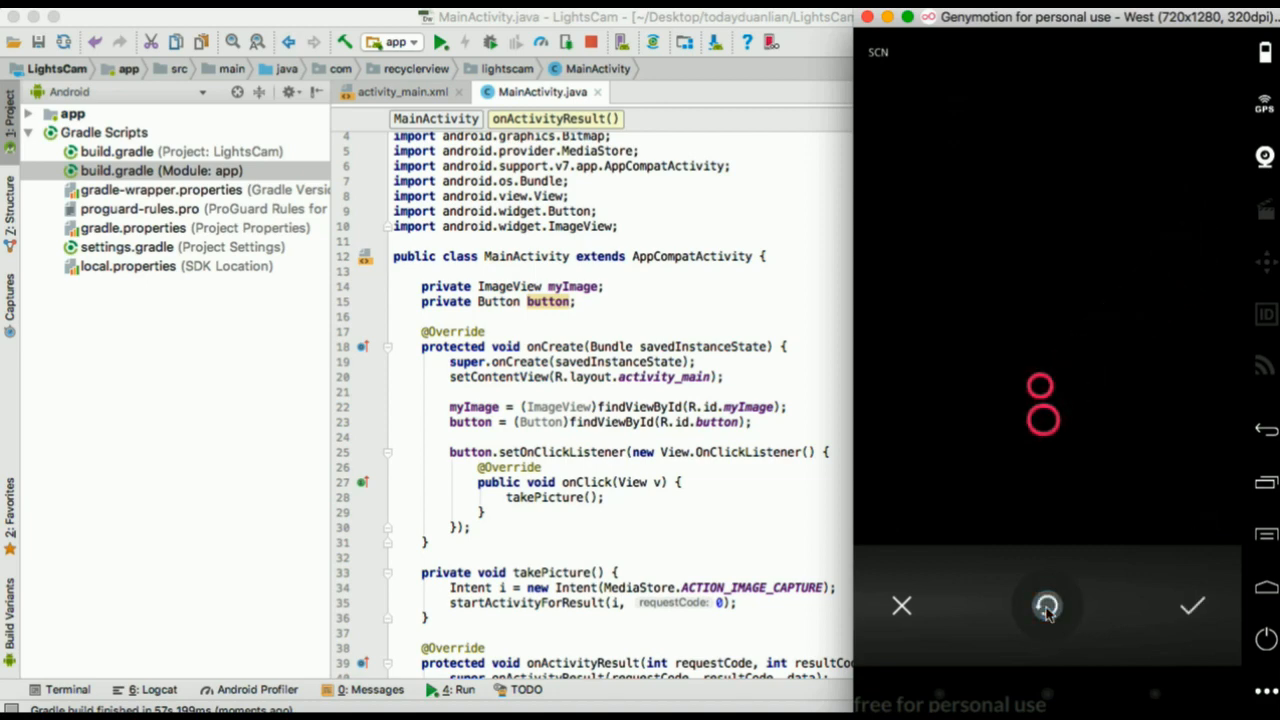
click(1192, 607)
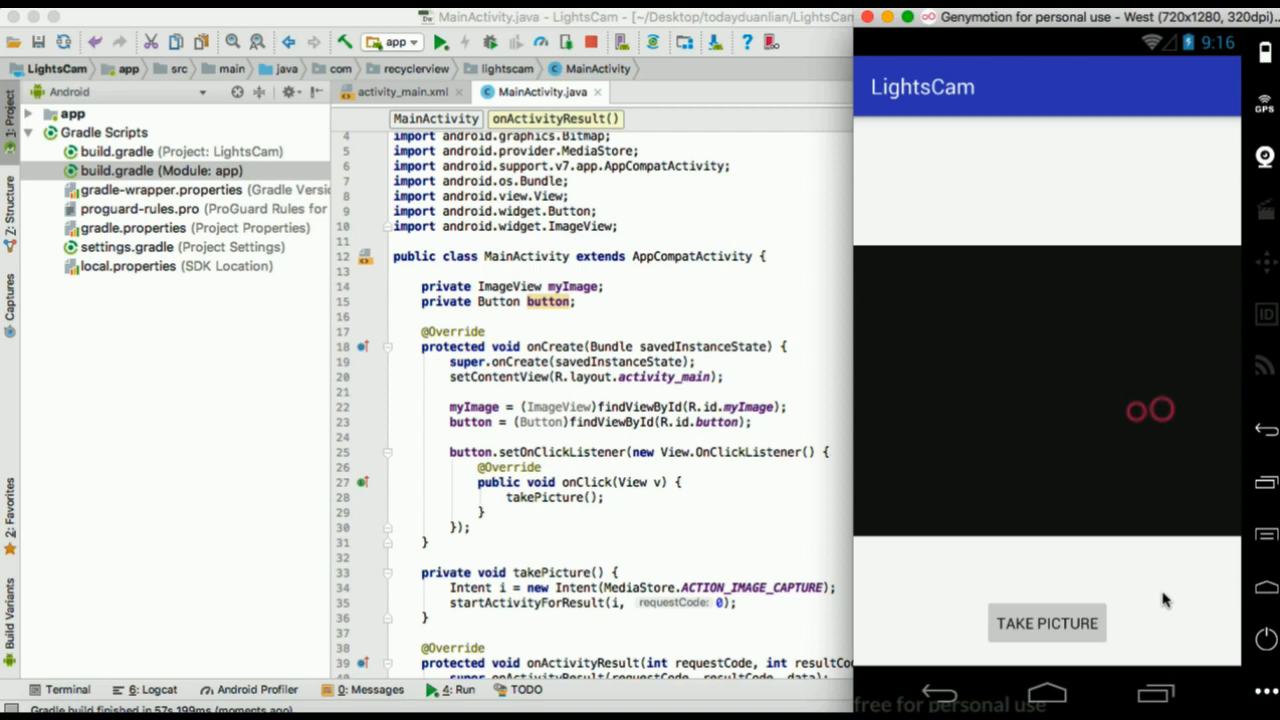
mouse_move(1150, 555)
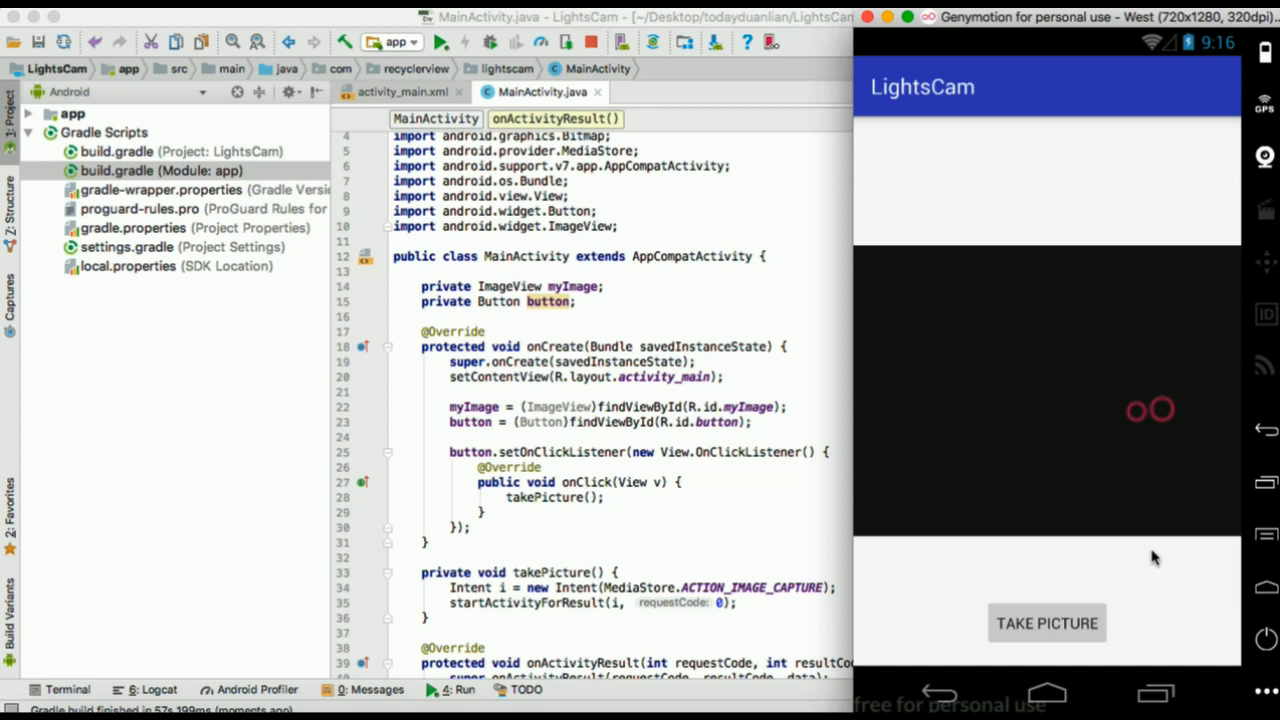
mouse_move(1088, 479)
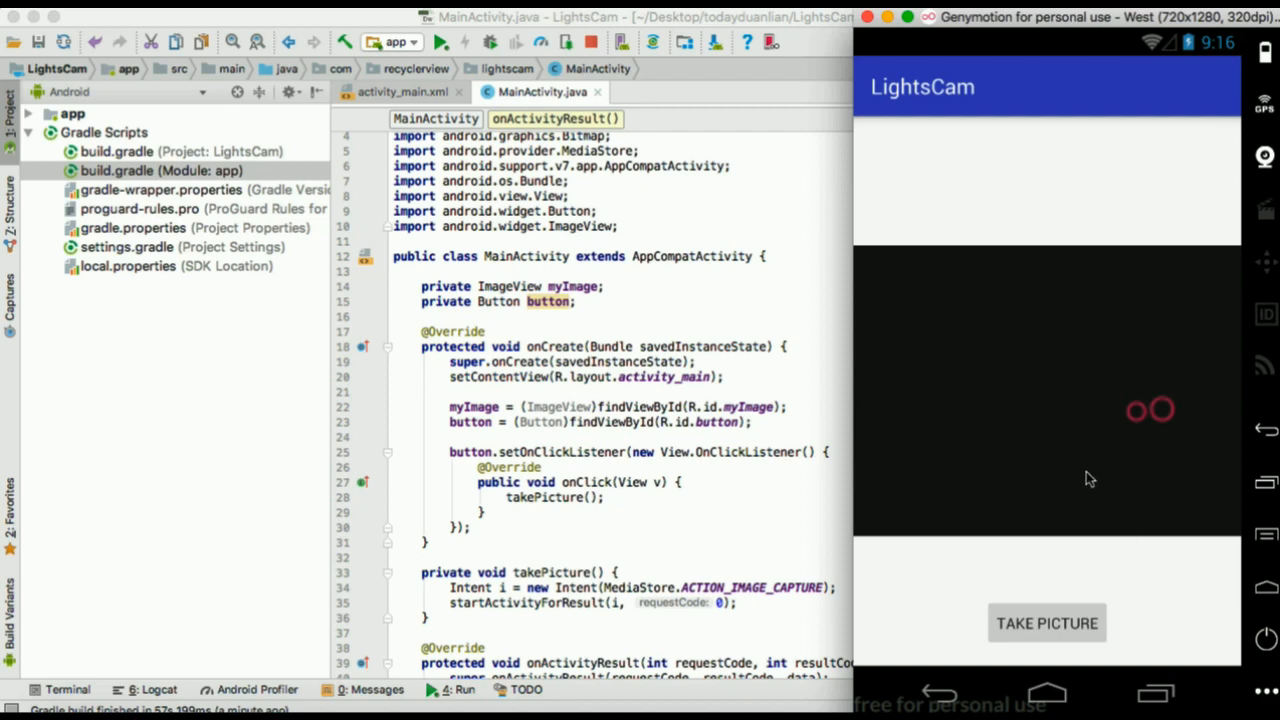
click(594, 43)
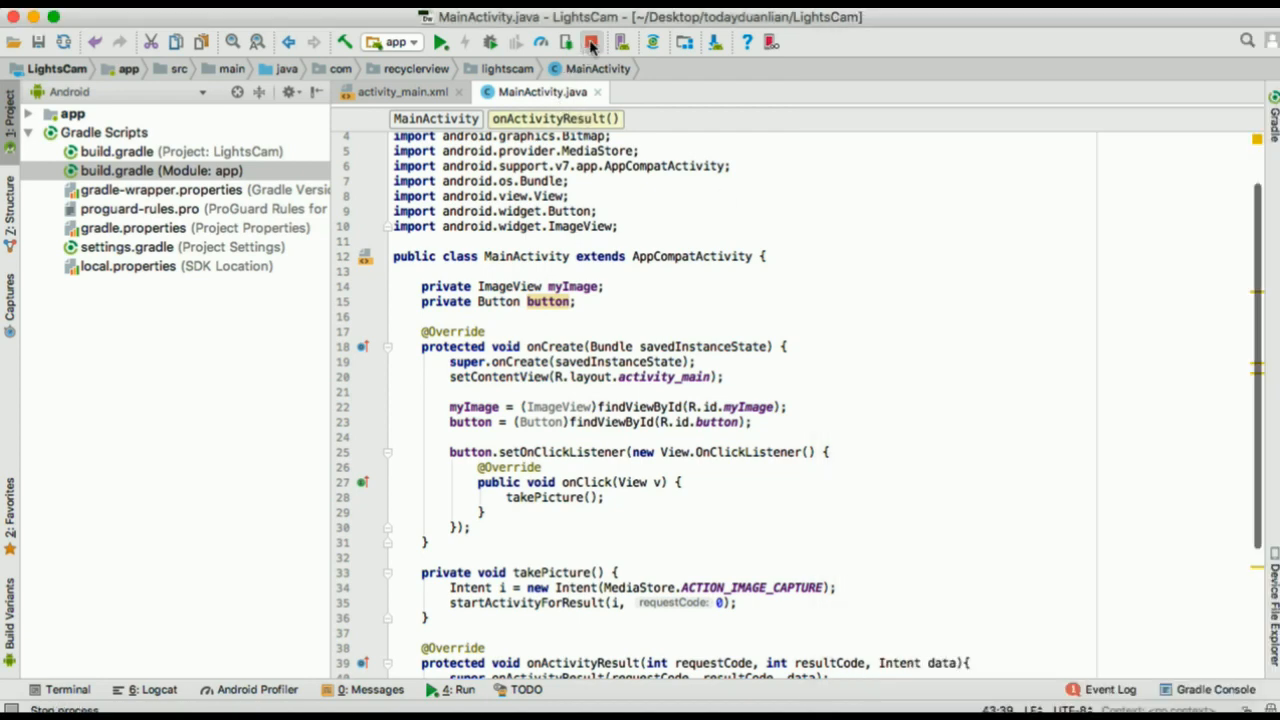
click(590, 42)
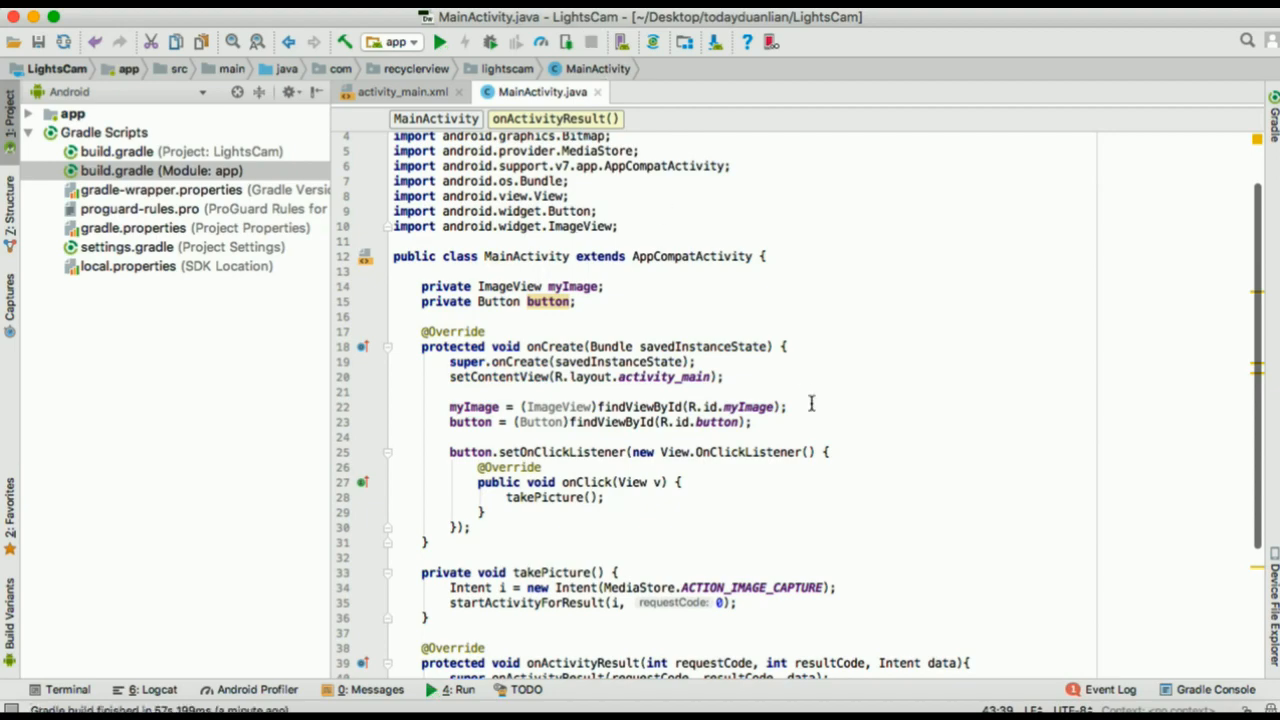